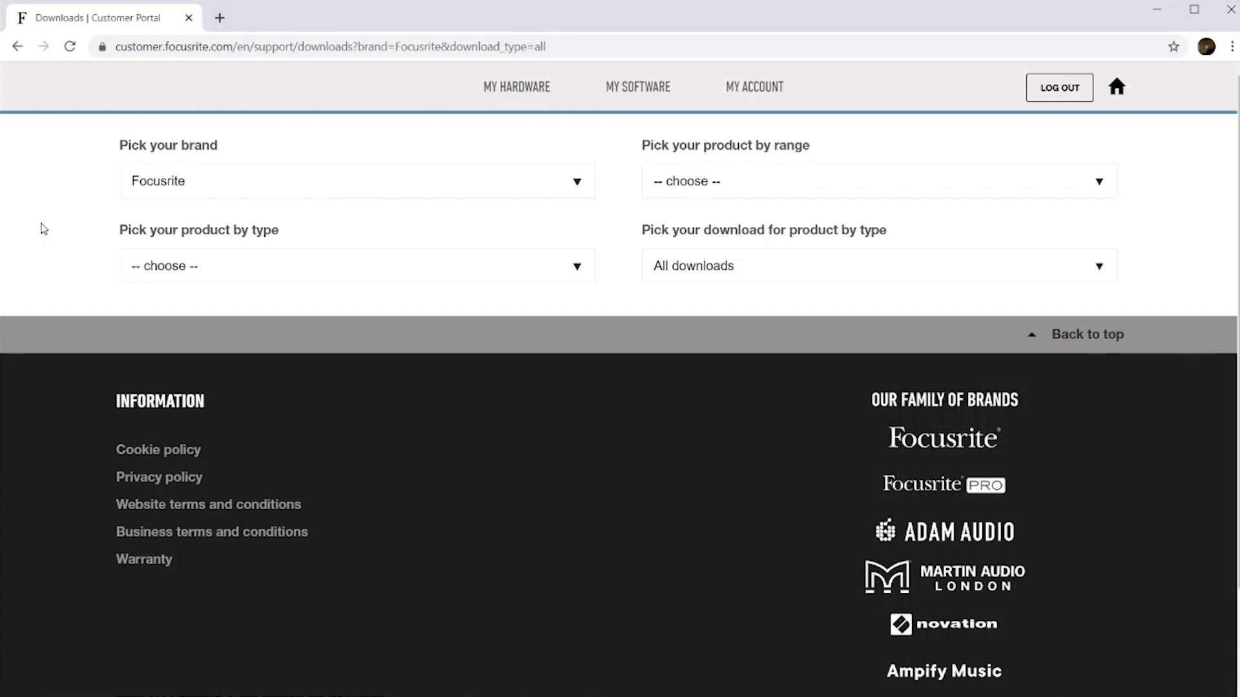
mouse_move(61, 261)
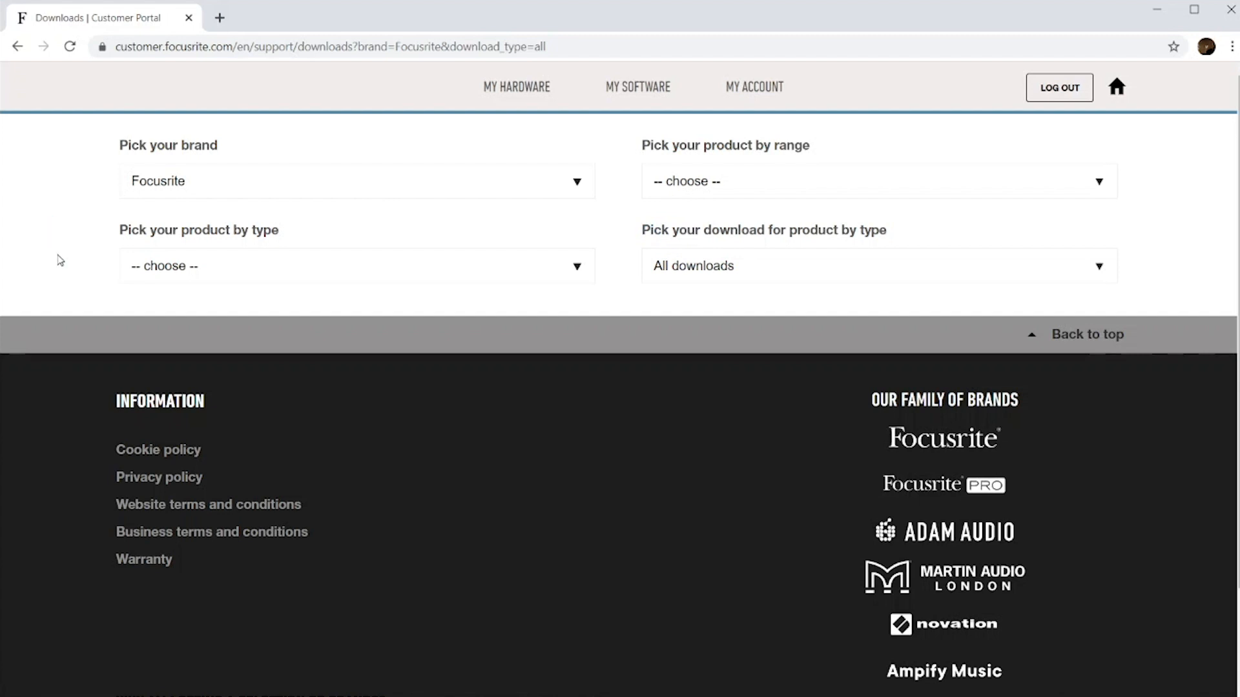
Step: Select Scarlett 2i2 3rd Gen Studio, then download and run the Focusrite Control 3.6.0 Windows installer
click(355, 266)
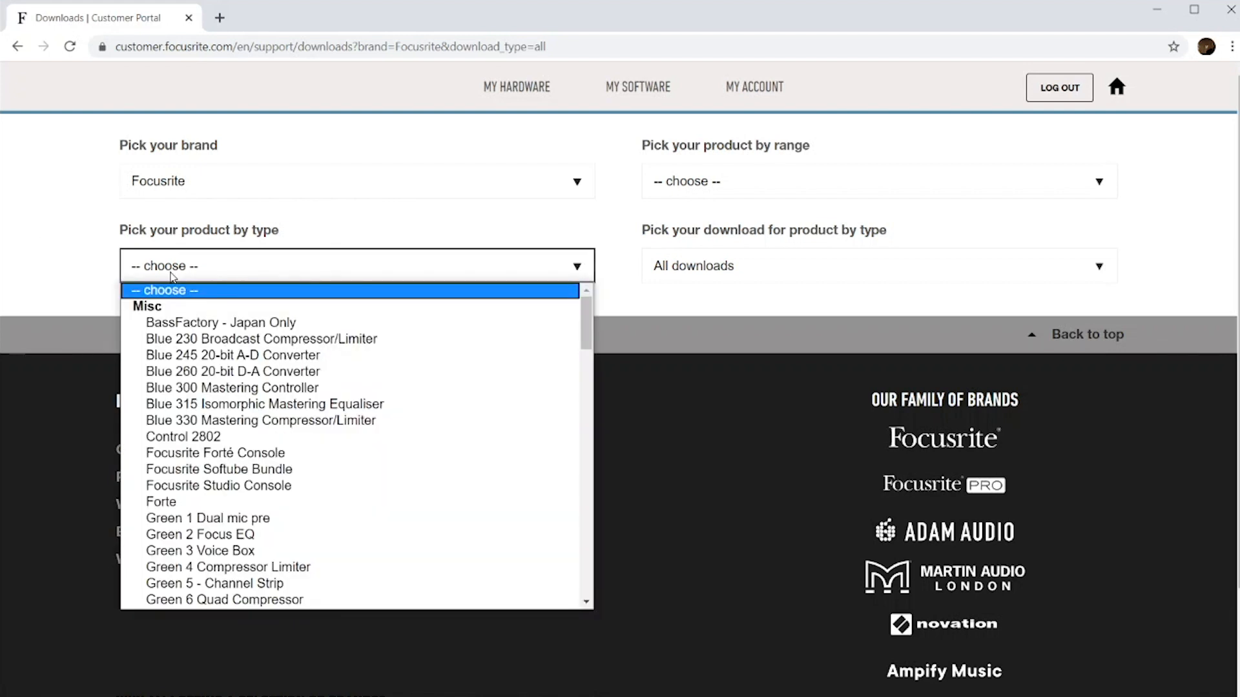
scroll(down, 3)
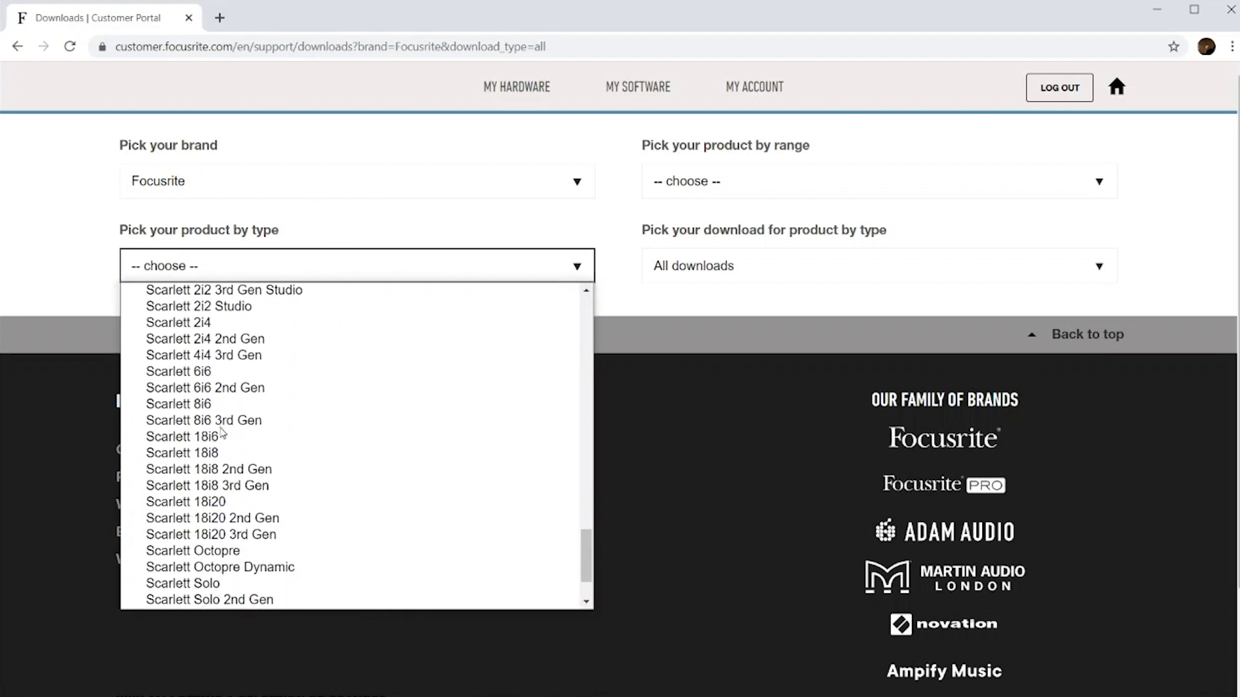
click(223, 290)
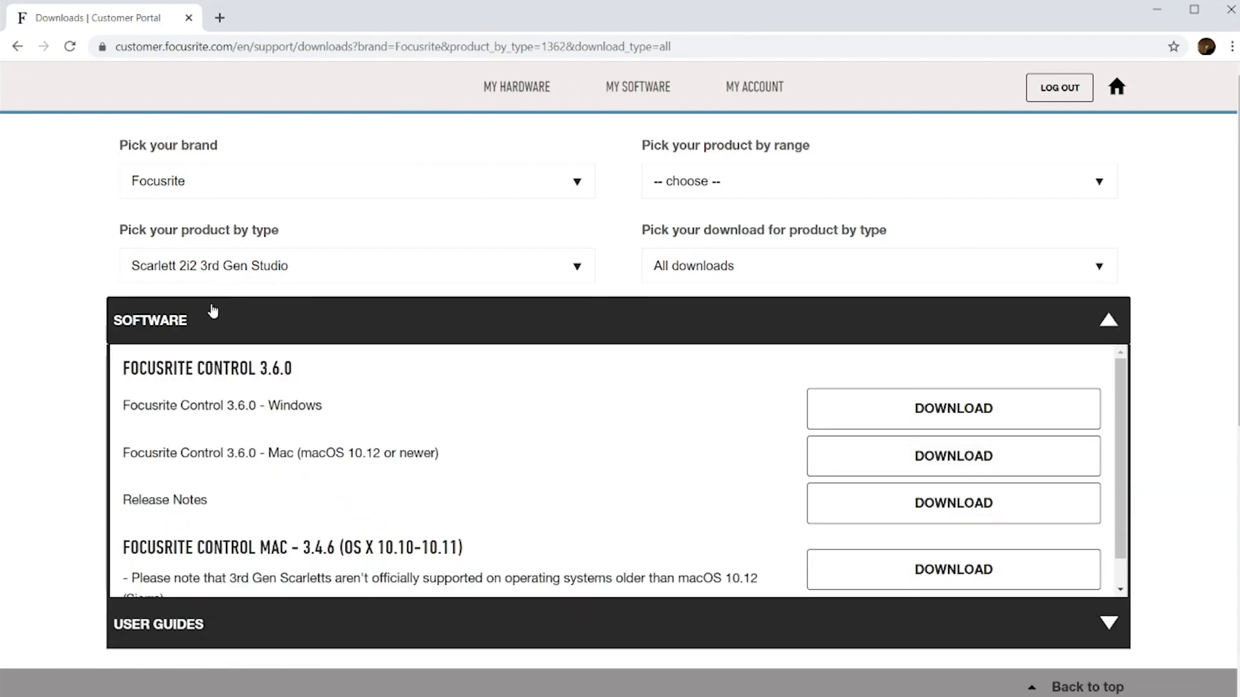
click(952, 410)
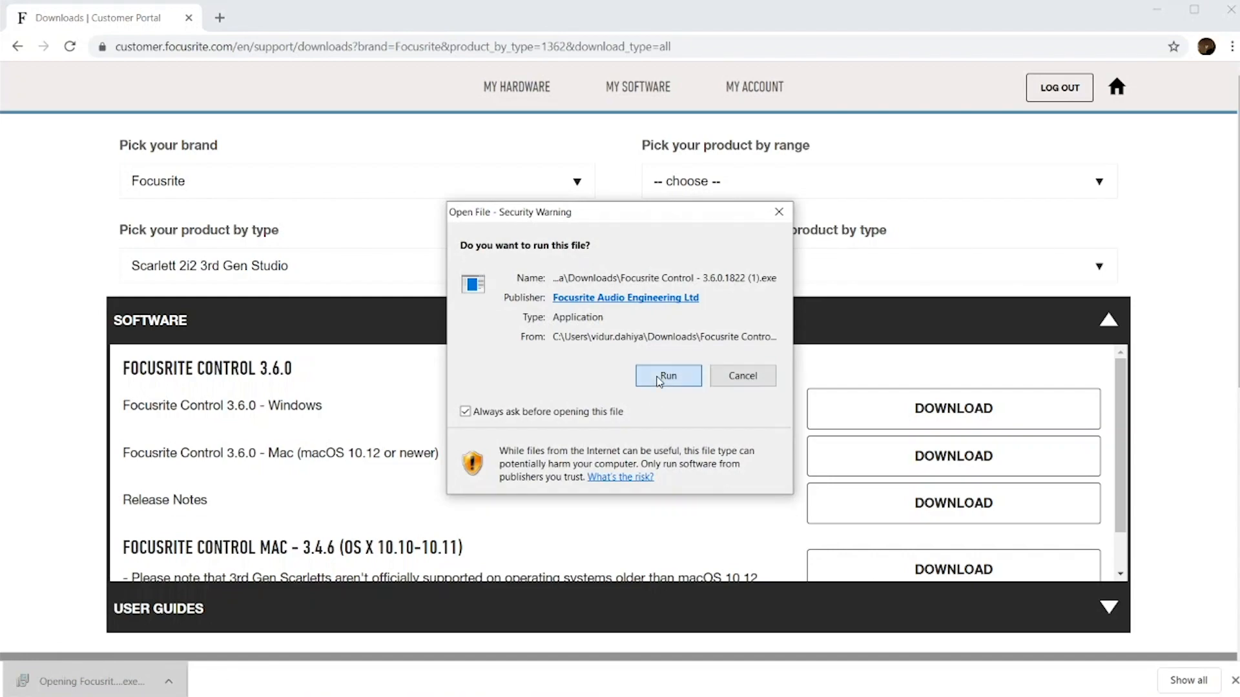
click(666, 375)
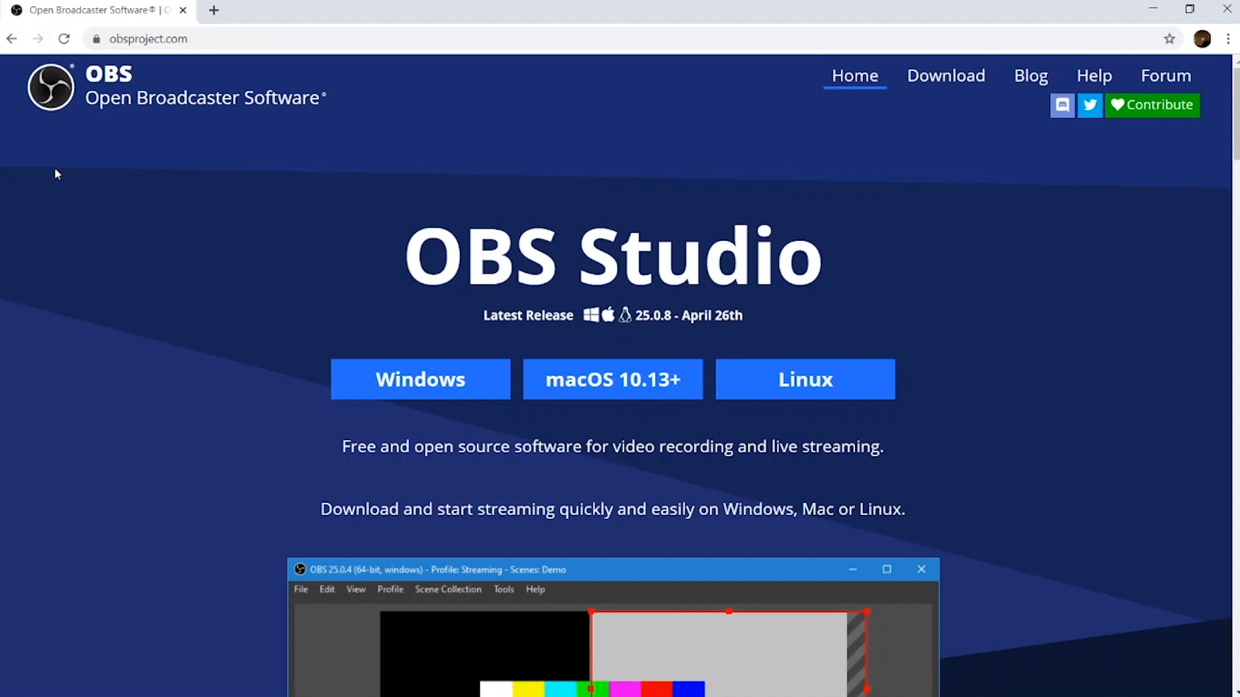
Step: Choose the Windows download of OBS Studio 25.0.8 on obsproject.com
click(420, 380)
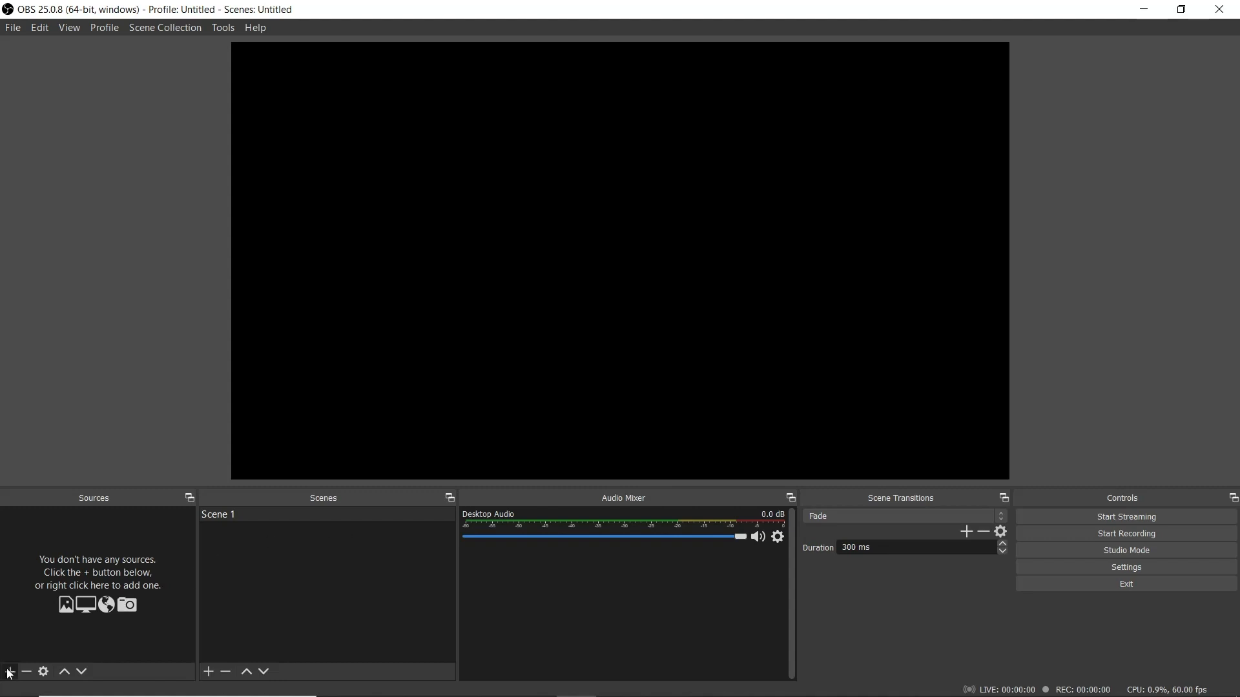
Step: Add a new Video Capture Device source to Scene 1 and name it 'My Webcam'
click(9, 671)
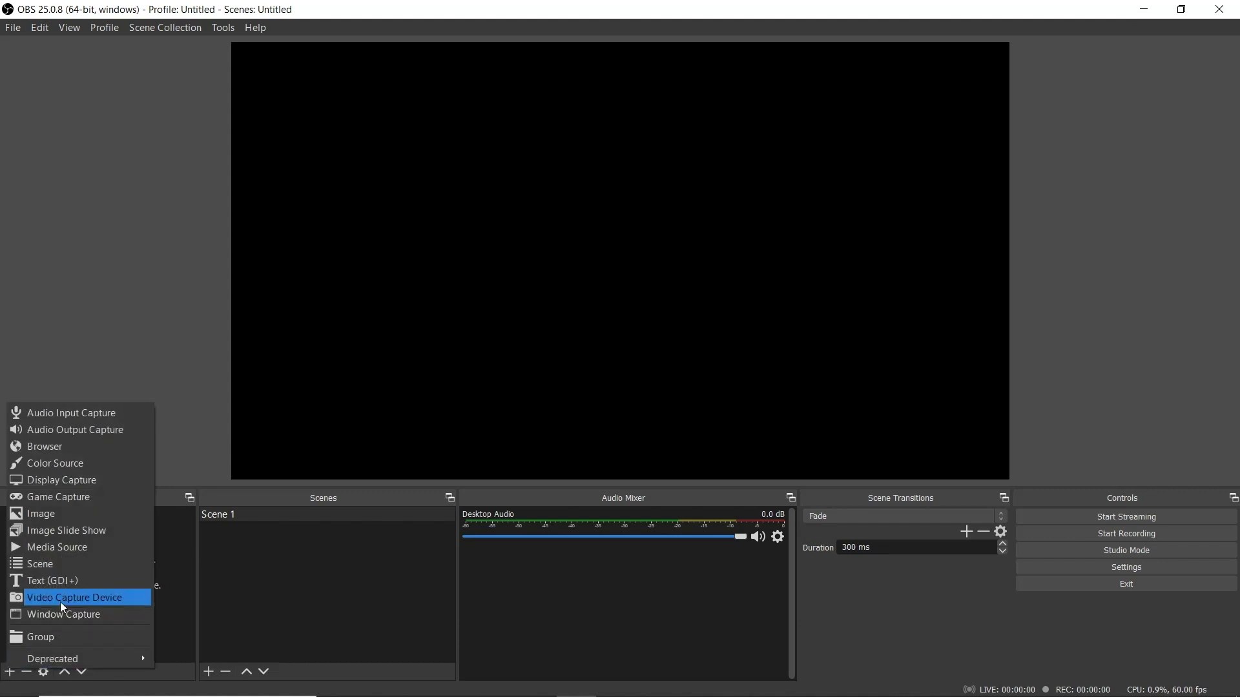
click(75, 596)
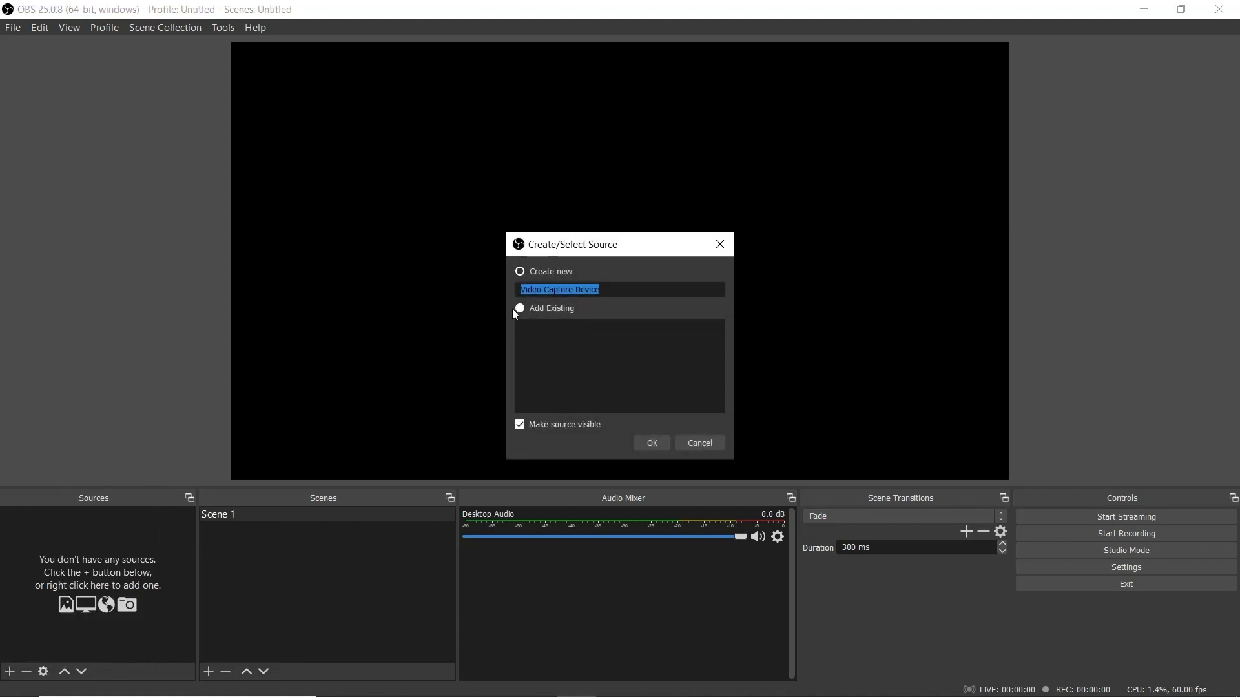
click(519, 271)
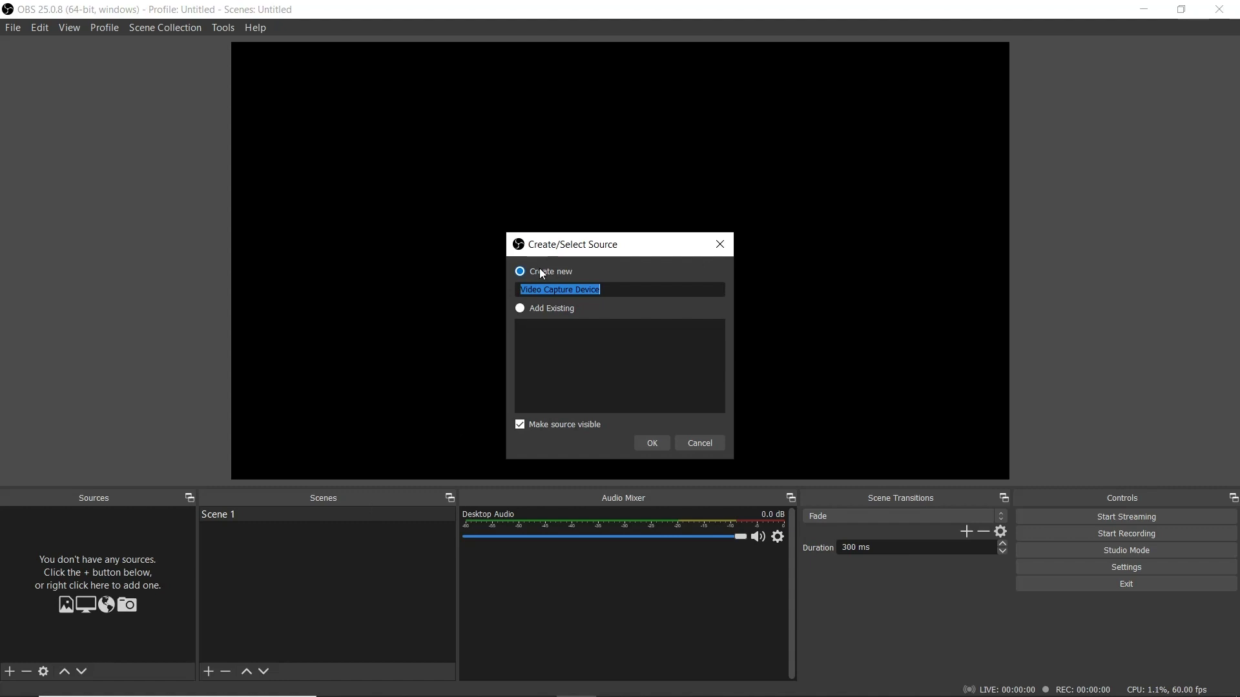
key(Delete)
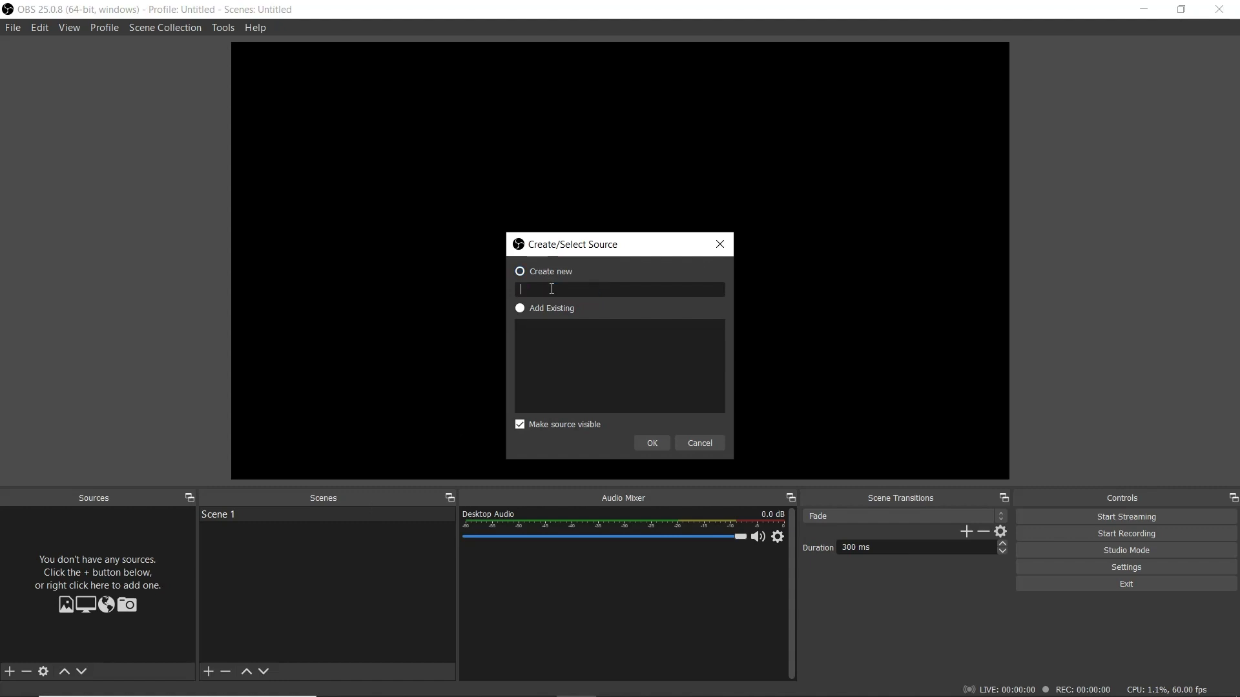
text(My)
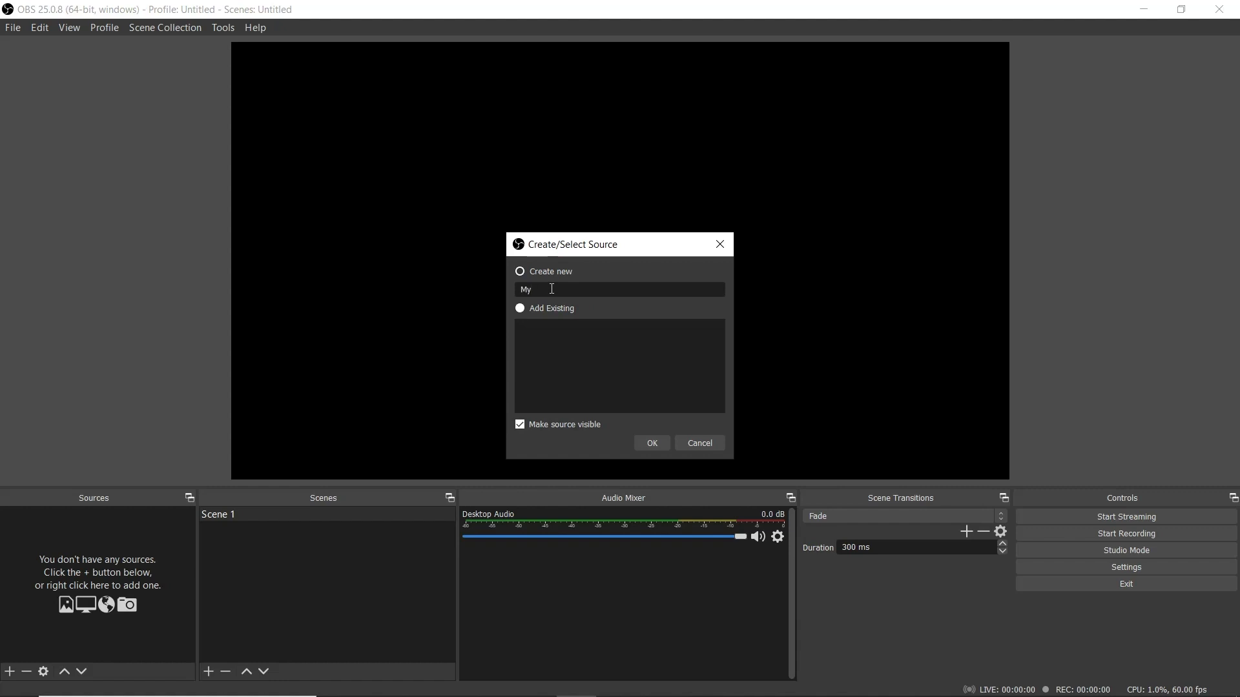
text(Web)
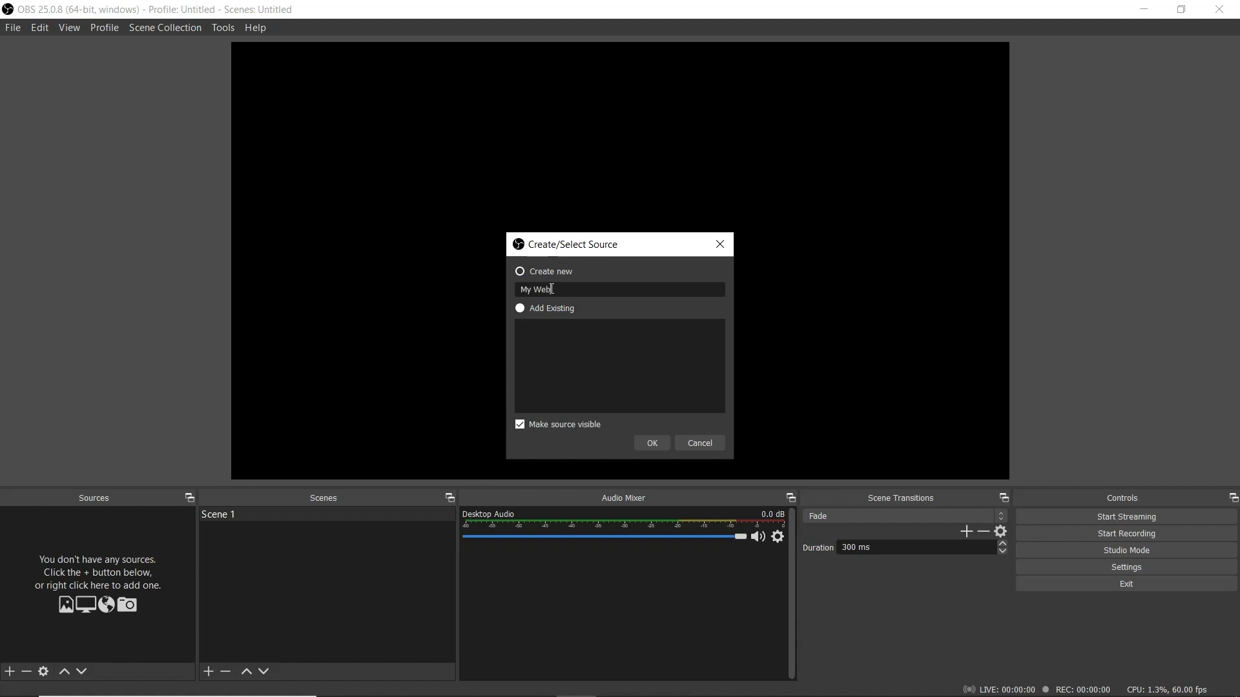
text(cam)
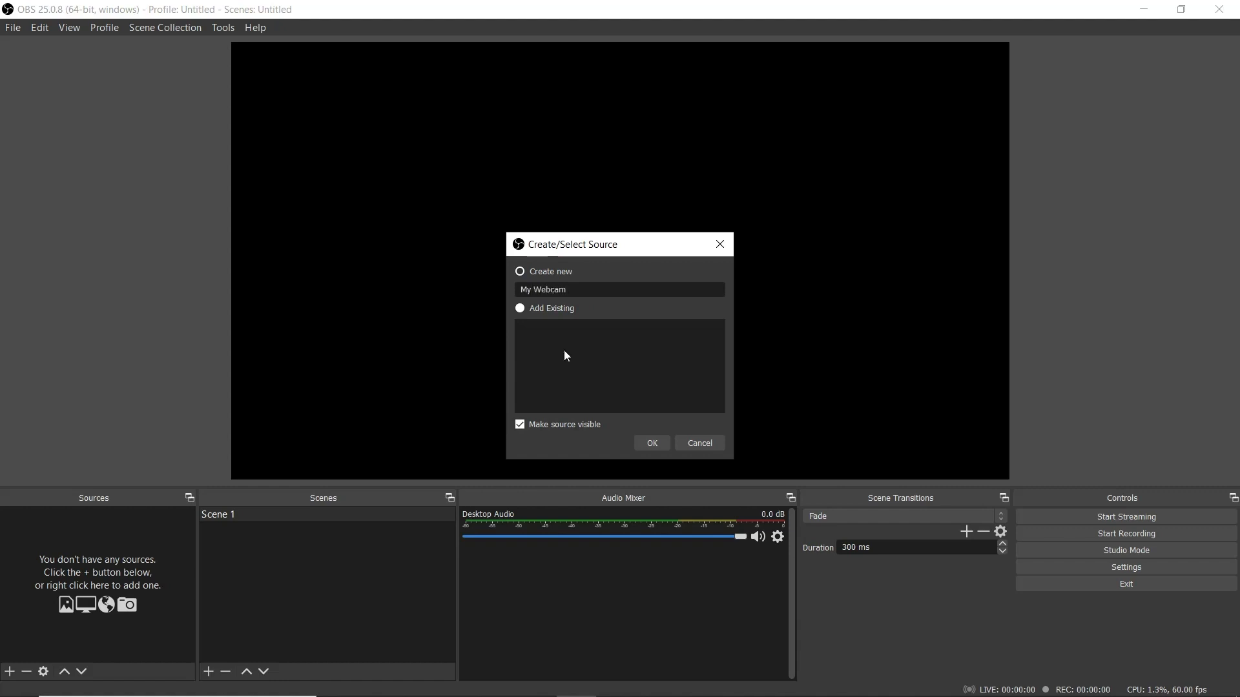
mouse_move(552, 435)
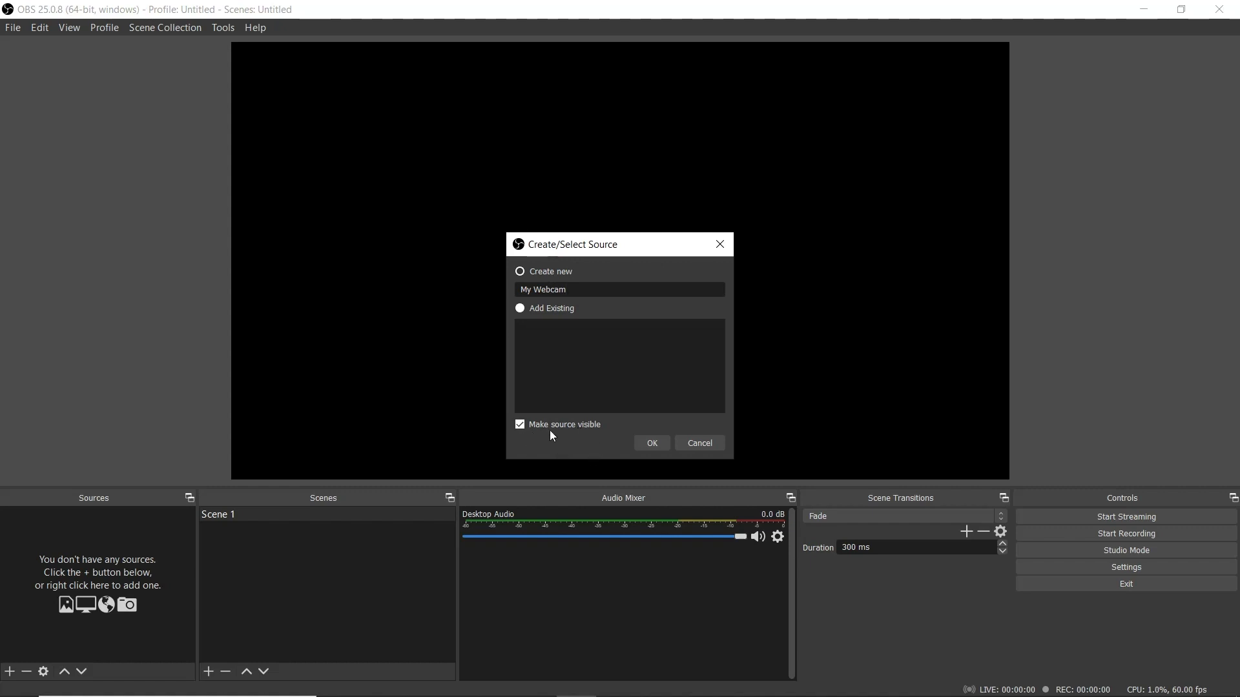
Step: Create the My Webcam source and set its Resolution/FPS Type to Custom at 1280x720
click(651, 443)
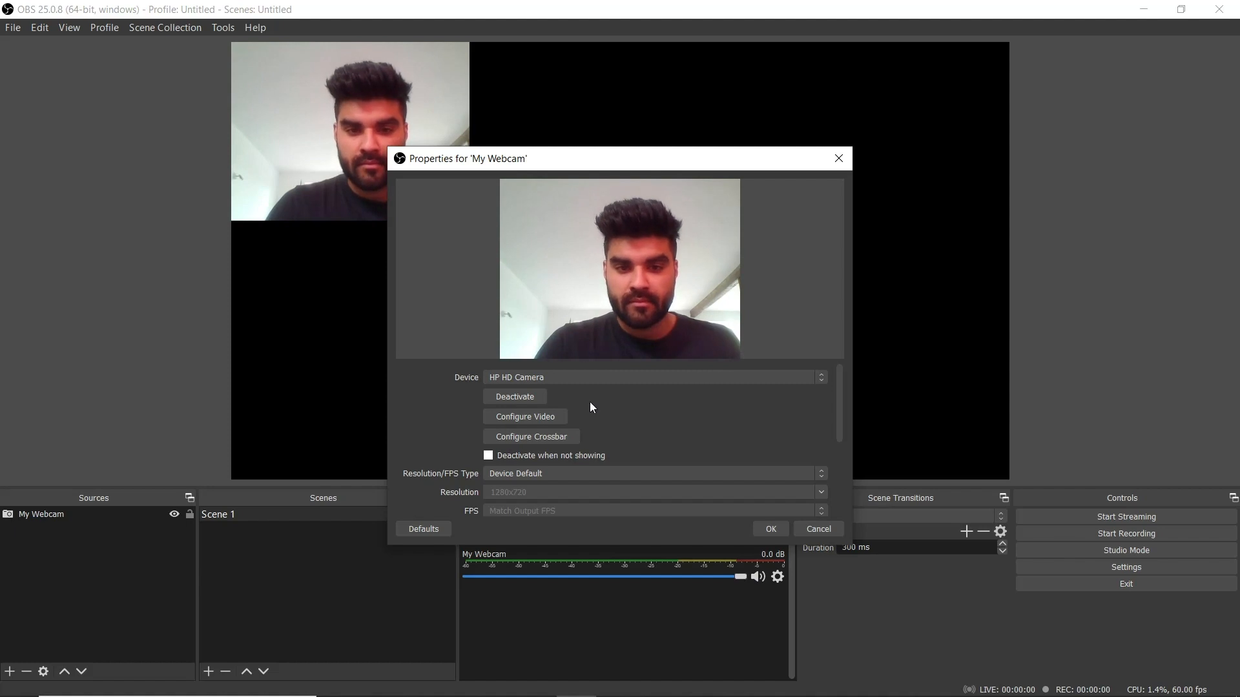
mouse_move(616, 431)
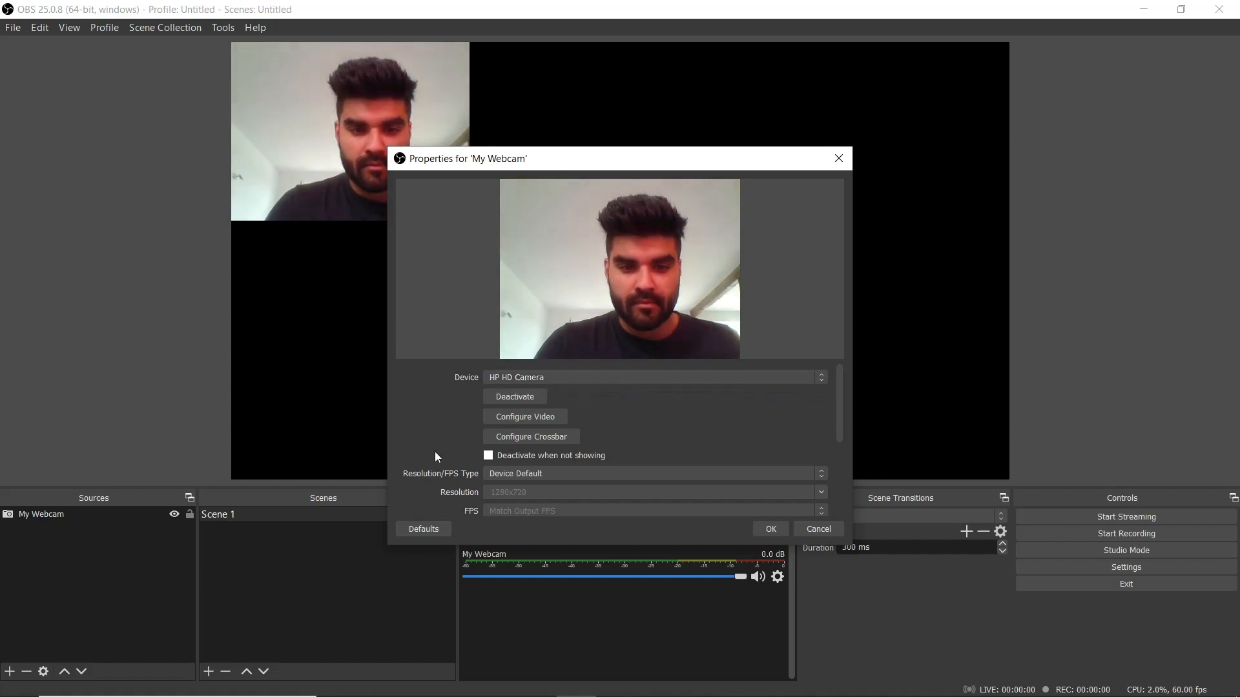
scroll(down, 3)
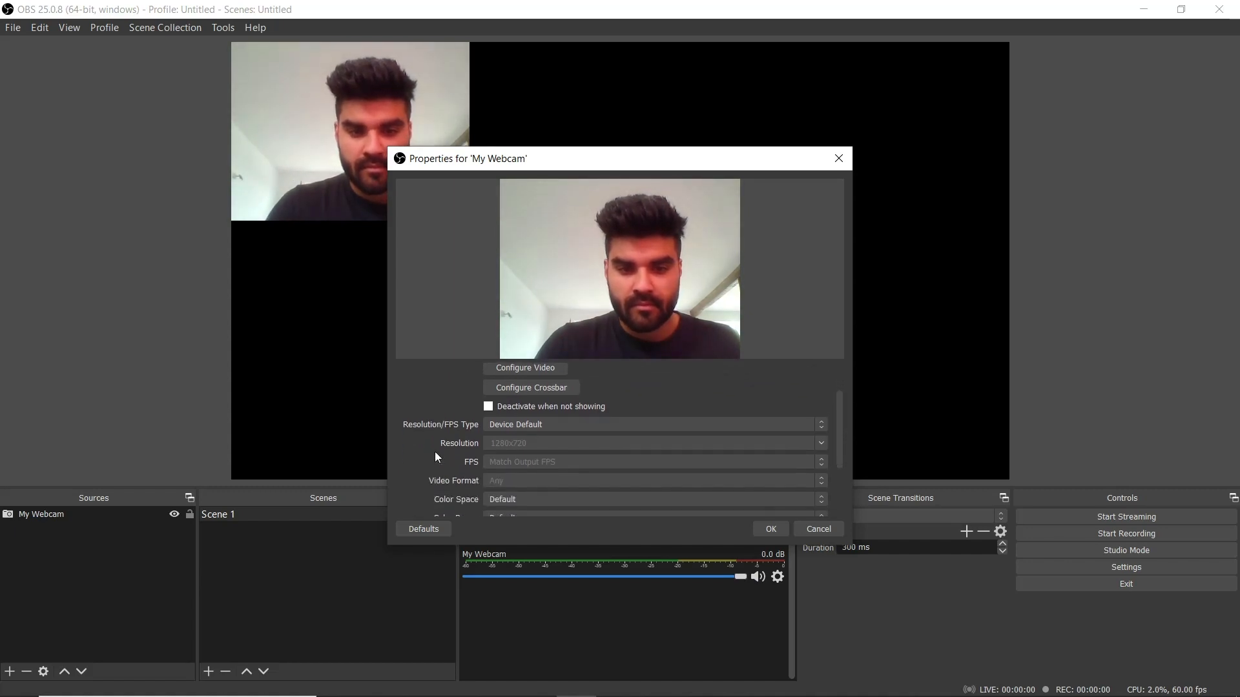
scroll(down, 3)
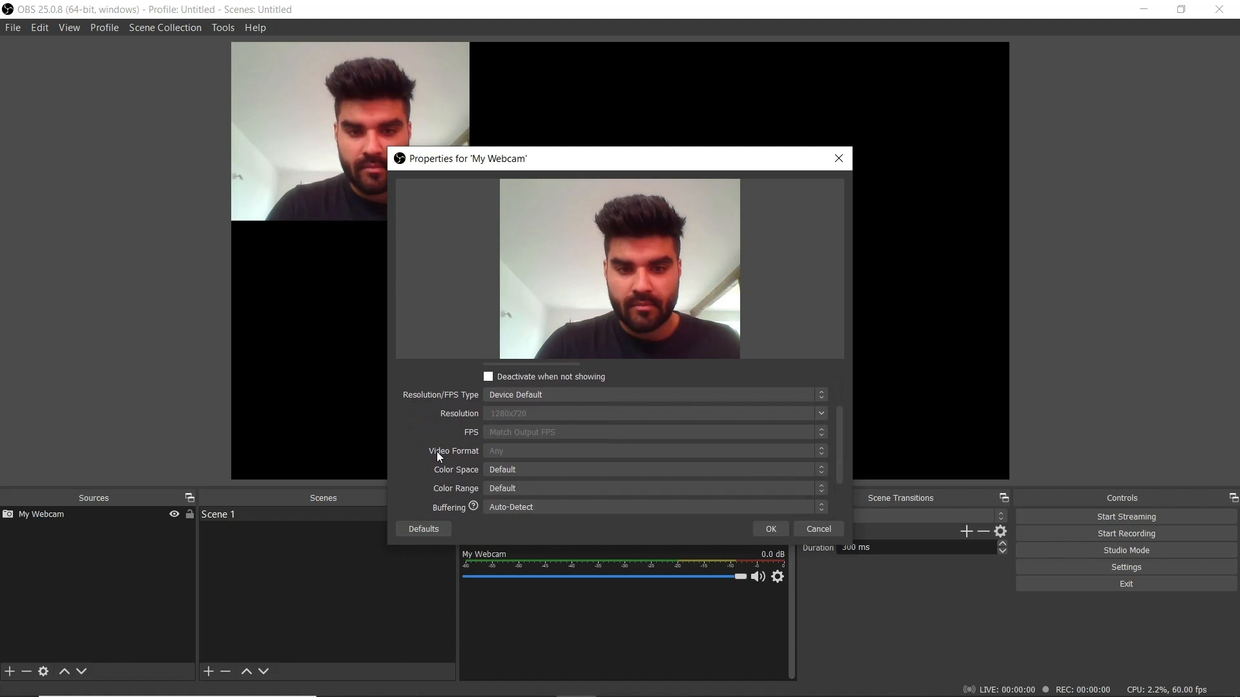
click(654, 395)
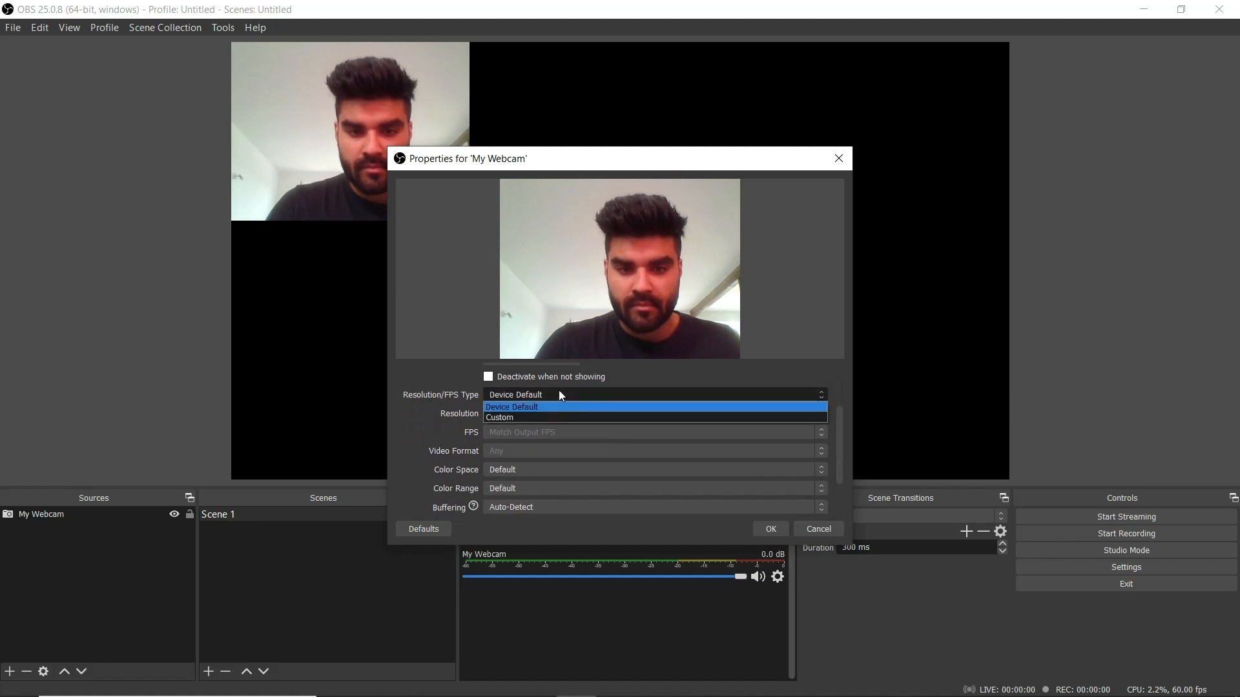
click(498, 417)
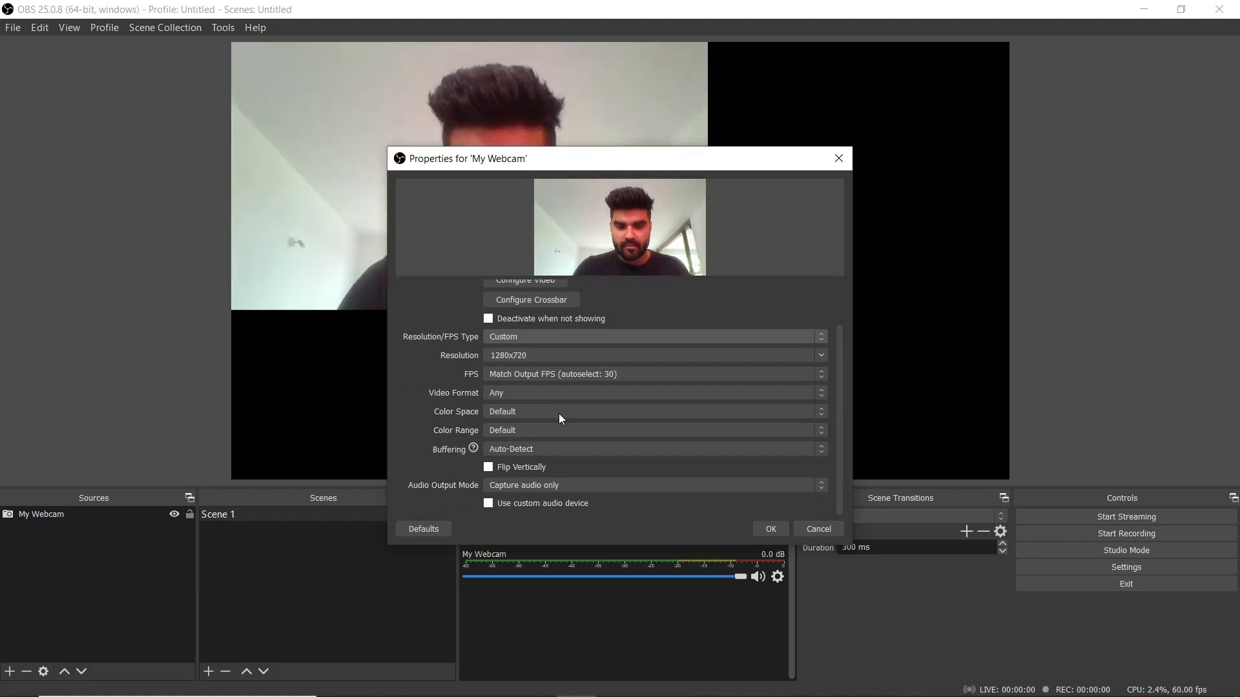
mouse_move(404, 406)
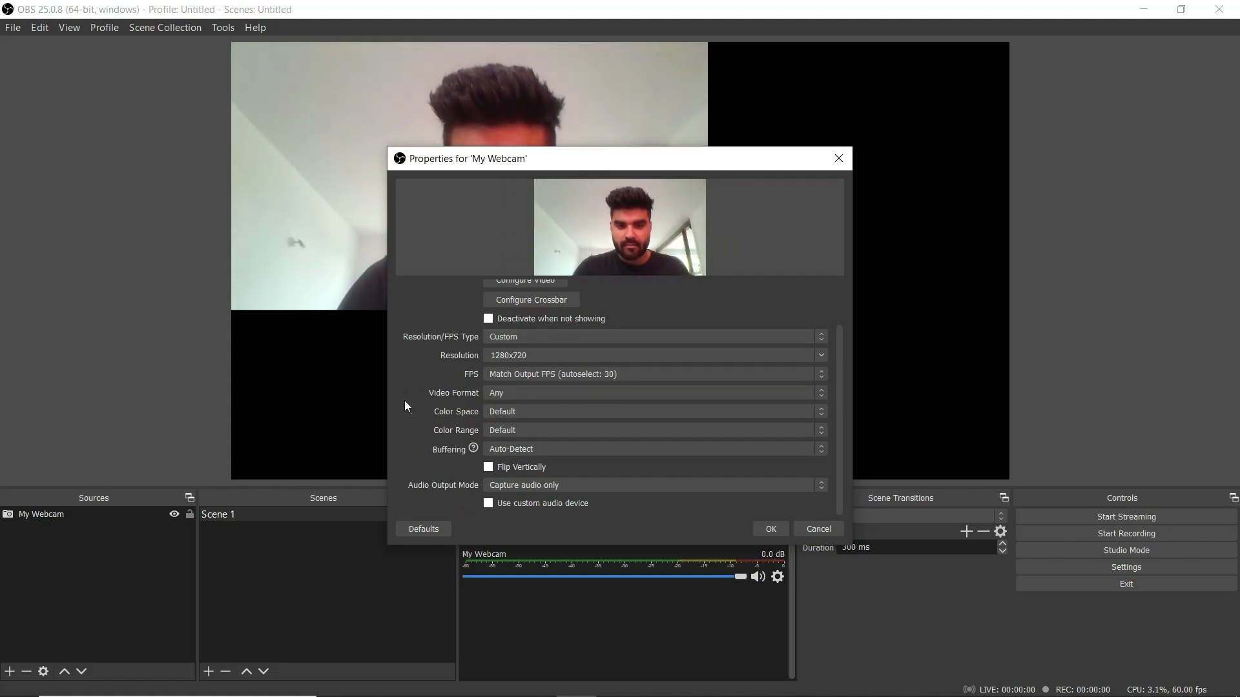
click(821, 355)
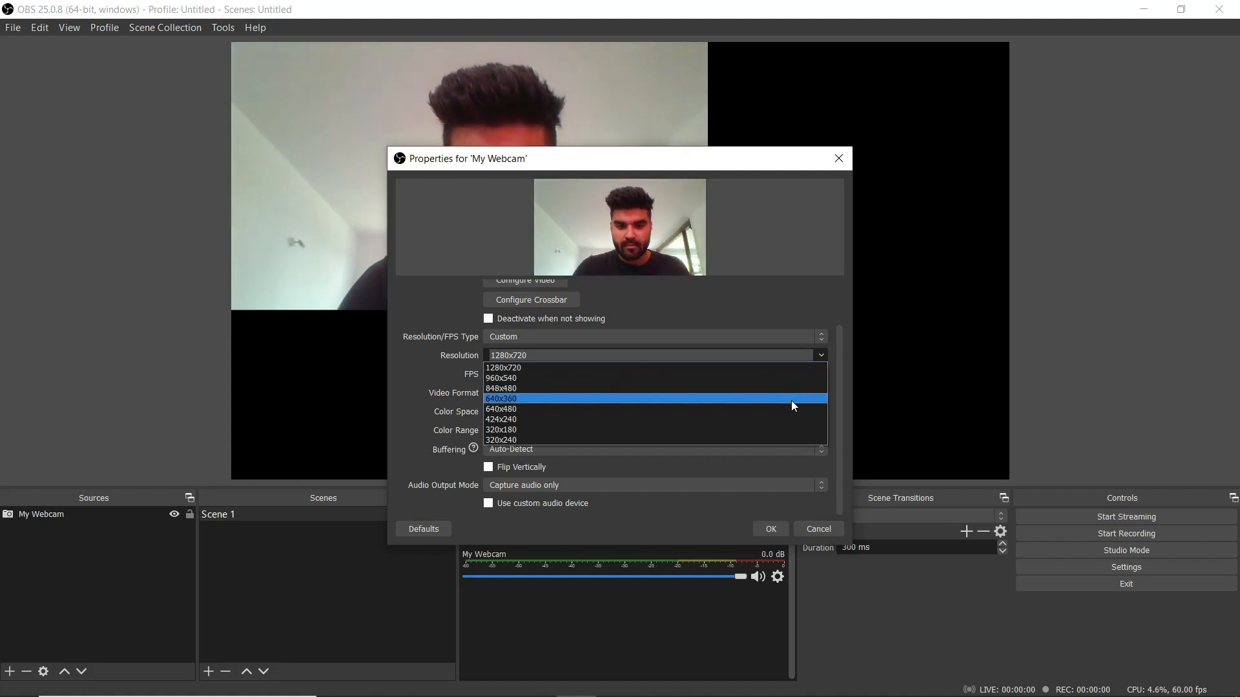
mouse_move(767, 368)
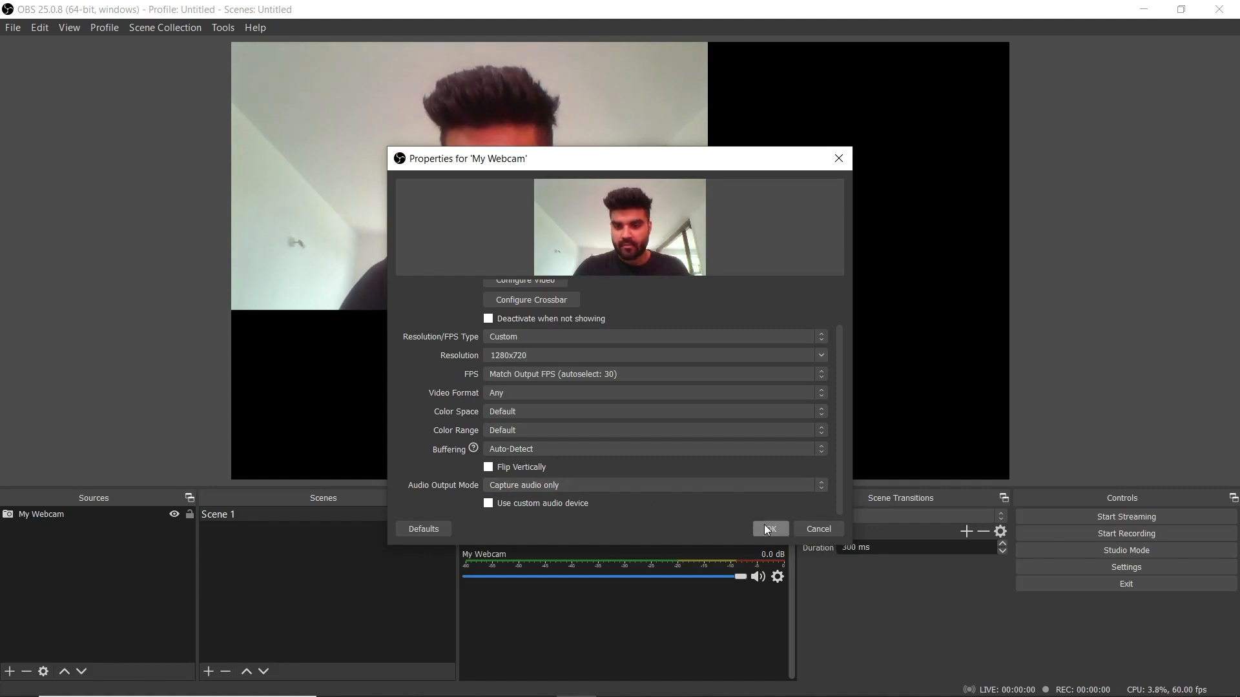
Step: Confirm the webcam properties and deselect the My Webcam feed in the preview
click(768, 529)
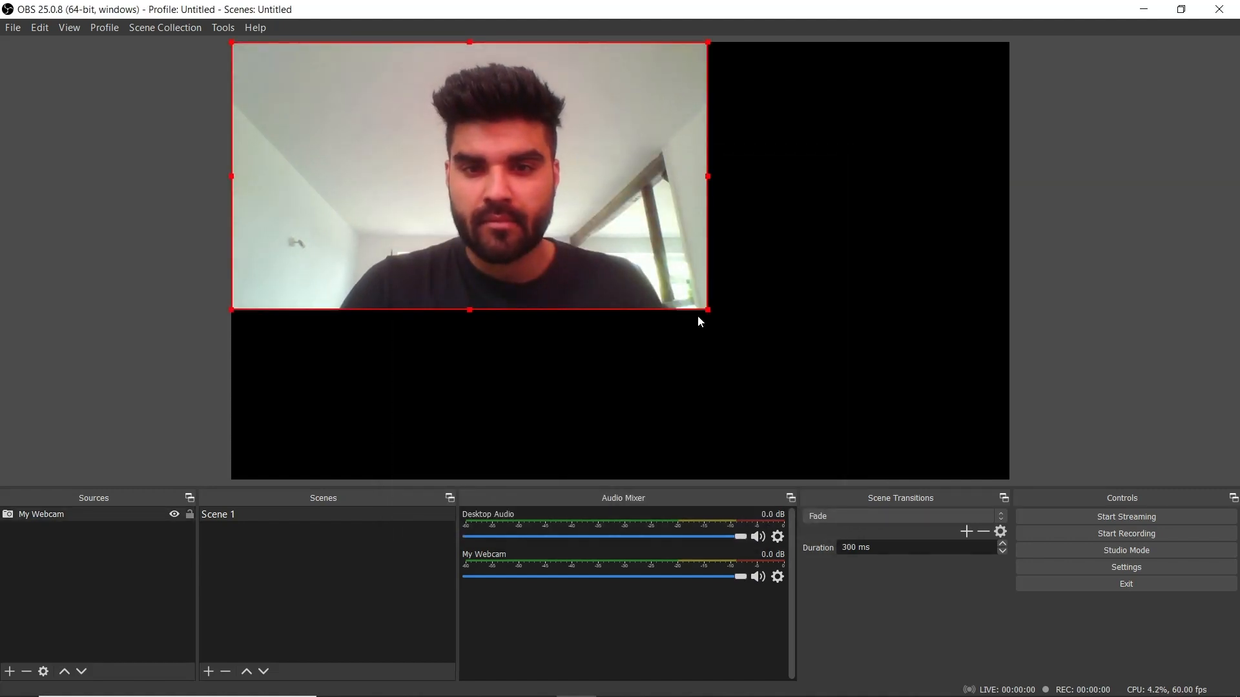
click(734, 372)
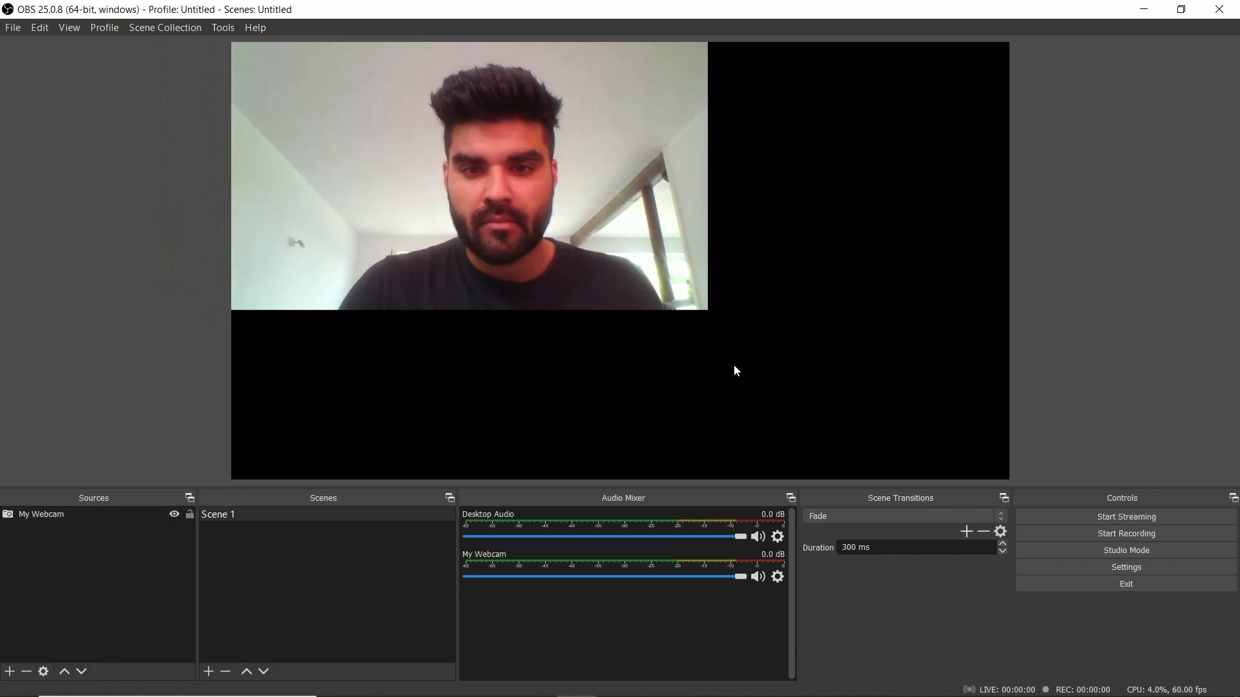
click(469, 175)
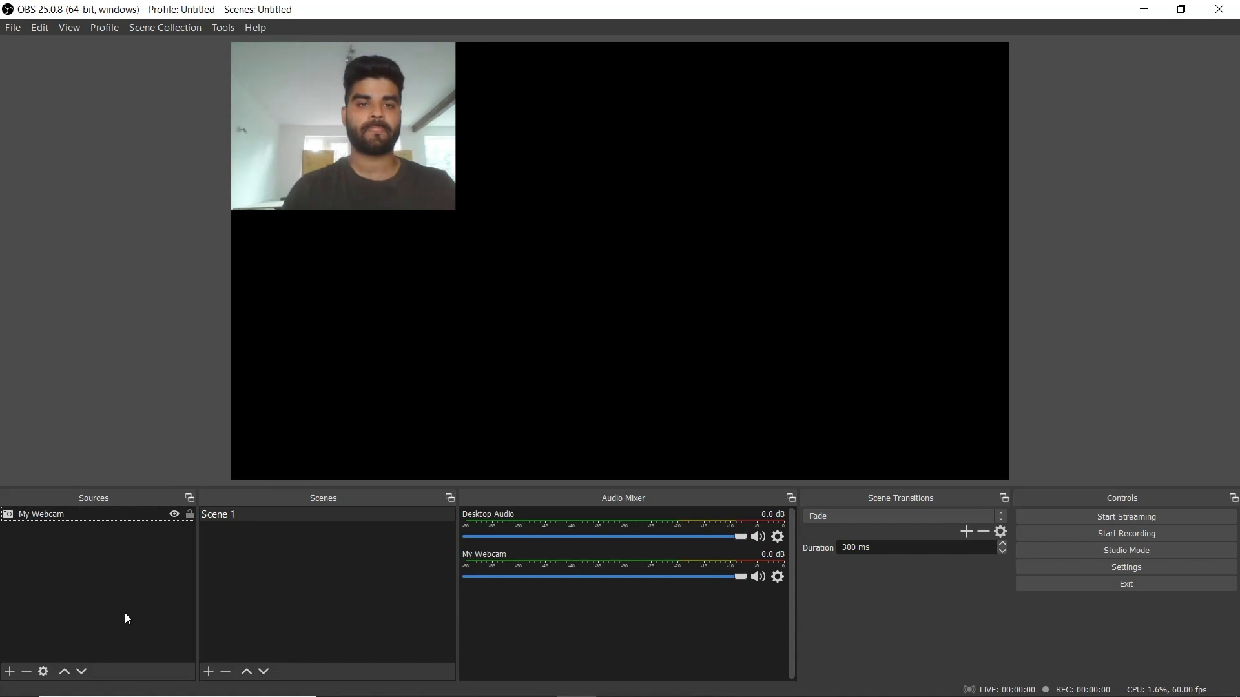
Step: Add a new Audio Input Capture source named 'Scarlett 2i2 3rd Gen' to Scene 1
click(9, 672)
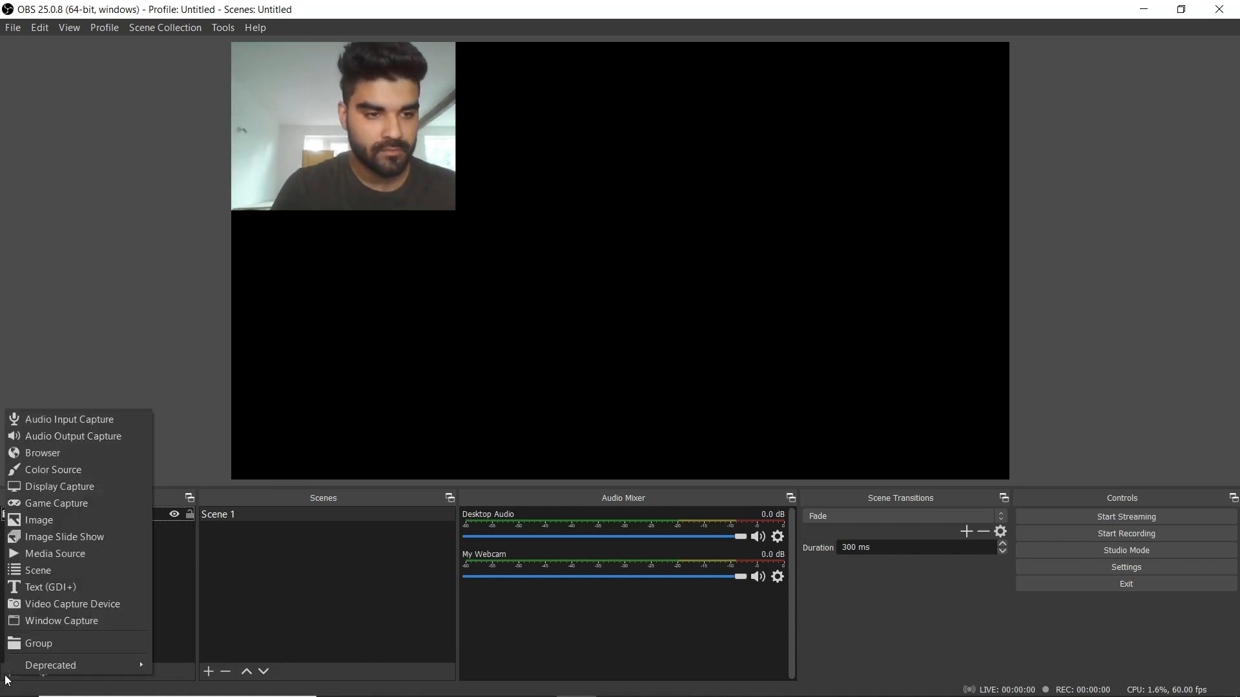
click(70, 419)
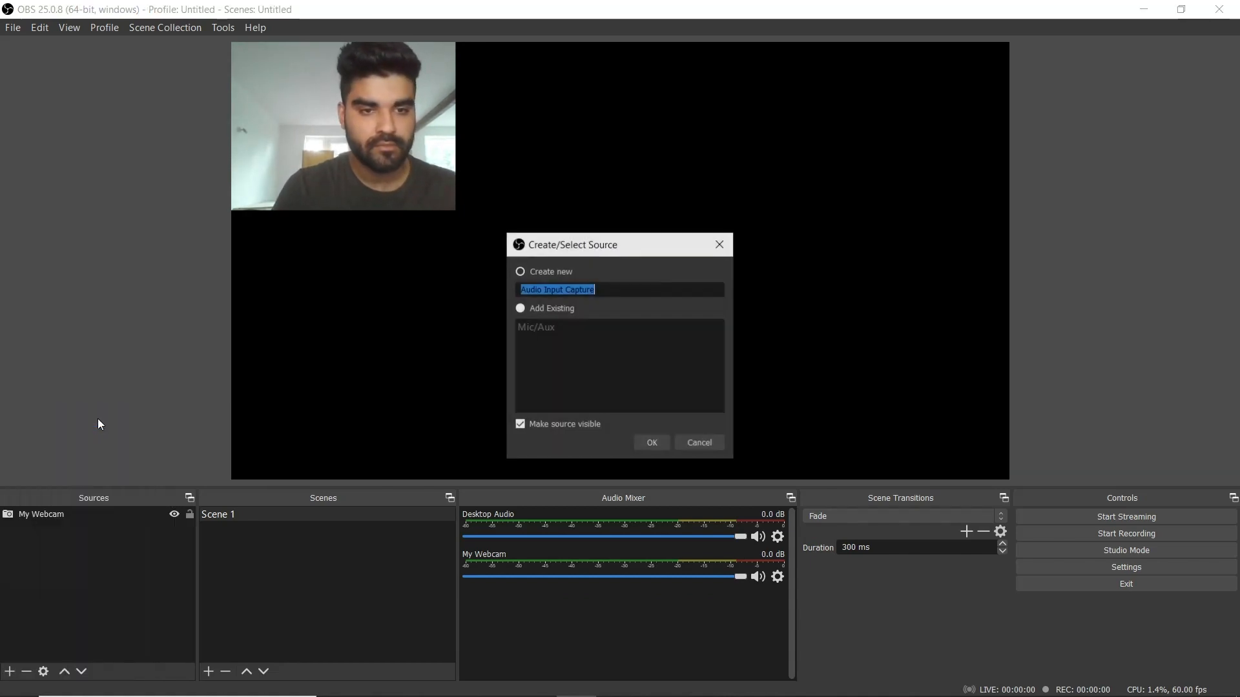
click(520, 271)
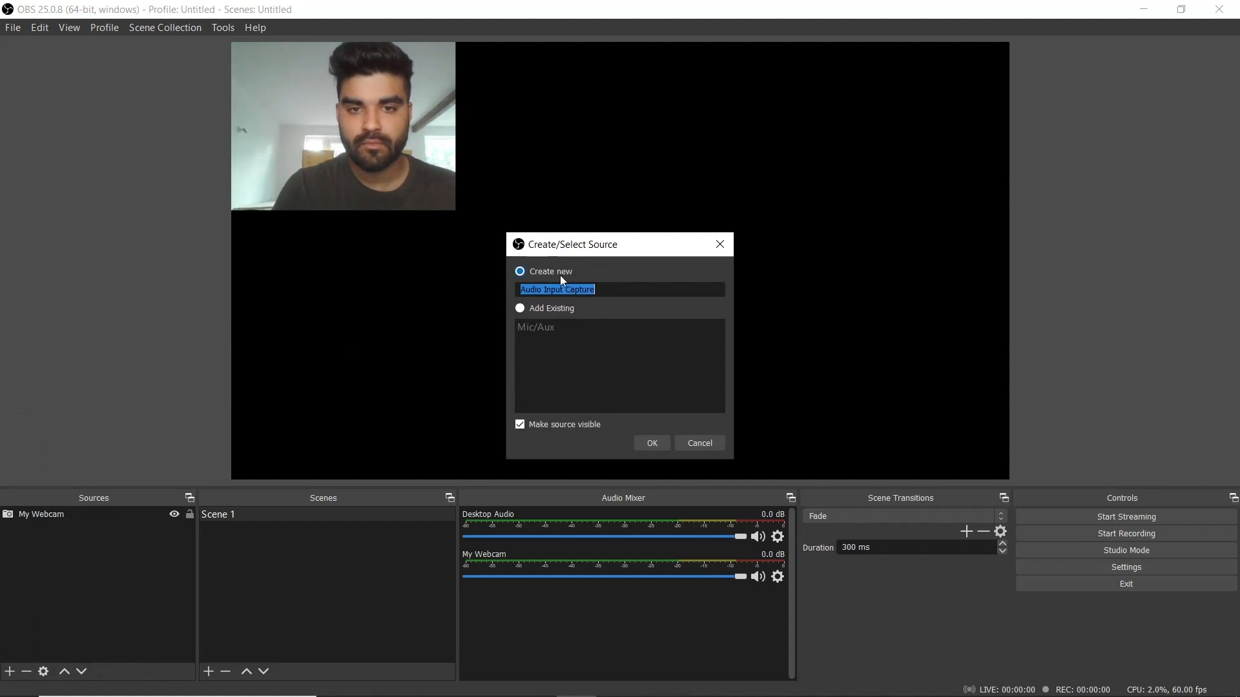
text(Sc)
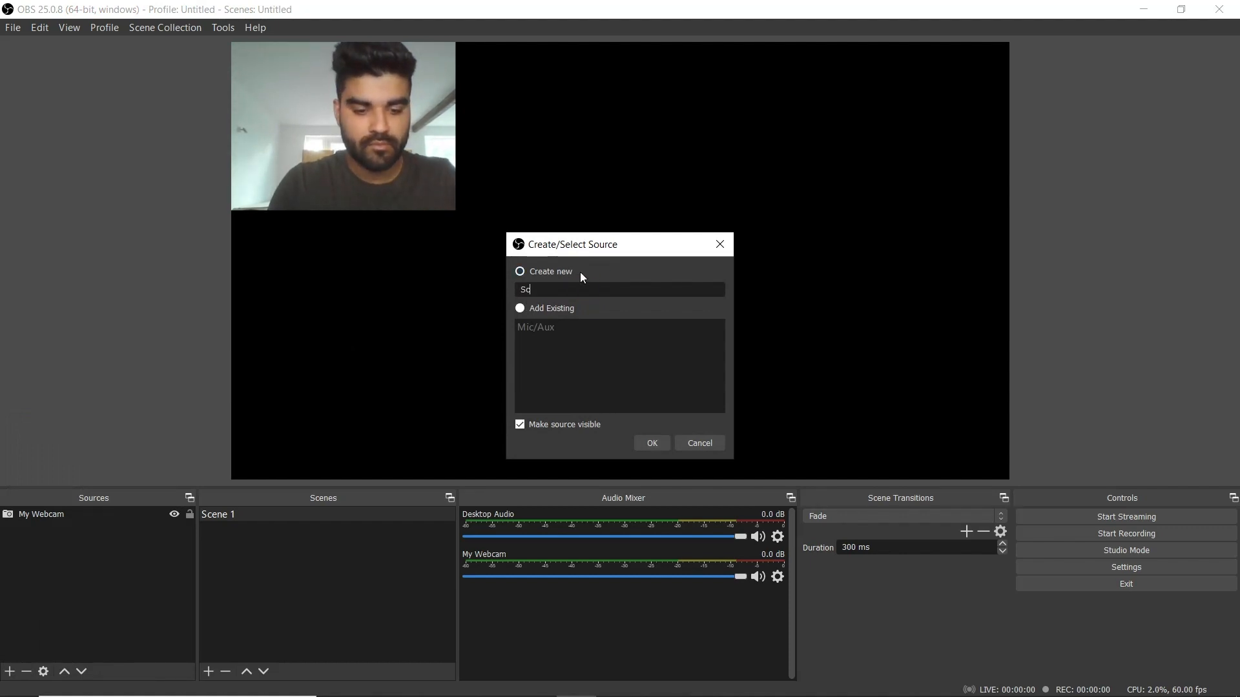
text(carlett 2i2 3rd)
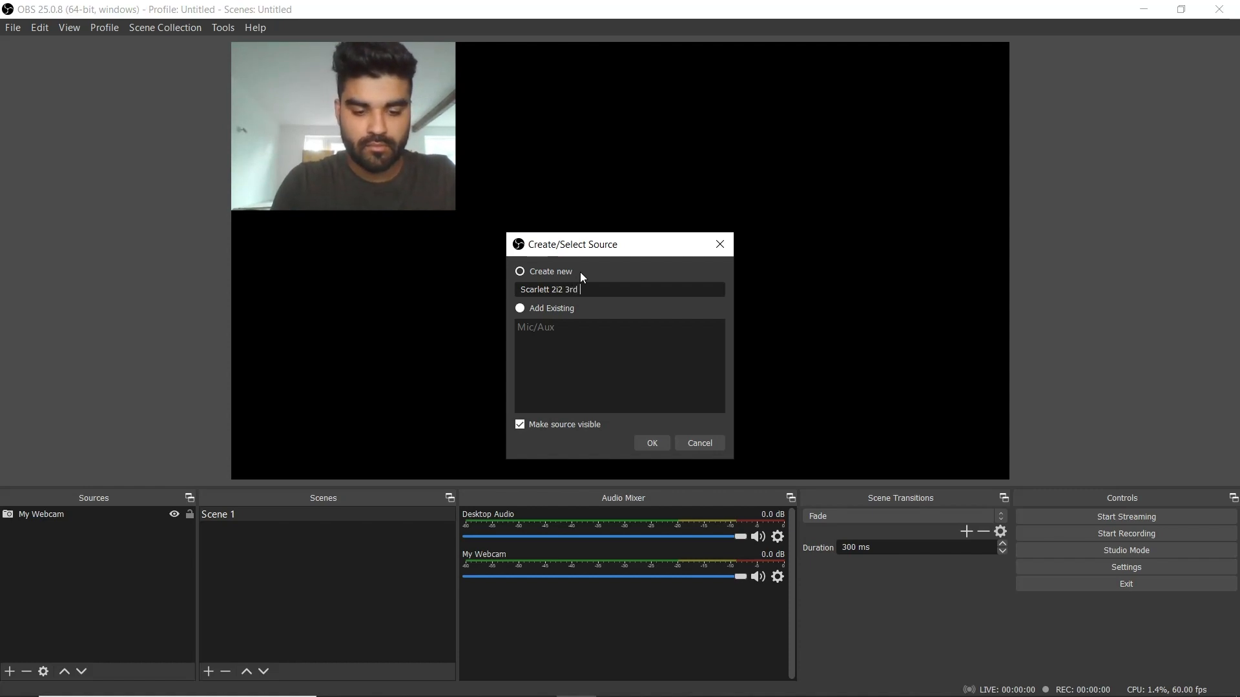
text(Gen)
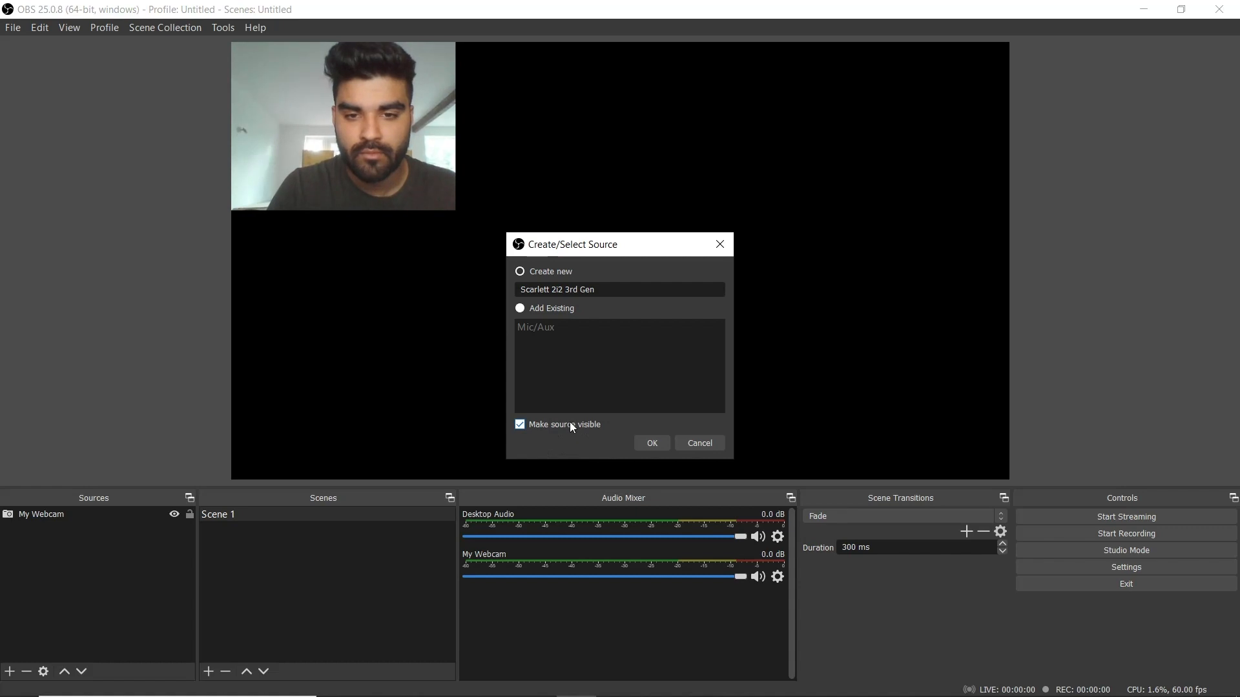
click(651, 443)
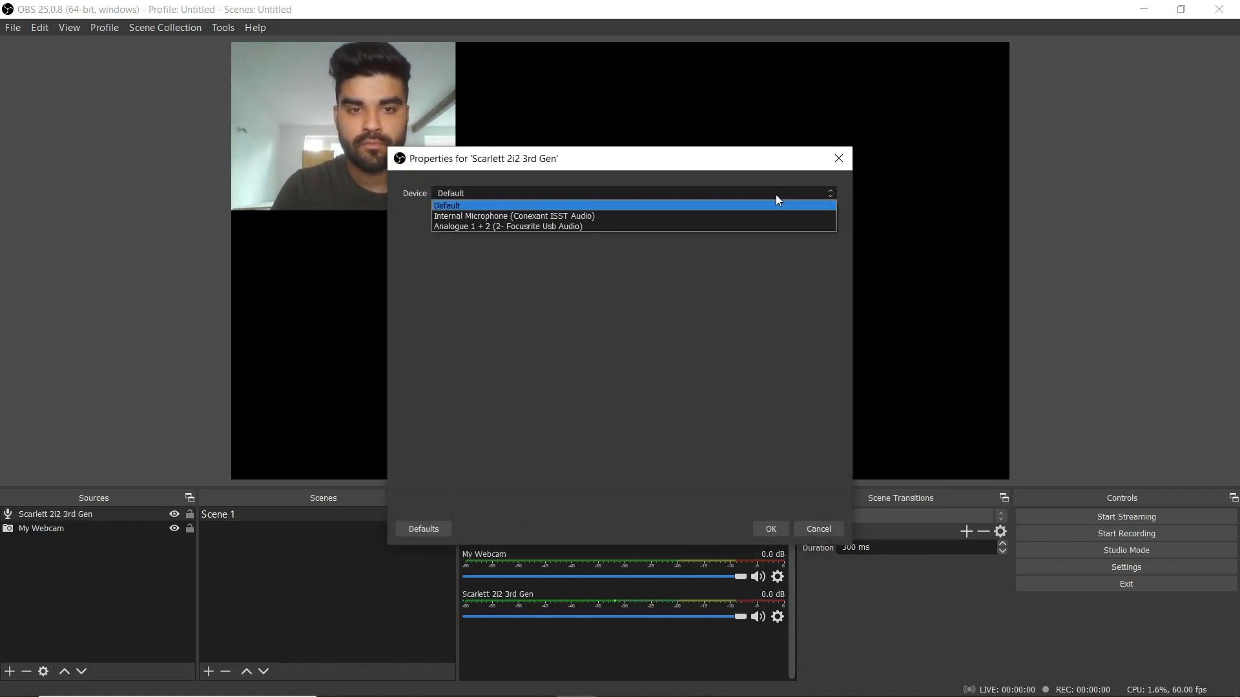
mouse_move(739, 227)
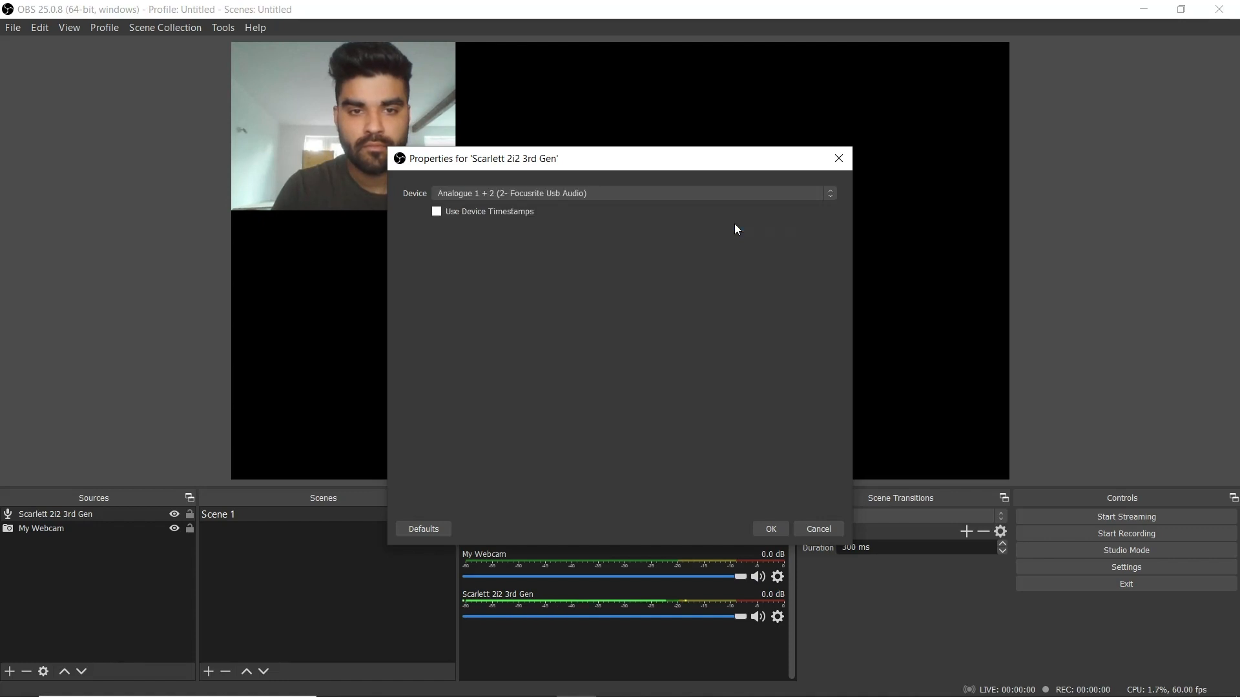
mouse_move(744, 448)
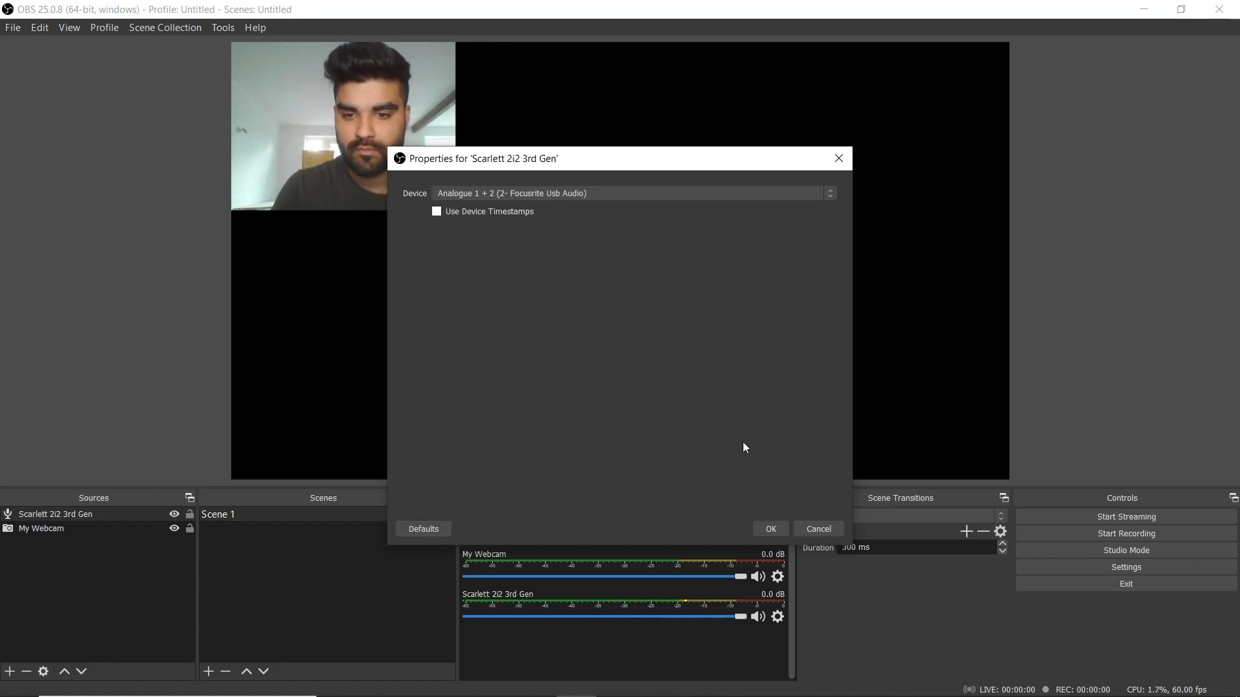
Step: Confirm Analogue 1 + 2 (Focusrite Usb Audio) as the Scarlett source's device
click(768, 530)
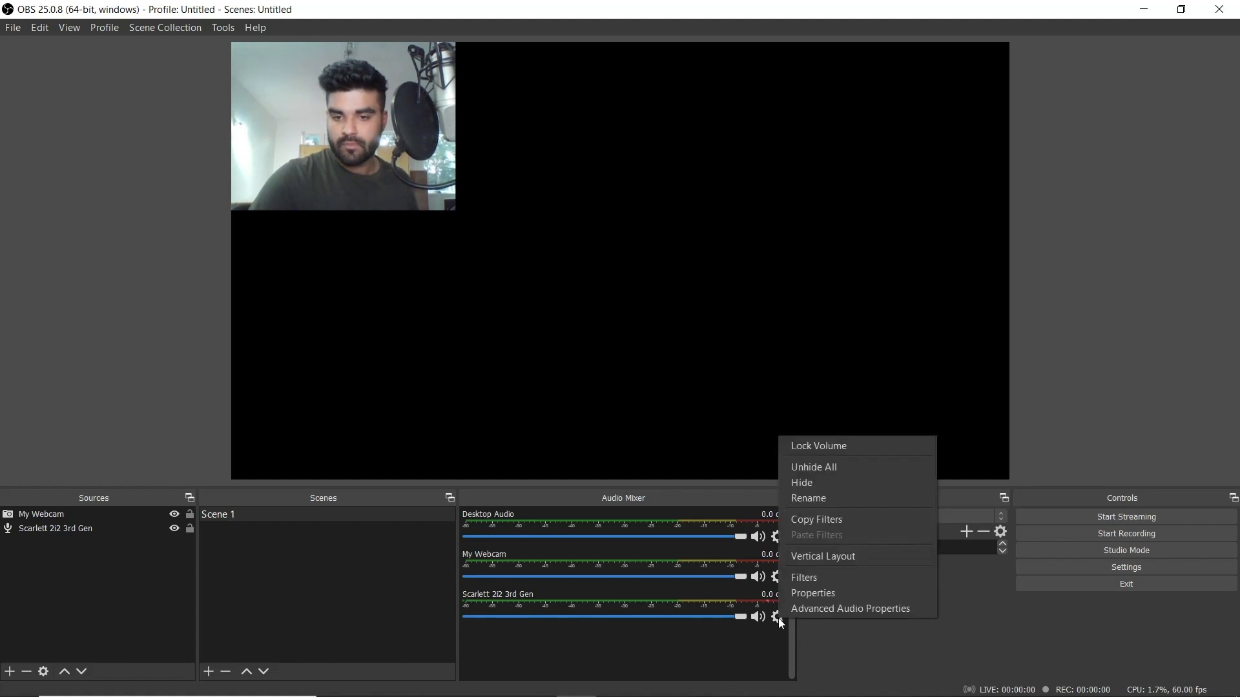
mouse_move(874, 617)
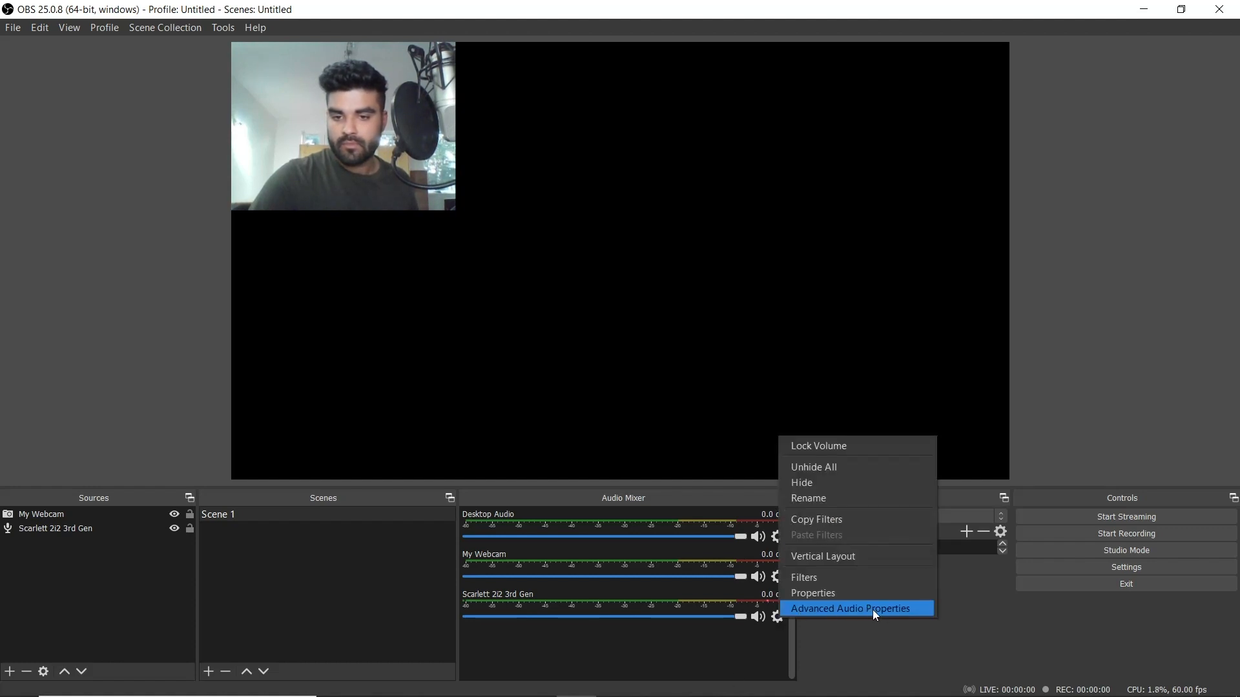
Step: In Advanced Audio Properties, set the Scarlett audio to mono, tracks 1-2 only, Monitor Off
click(850, 608)
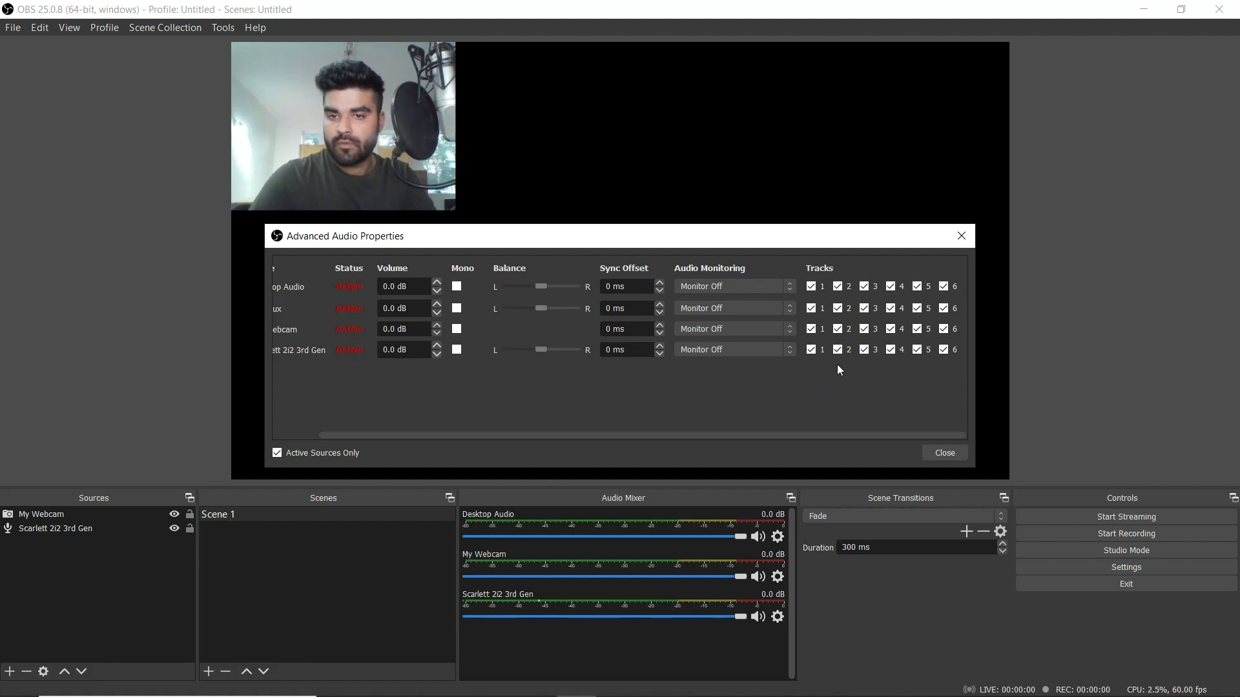
click(863, 350)
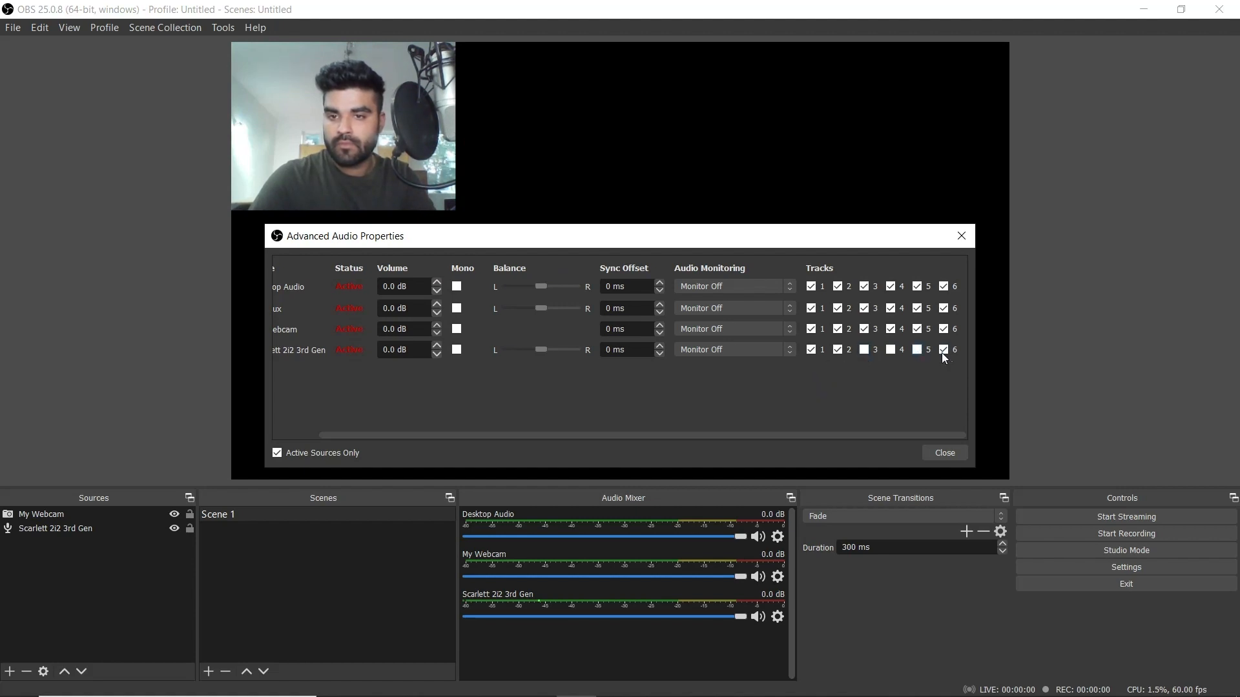
click(943, 350)
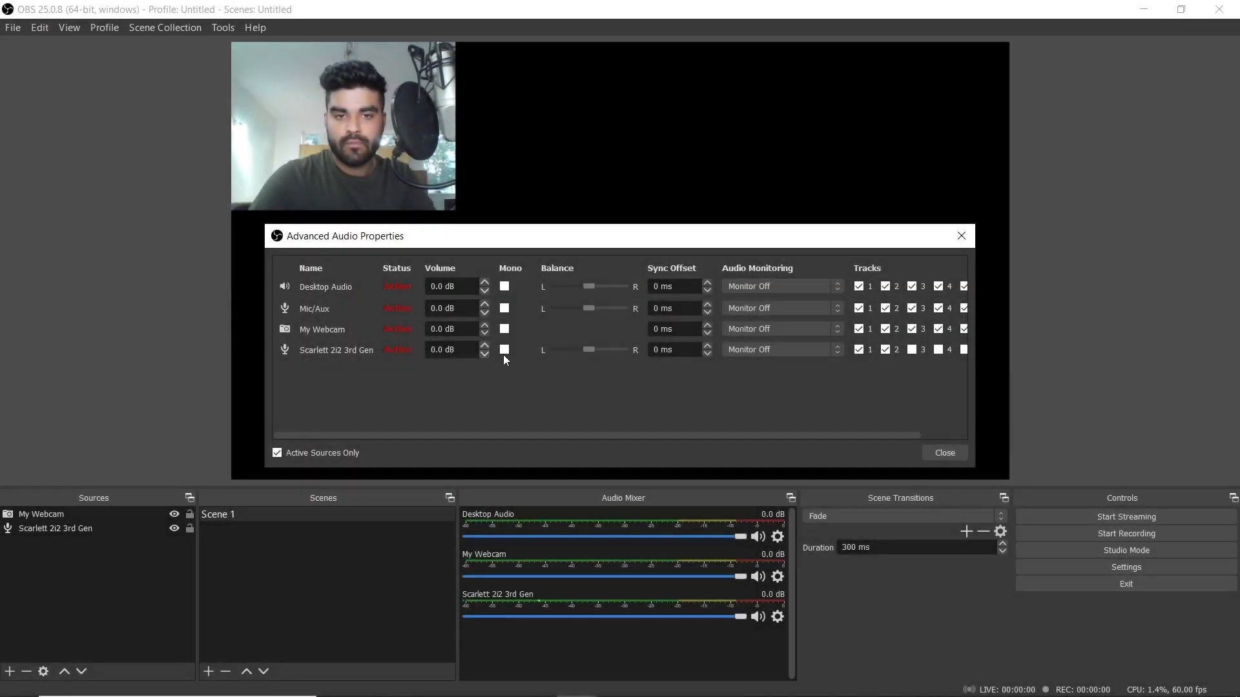
click(504, 350)
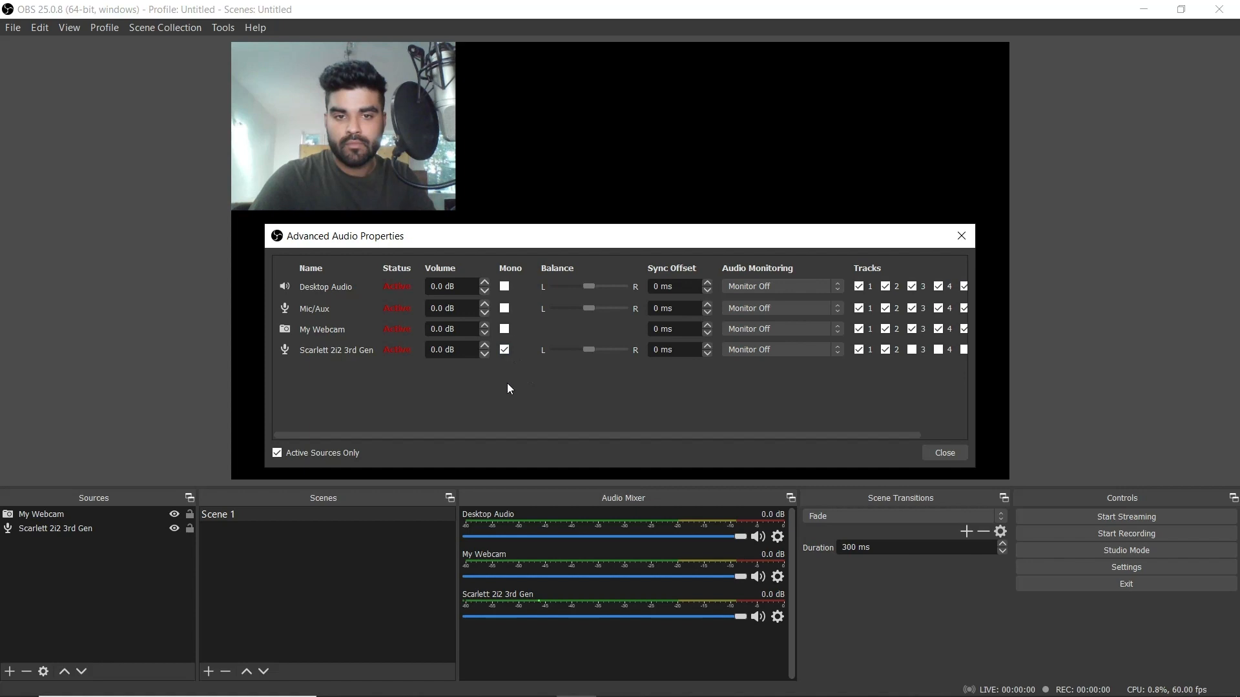
scroll(right, 3)
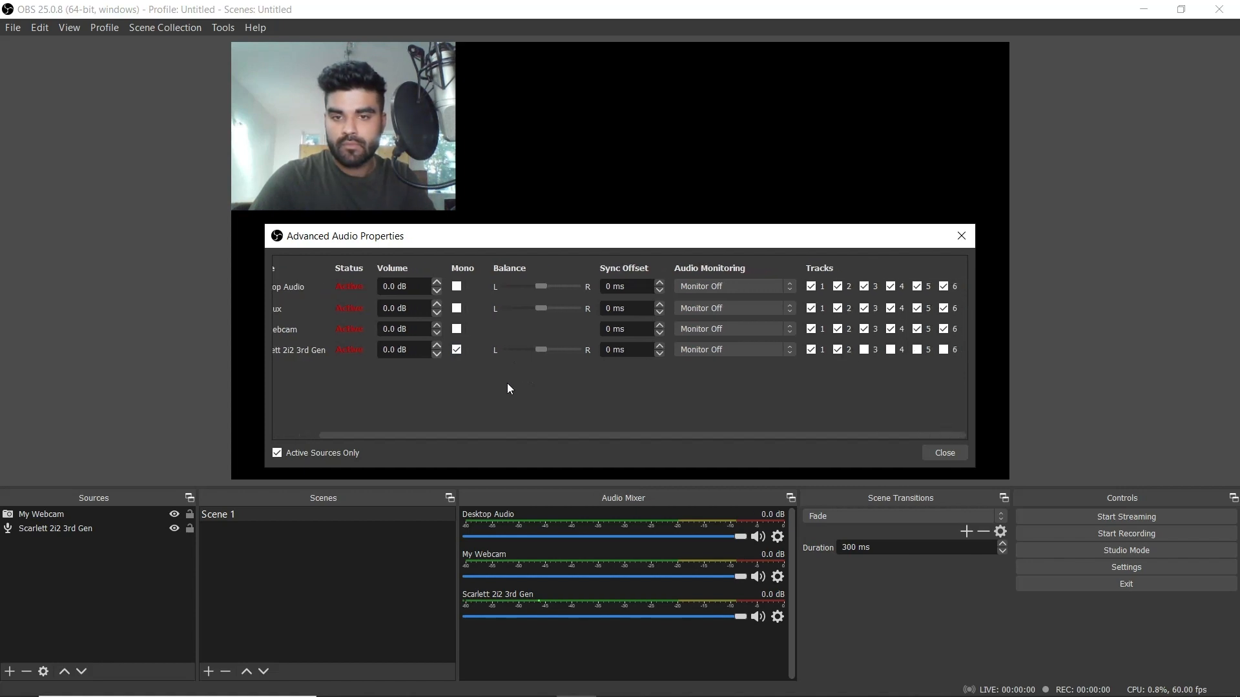
click(731, 350)
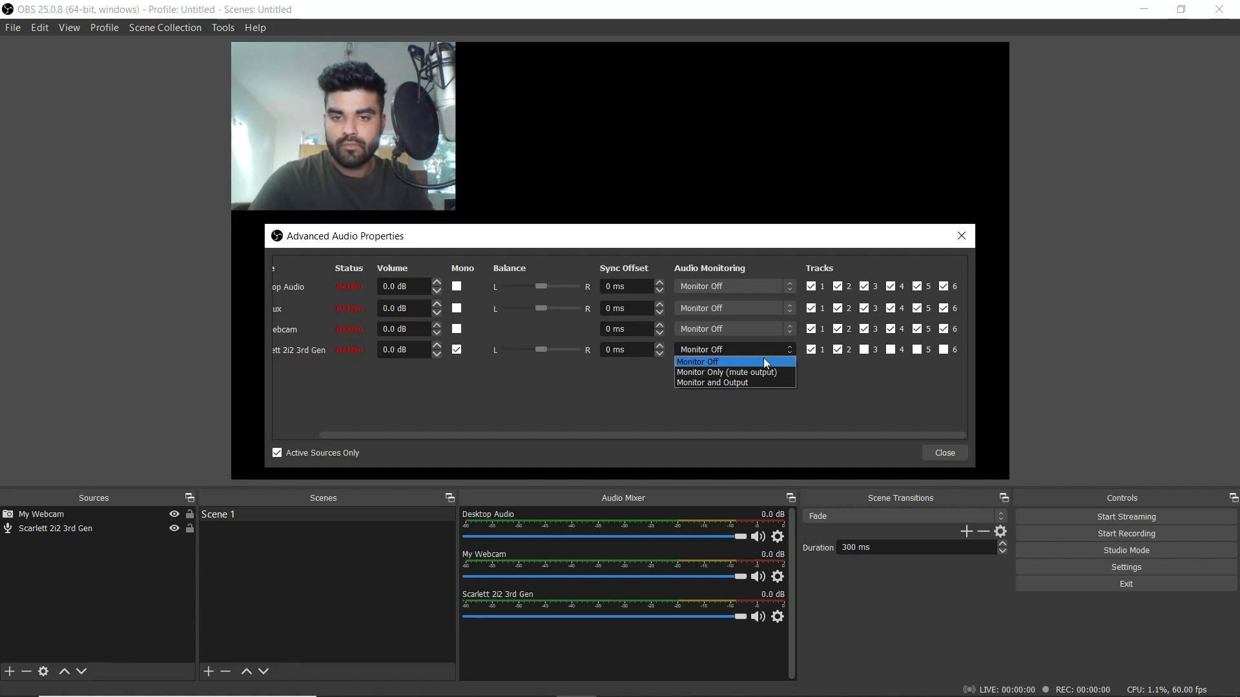
click(696, 362)
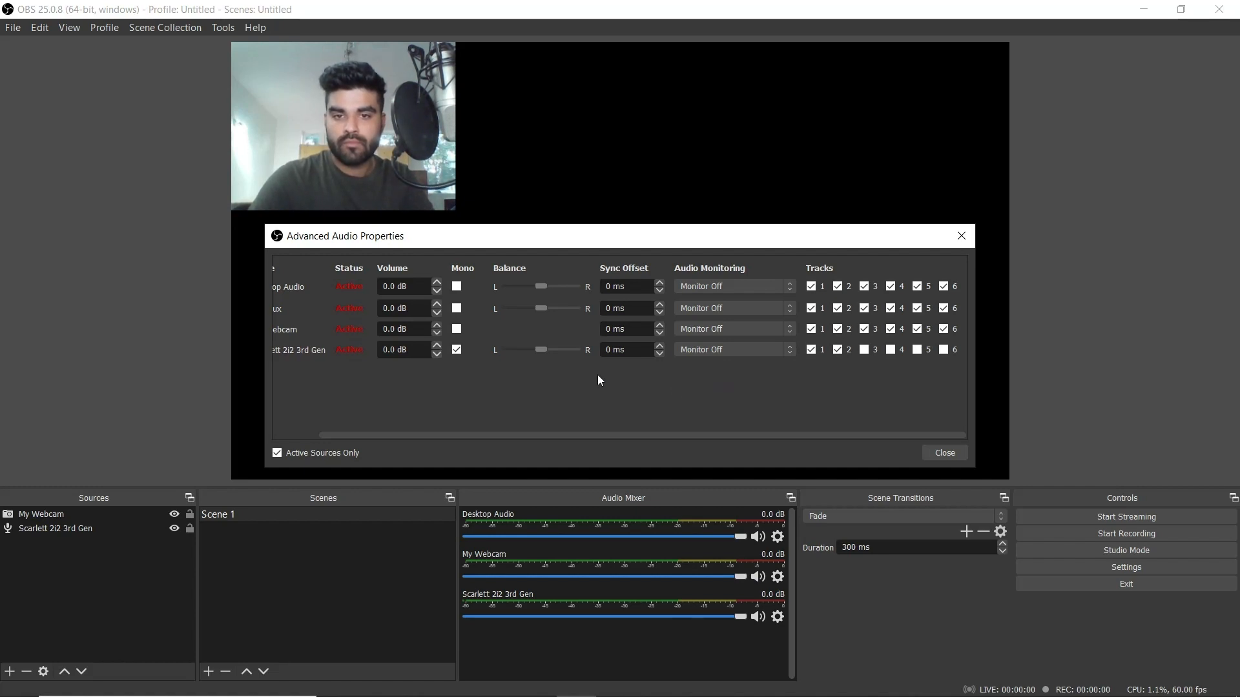
click(943, 452)
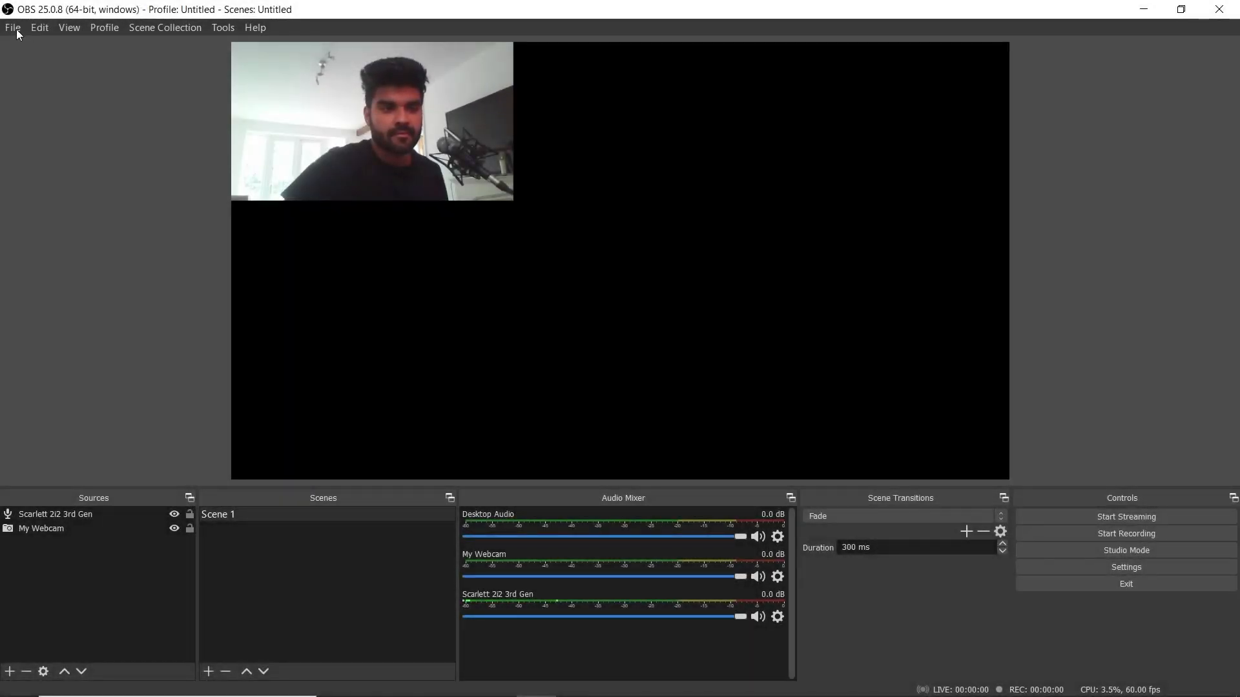
Step: Set the stream service to Facebook Live with the Default server in Settings > Stream
click(13, 27)
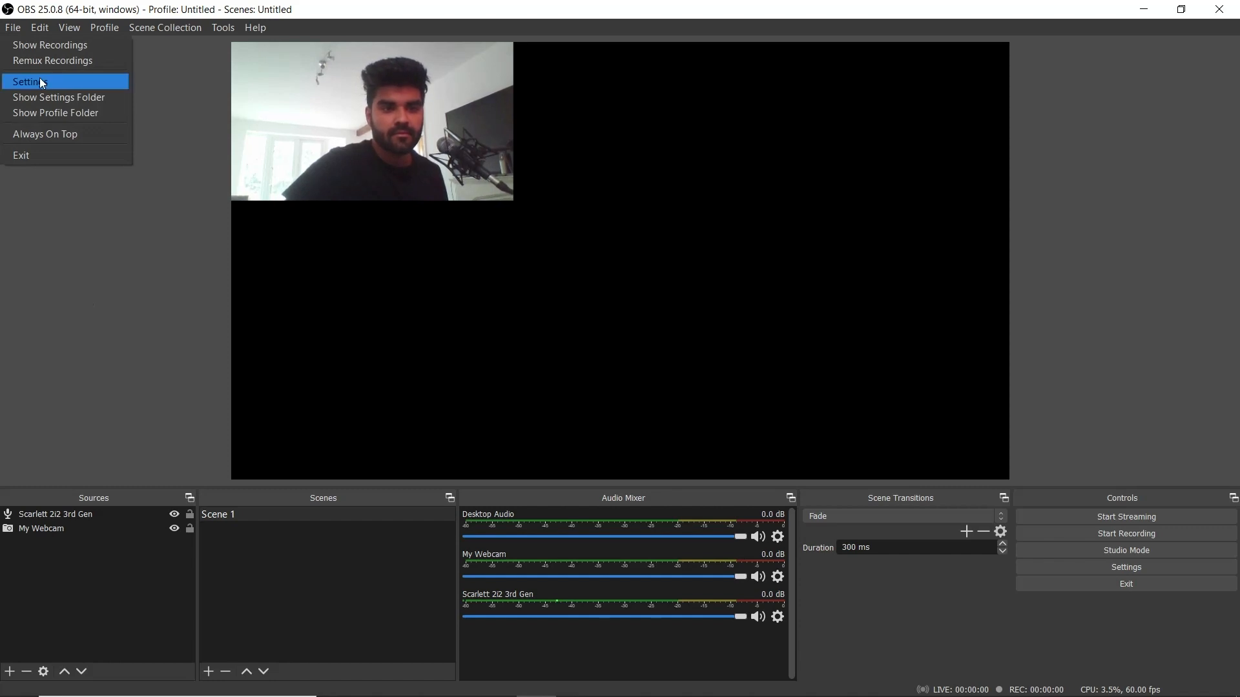
click(30, 81)
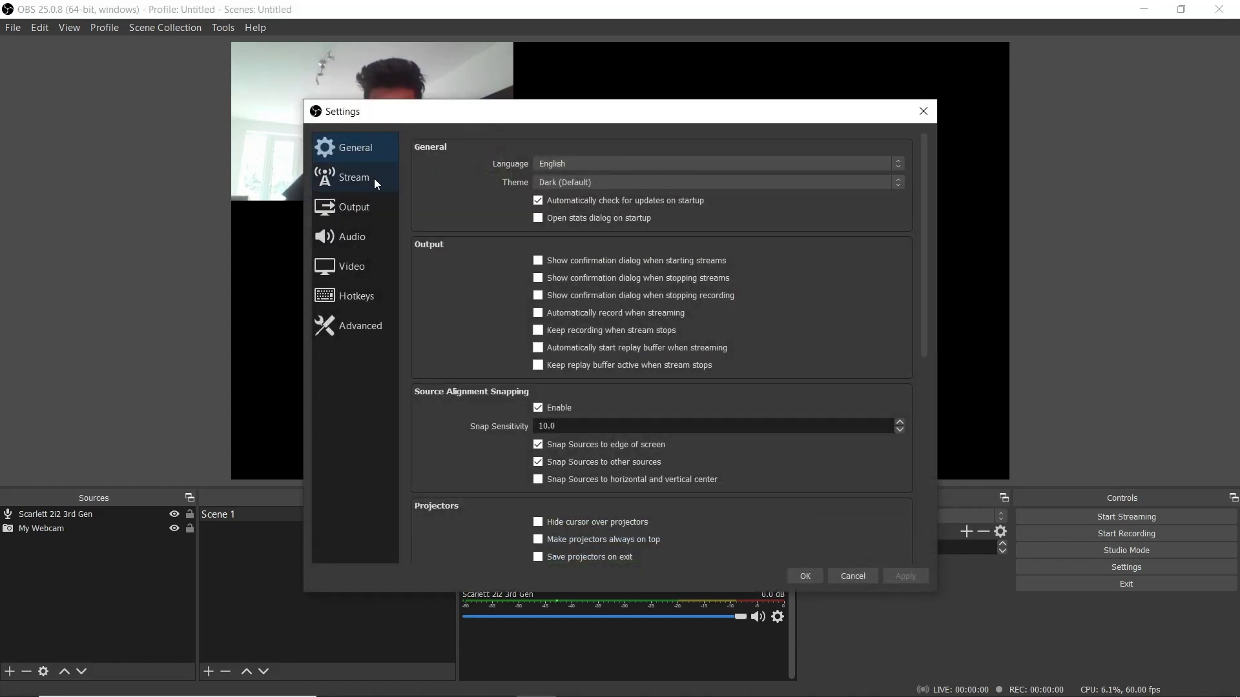
click(353, 177)
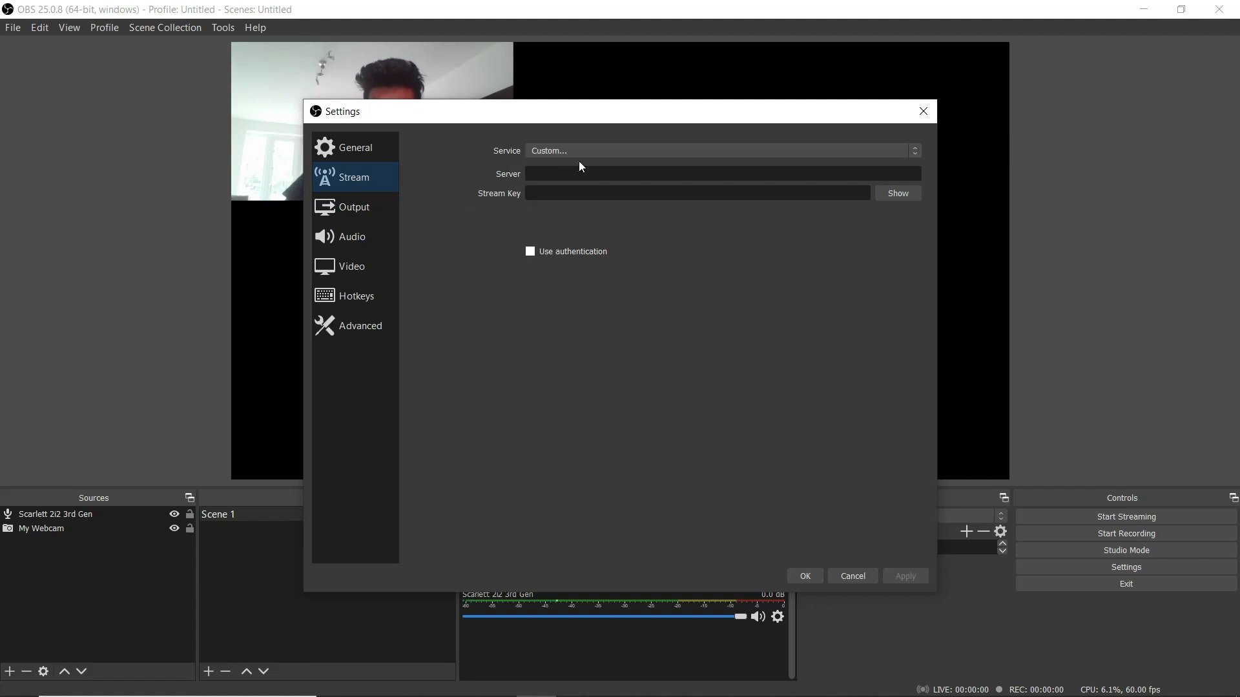
click(718, 149)
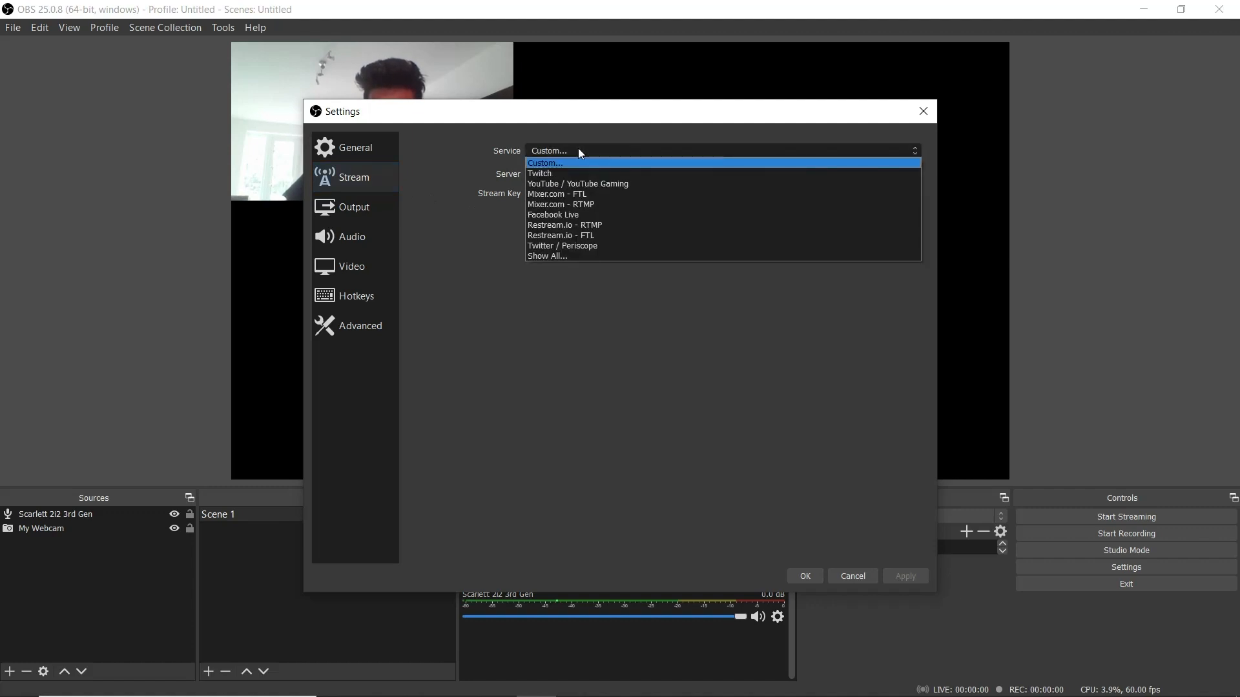
mouse_move(596, 216)
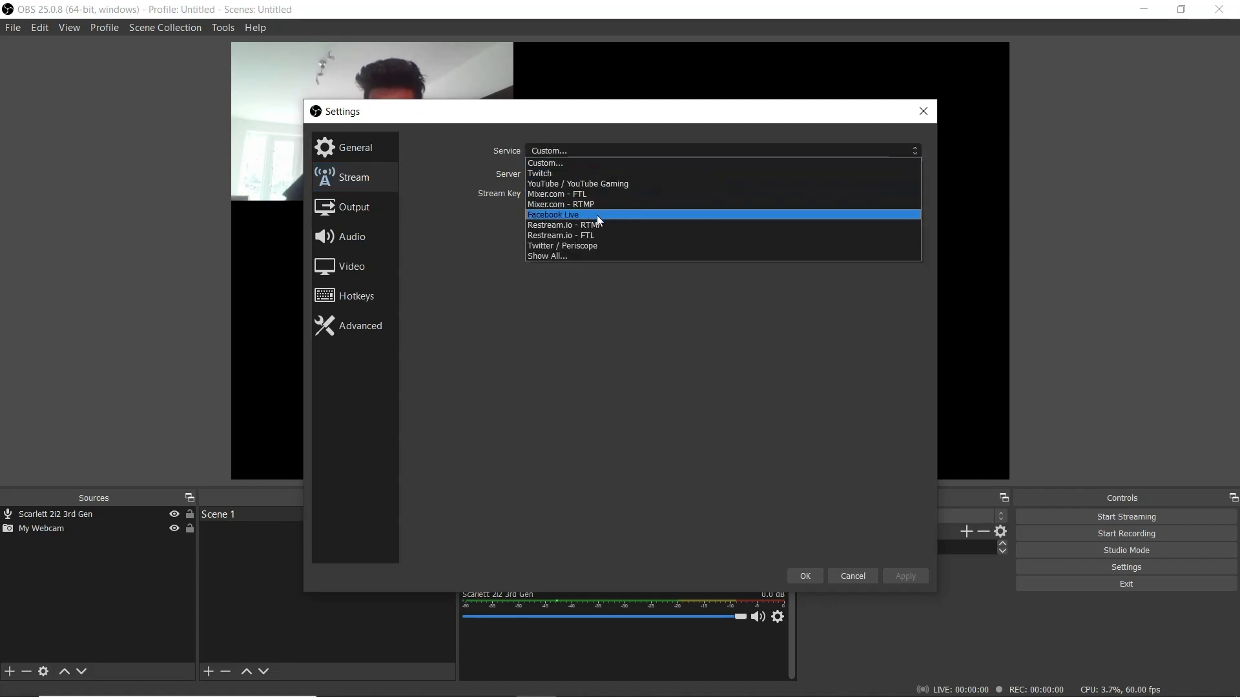
click(554, 214)
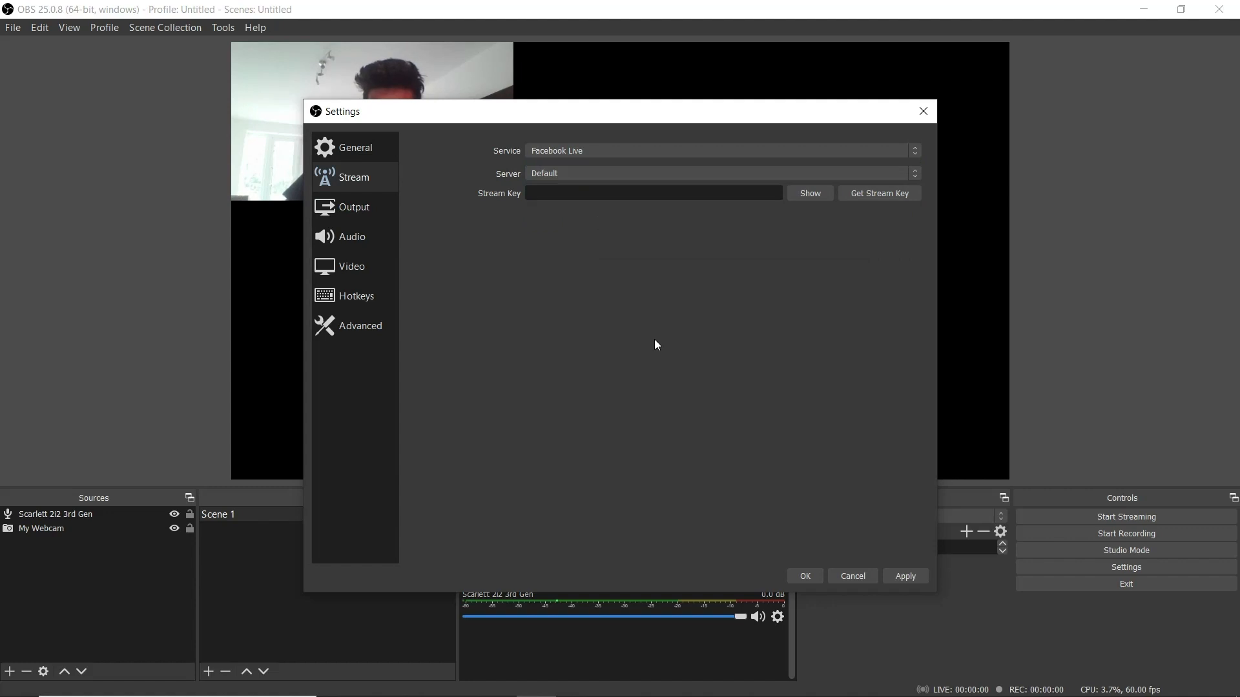
mouse_move(482, 205)
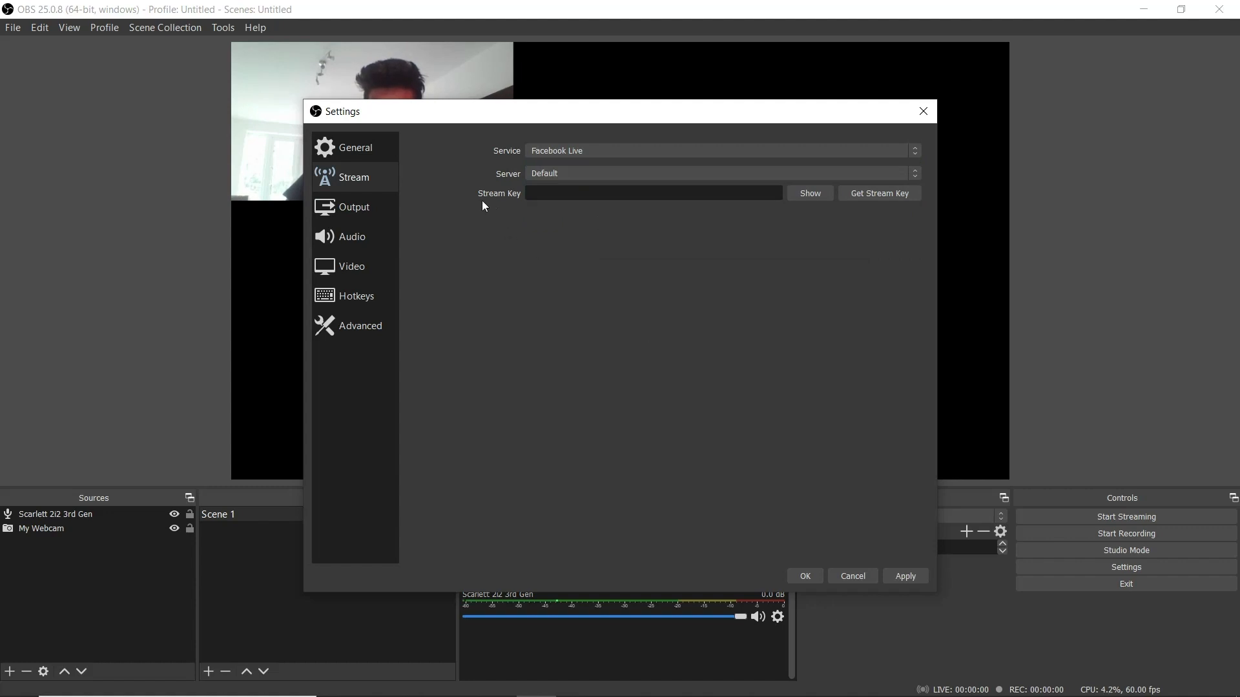
mouse_move(584, 568)
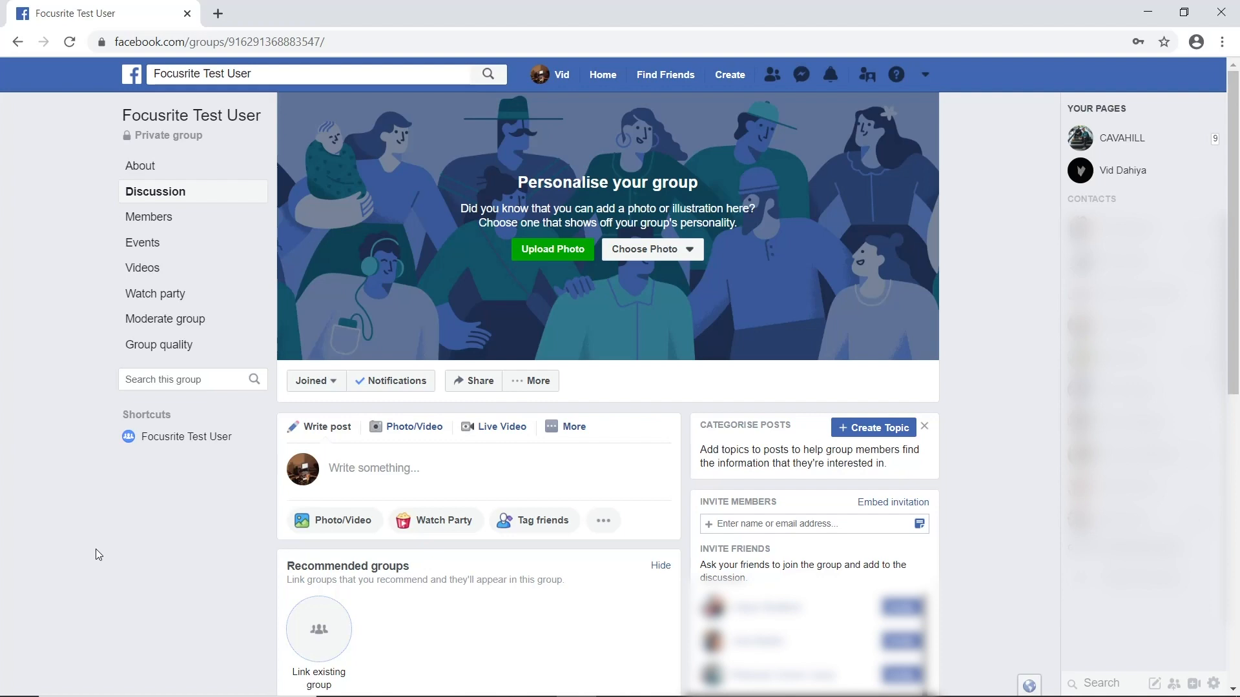
mouse_move(505, 437)
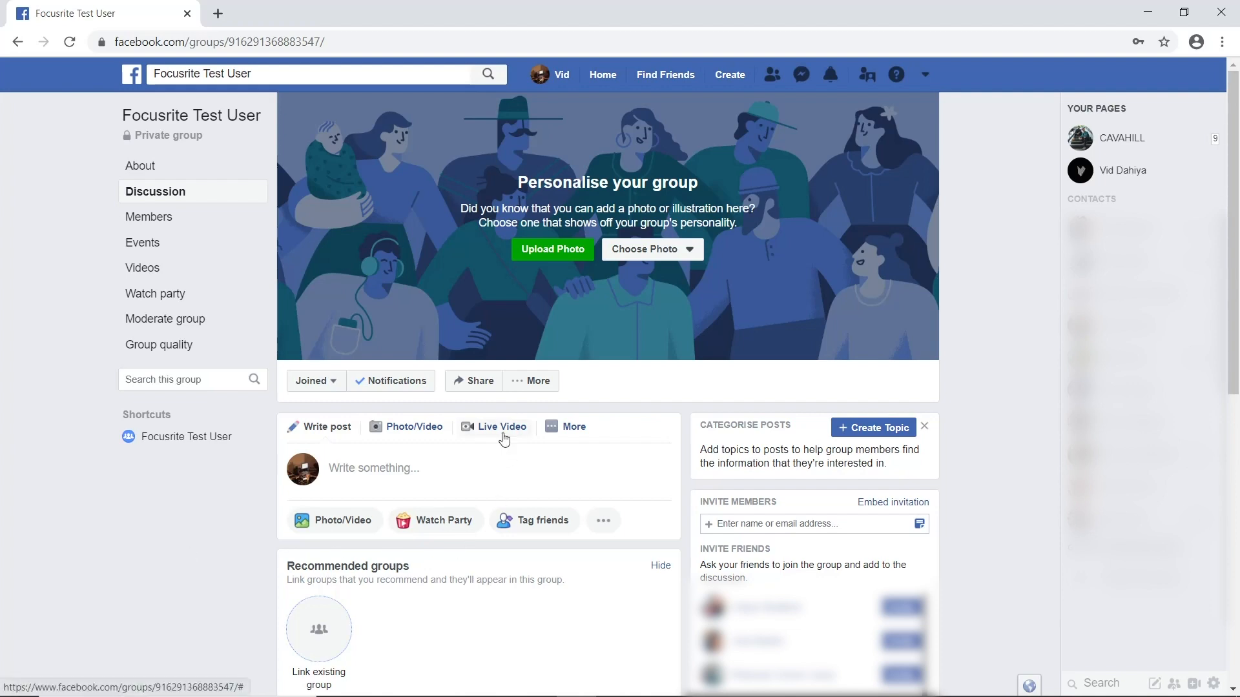
Step: Create a Facebook live video using a stream key and reveal its server URL and stream key
click(501, 426)
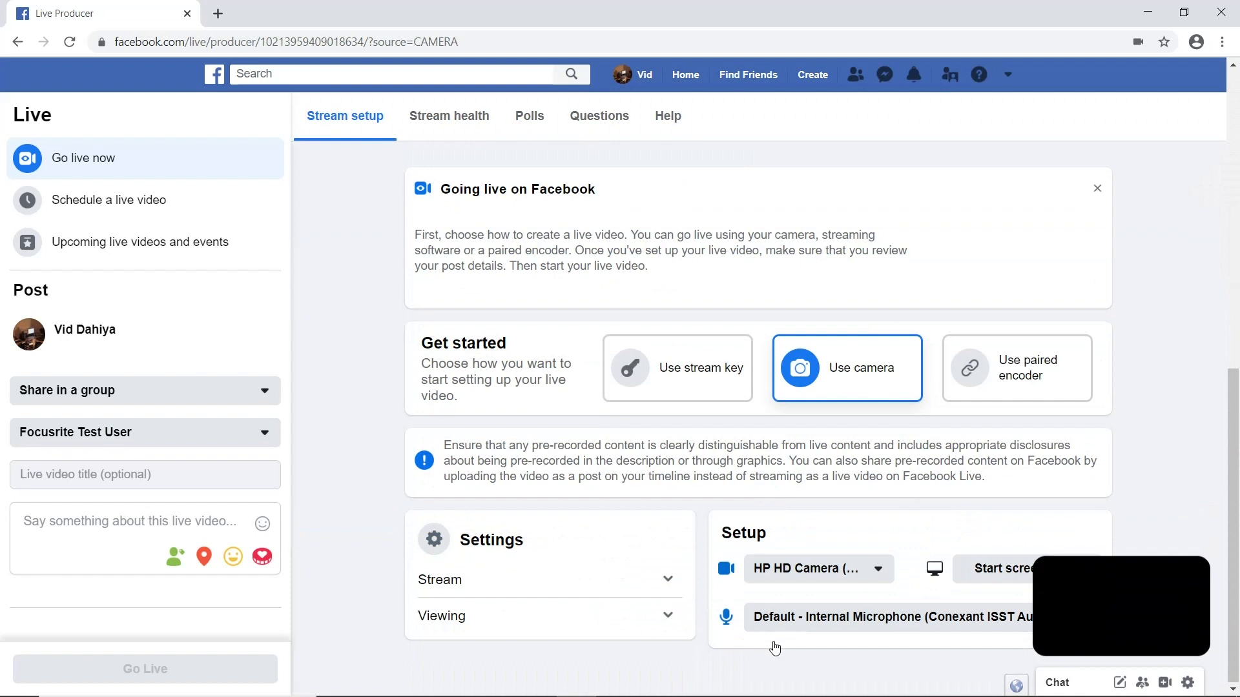
mouse_move(685, 380)
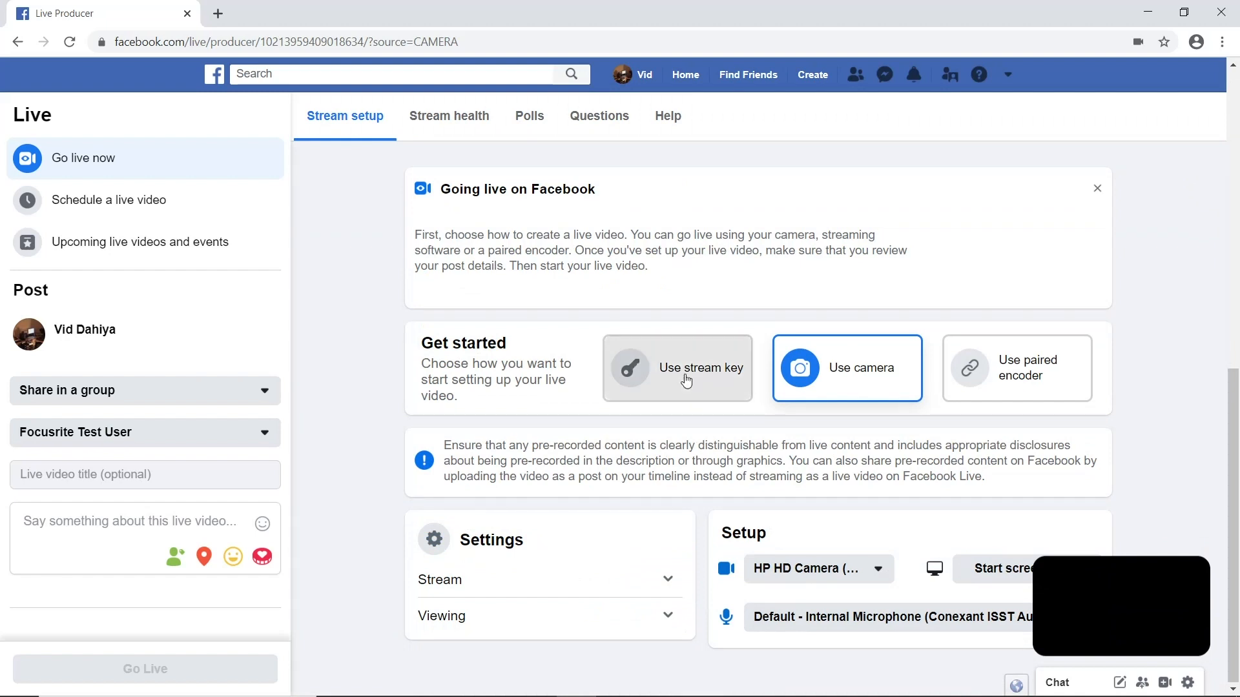
click(675, 368)
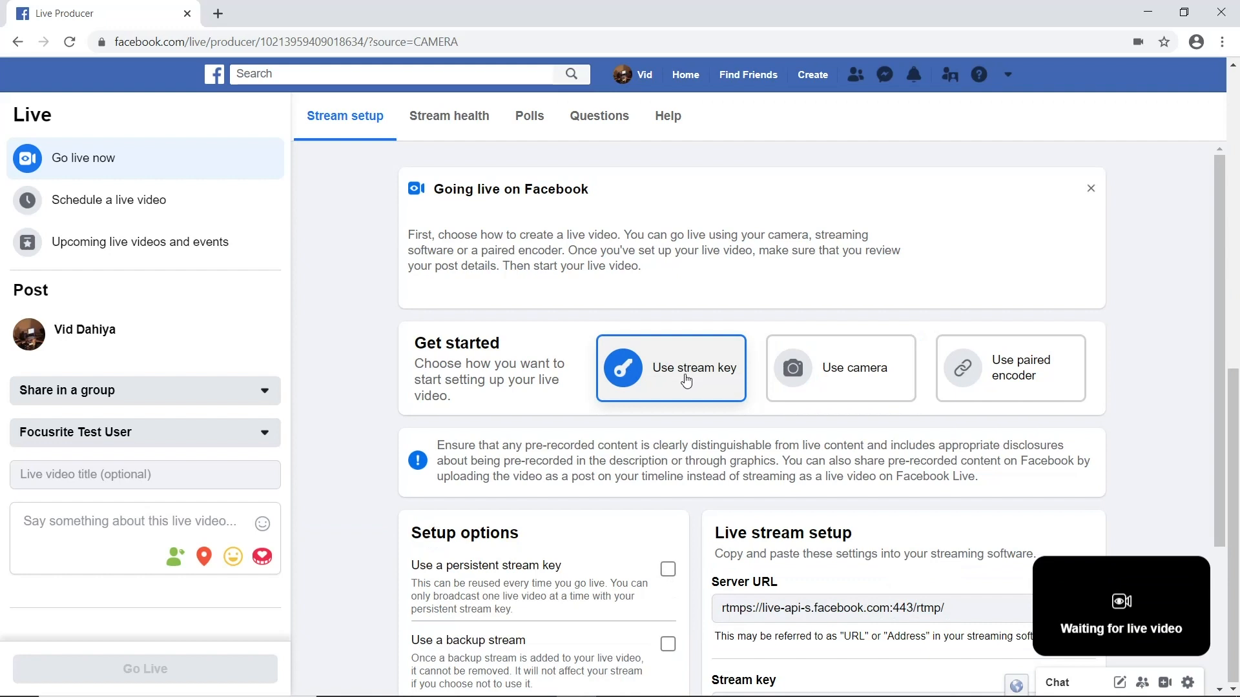
scroll(down, 3)
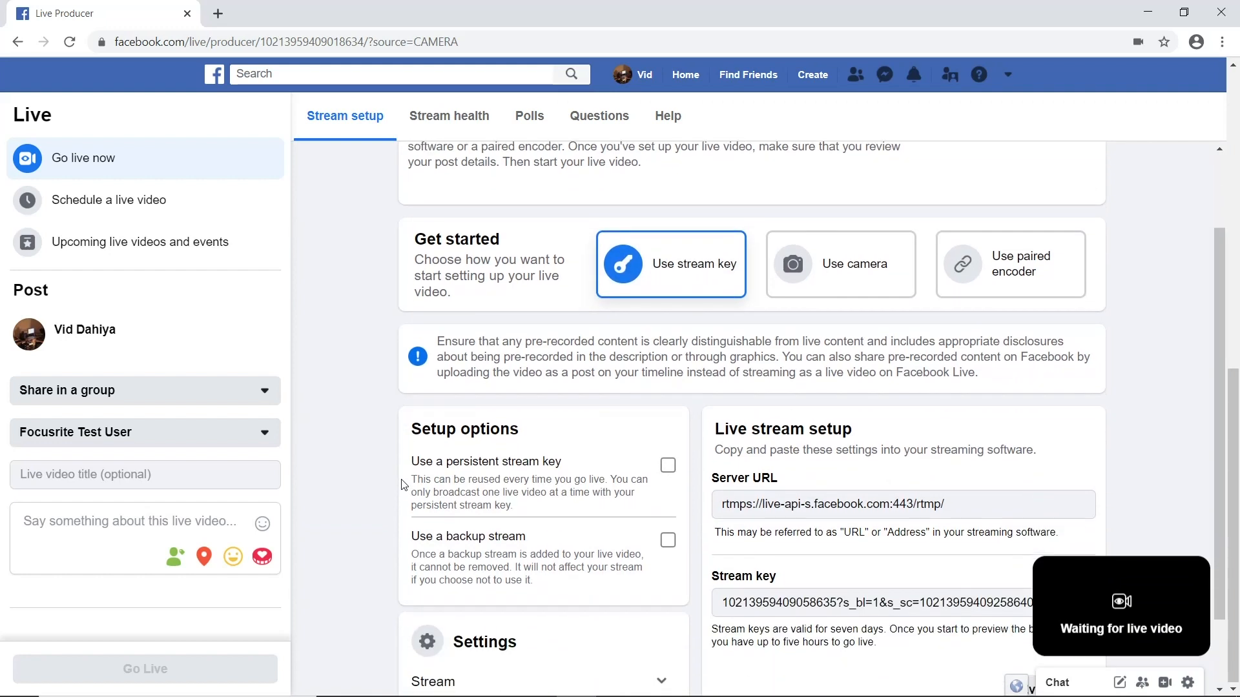
scroll(down, 3)
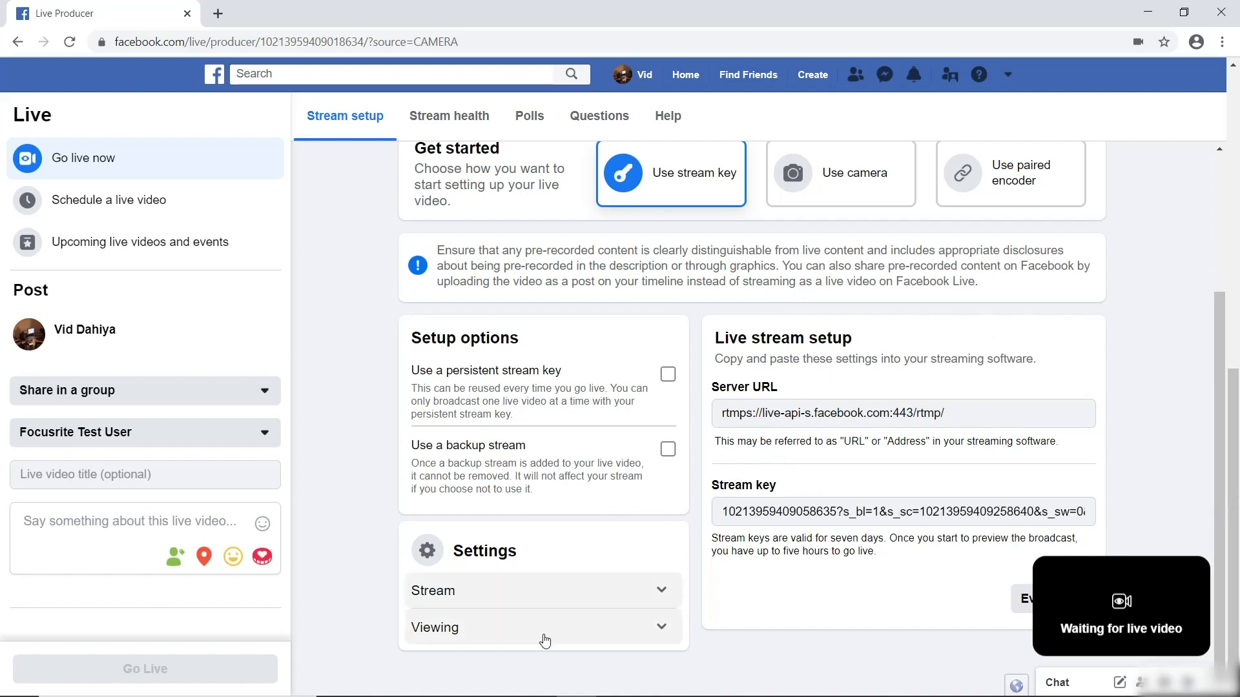
click(534, 681)
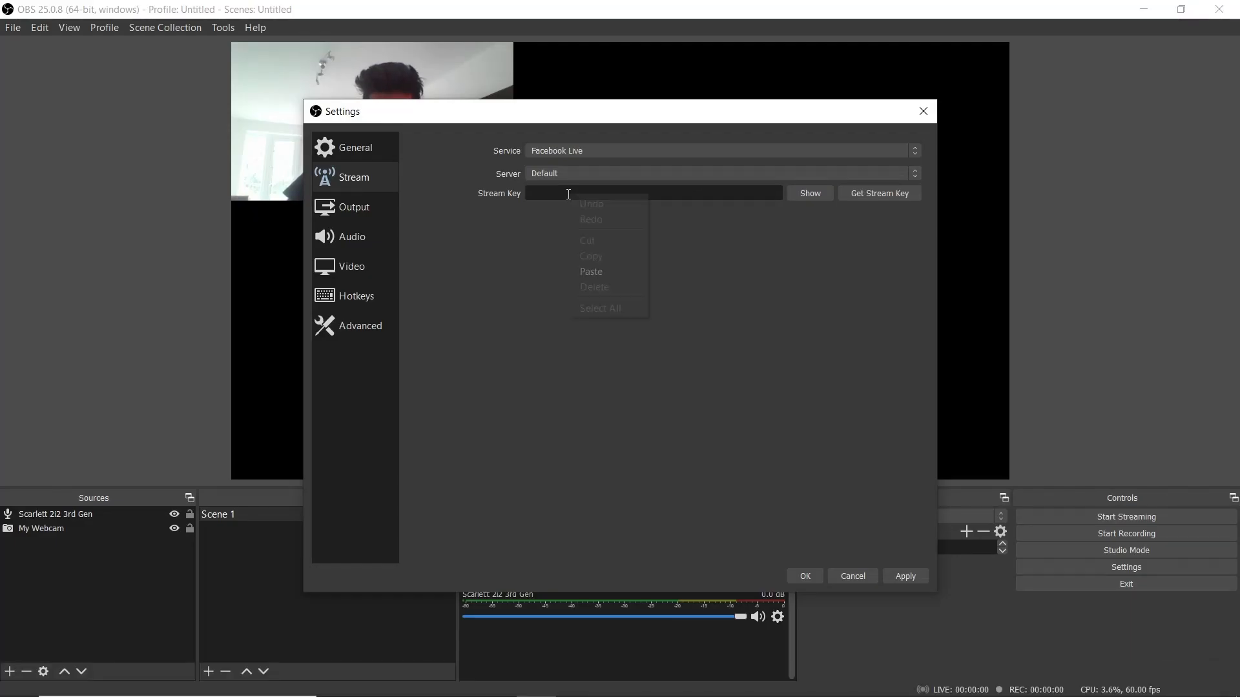
Step: Paste the Facebook stream key into the Stream Key field and confirm with OK
click(590, 271)
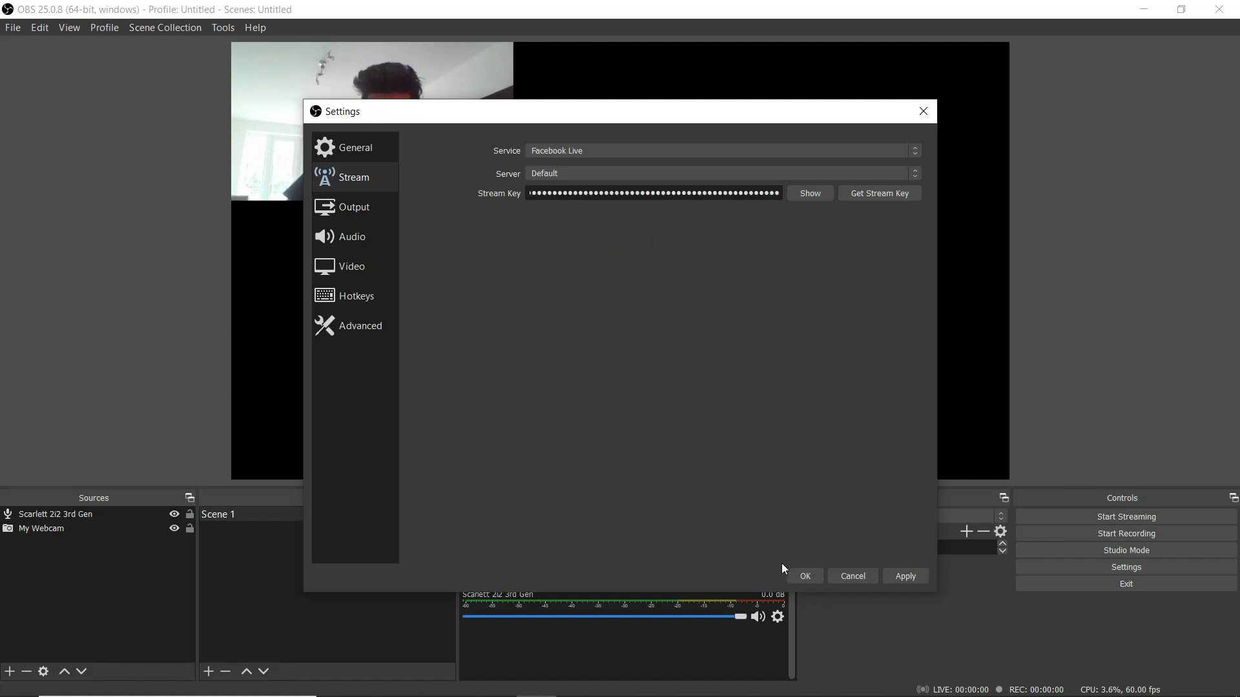
click(805, 576)
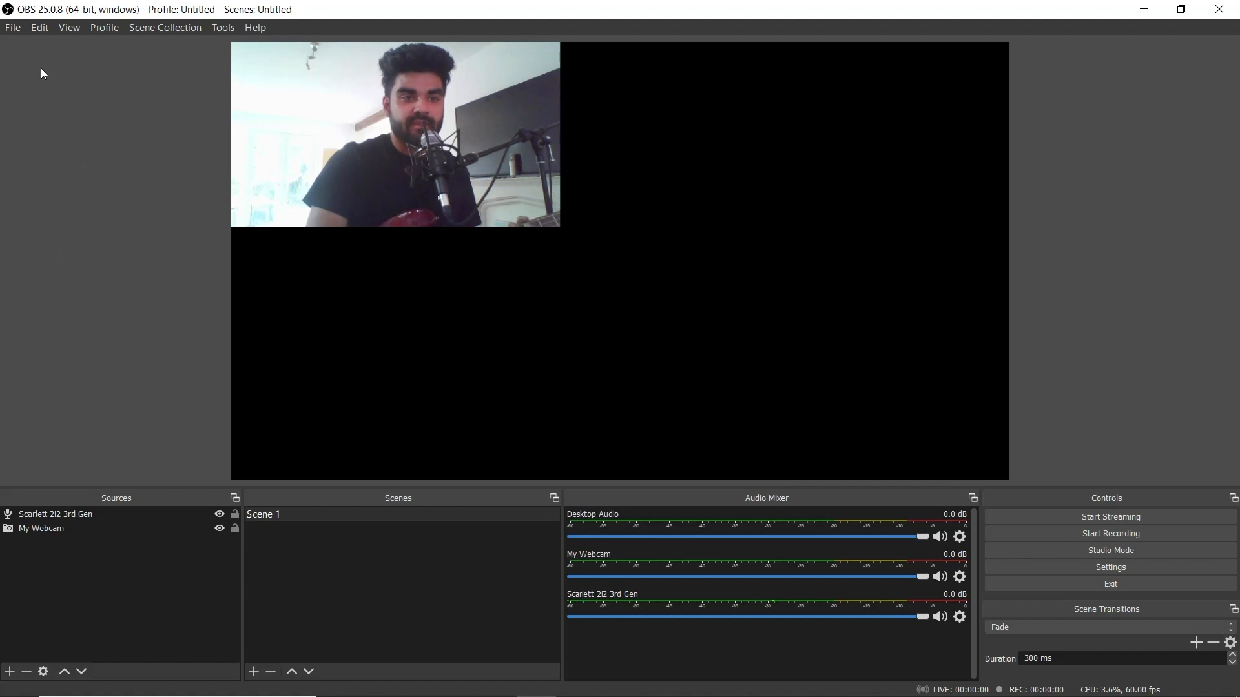
click(13, 27)
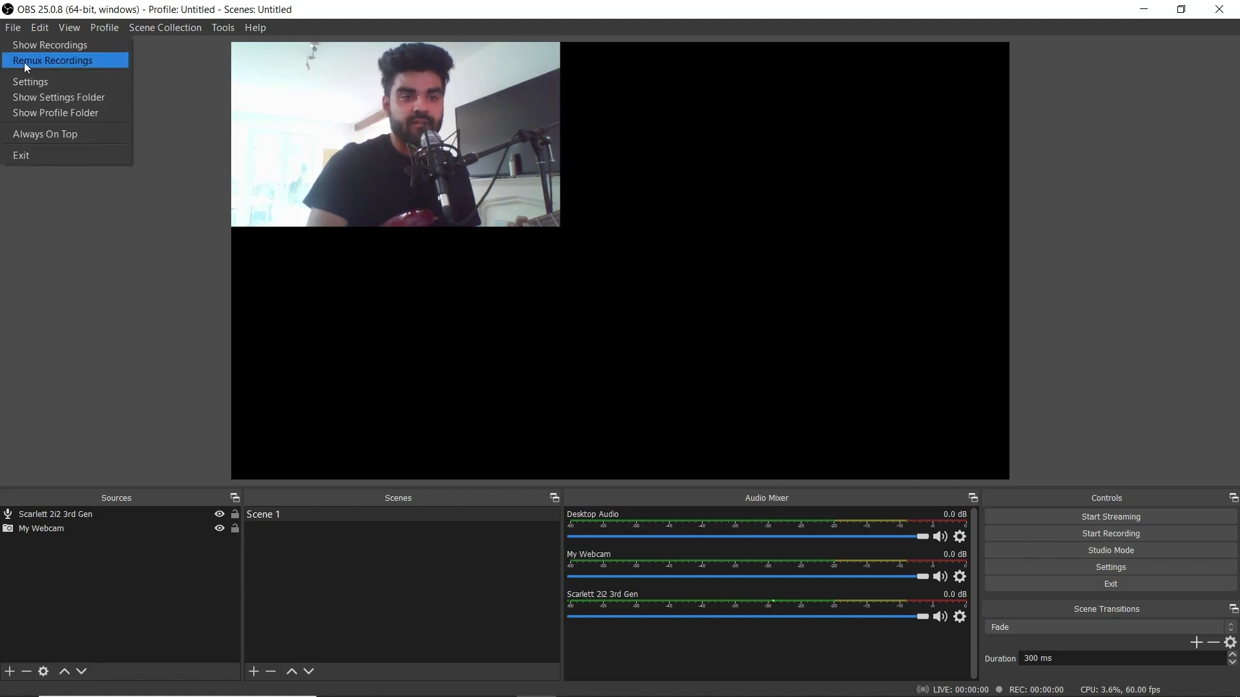
click(30, 81)
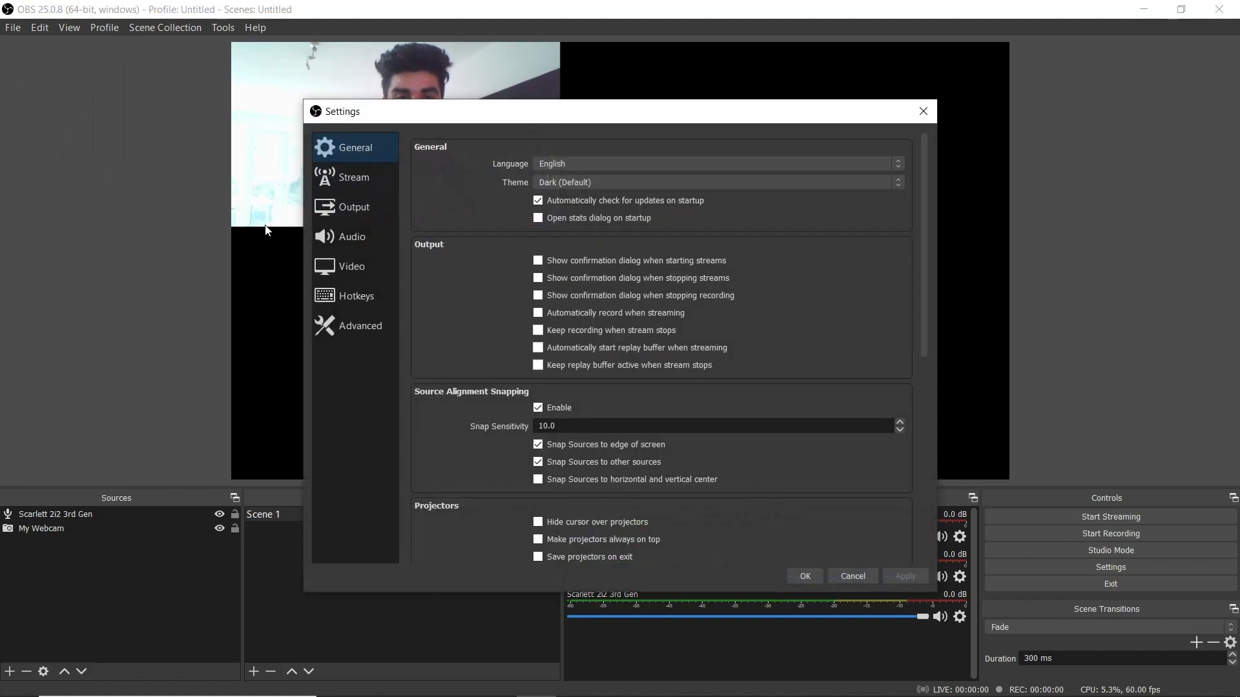
click(354, 177)
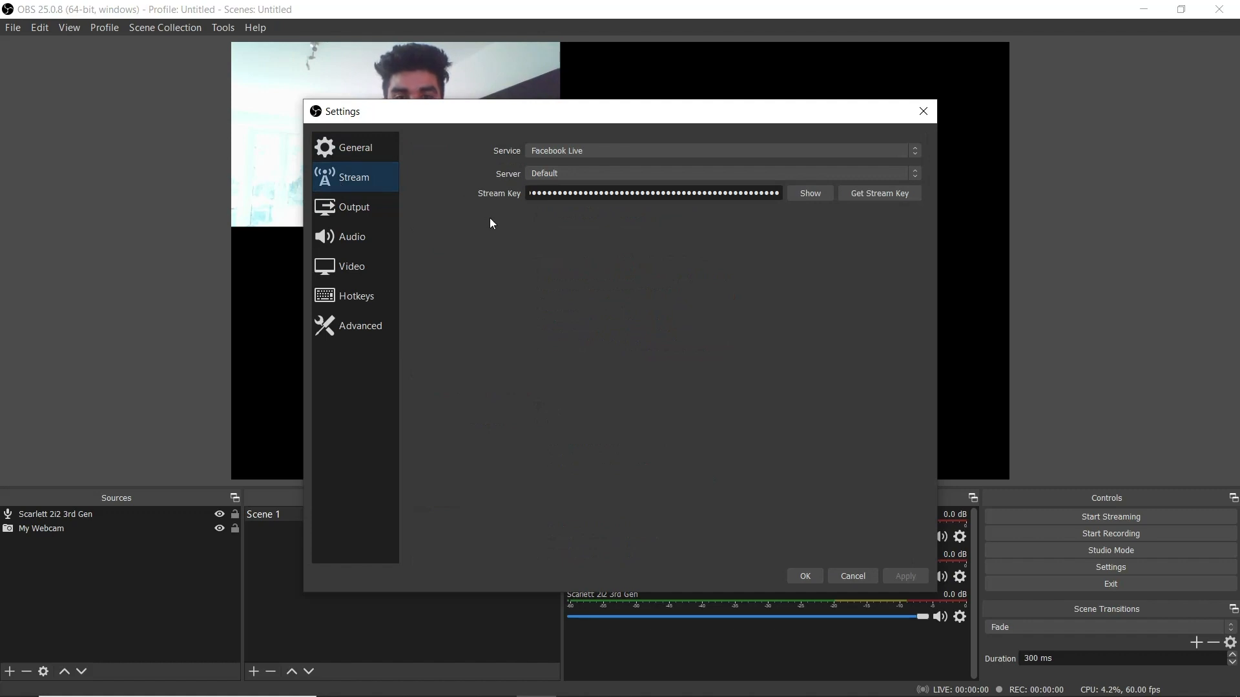
mouse_move(543, 211)
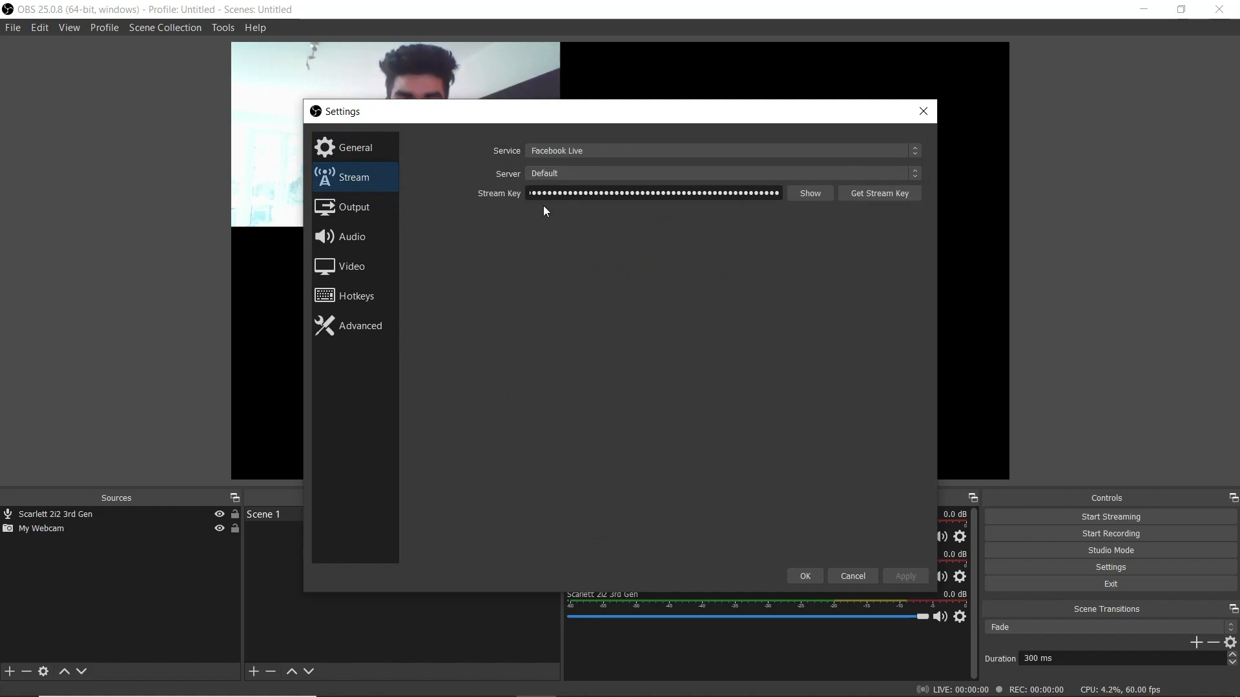
mouse_move(915, 506)
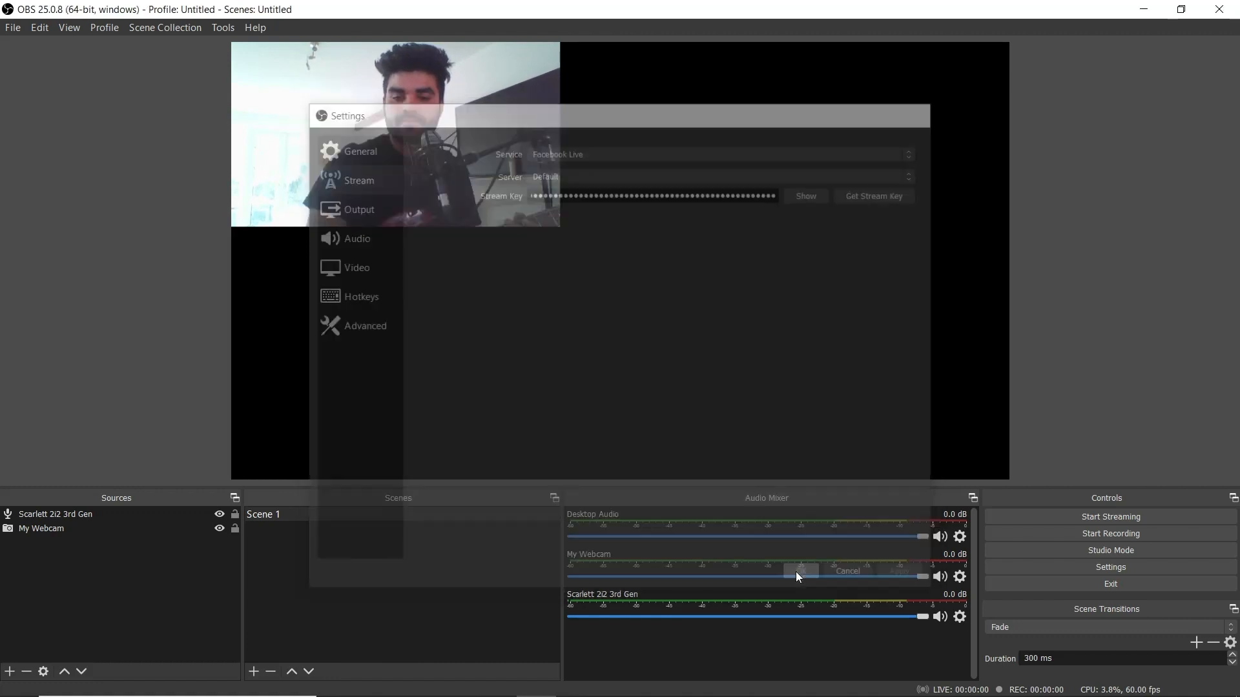
click(846, 571)
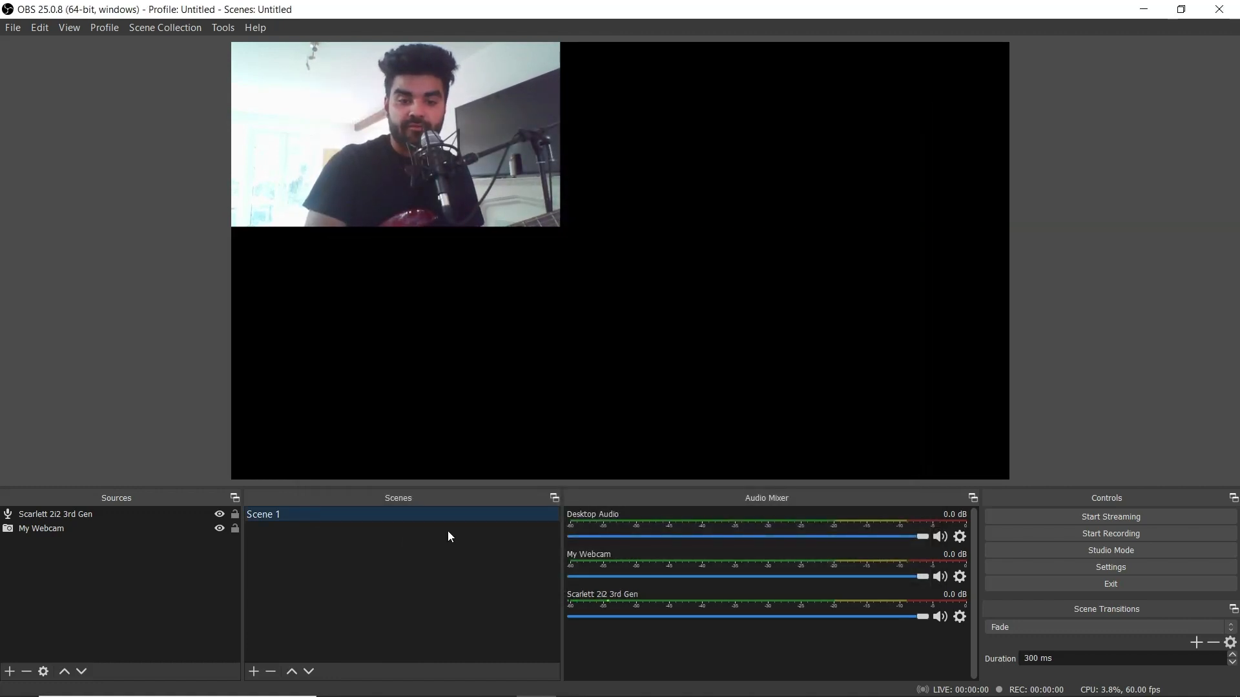
mouse_move(579, 680)
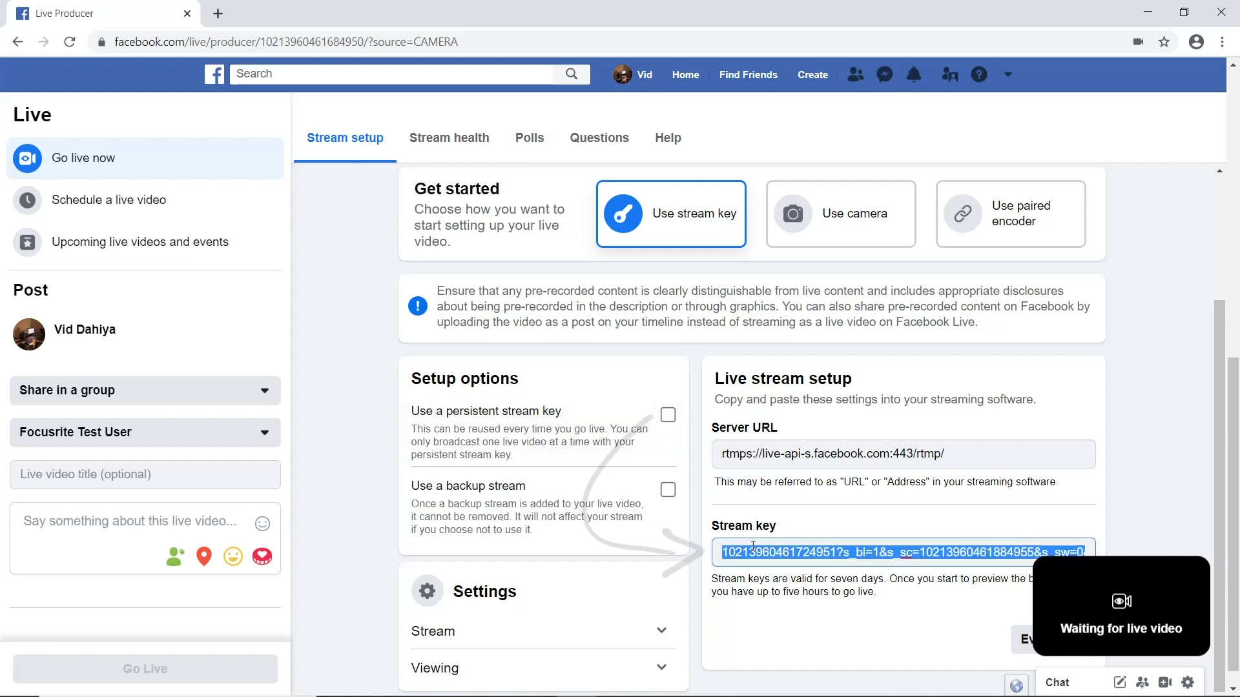
Step: Copy the stream key from Facebook Live Producer and return to OBS Studio
right_click(901, 551)
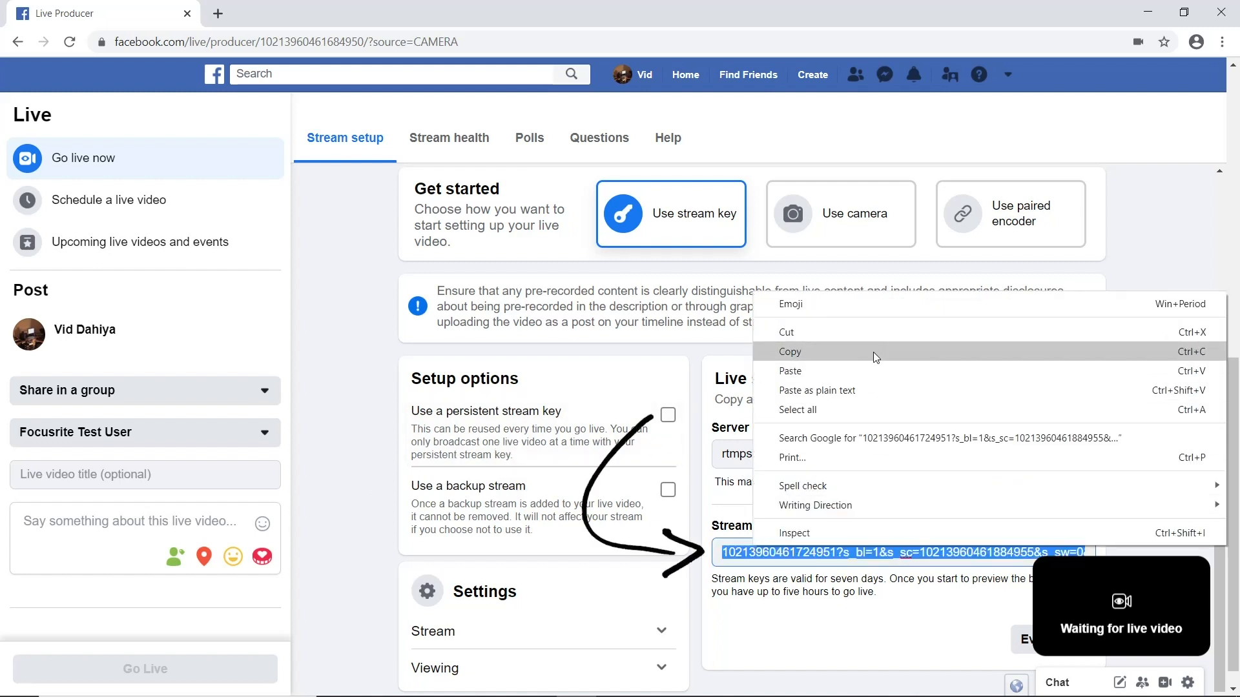
click(789, 351)
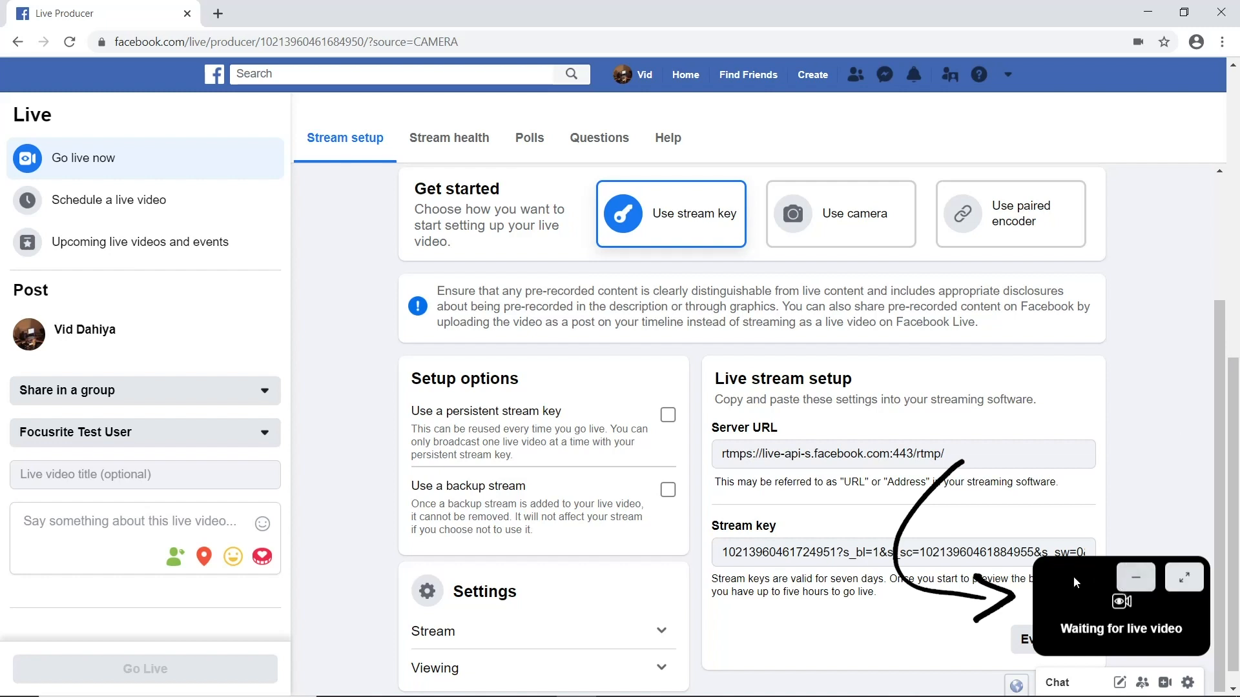
mouse_move(354, 407)
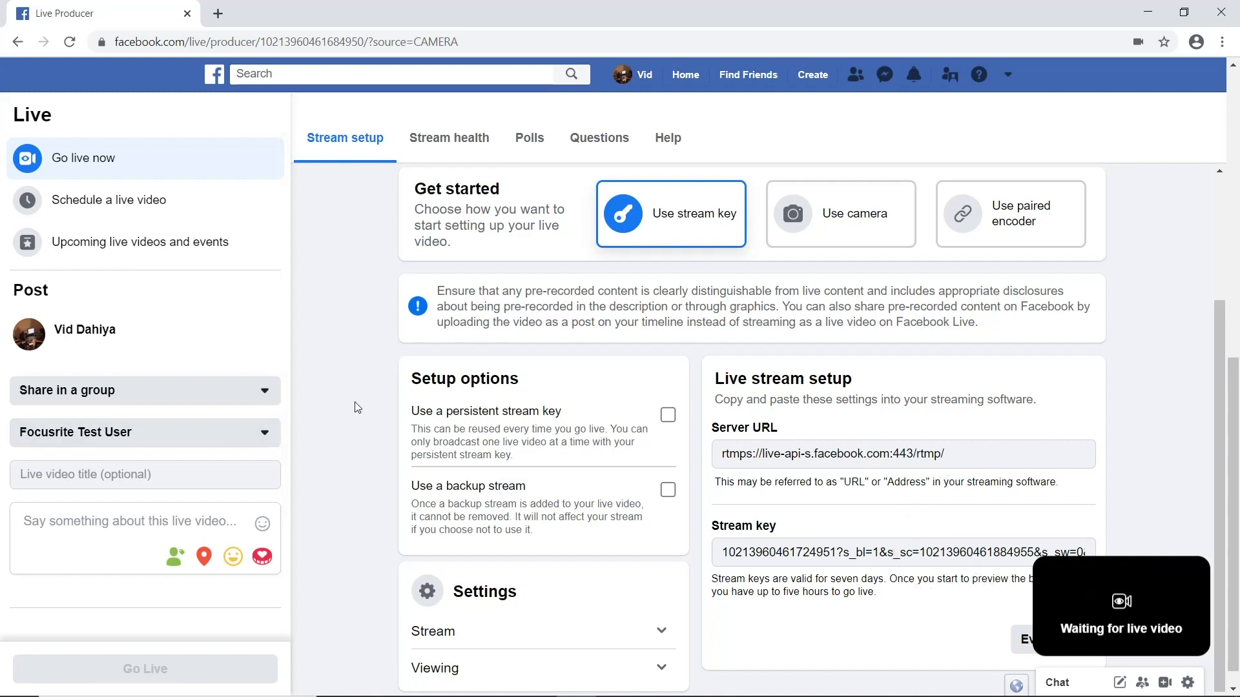
click(535, 680)
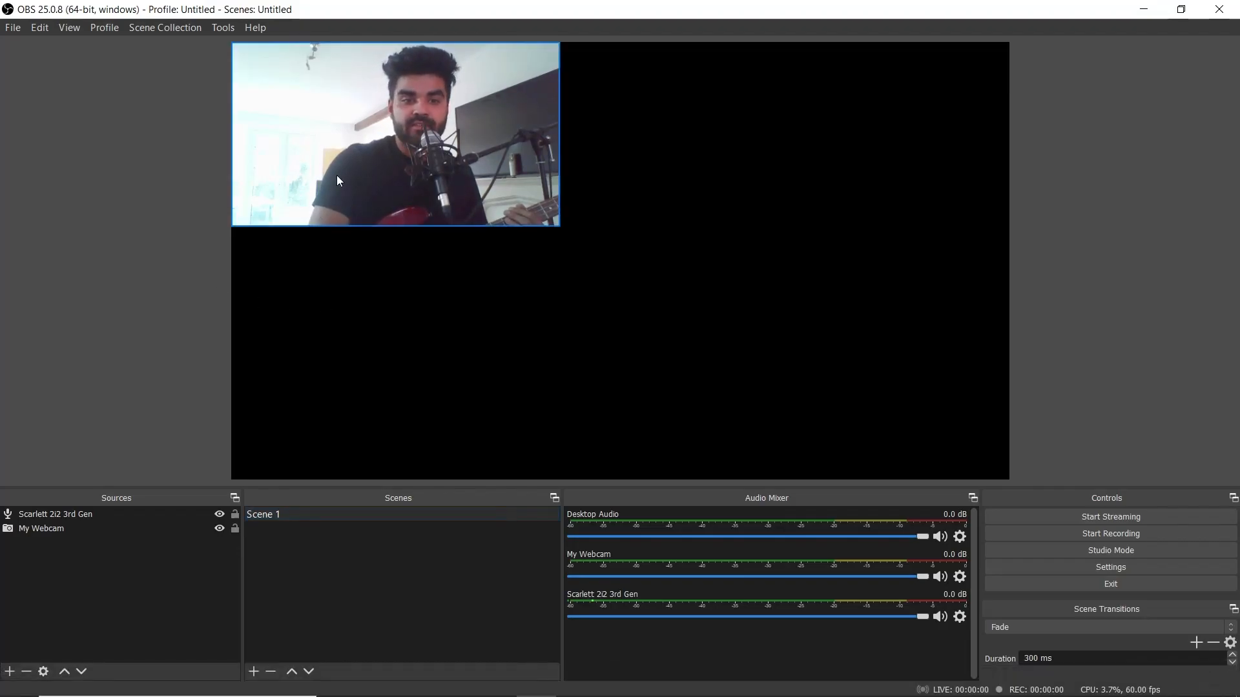
Step: Fit the webcam source to the full canvas and start streaming to Facebook
click(395, 134)
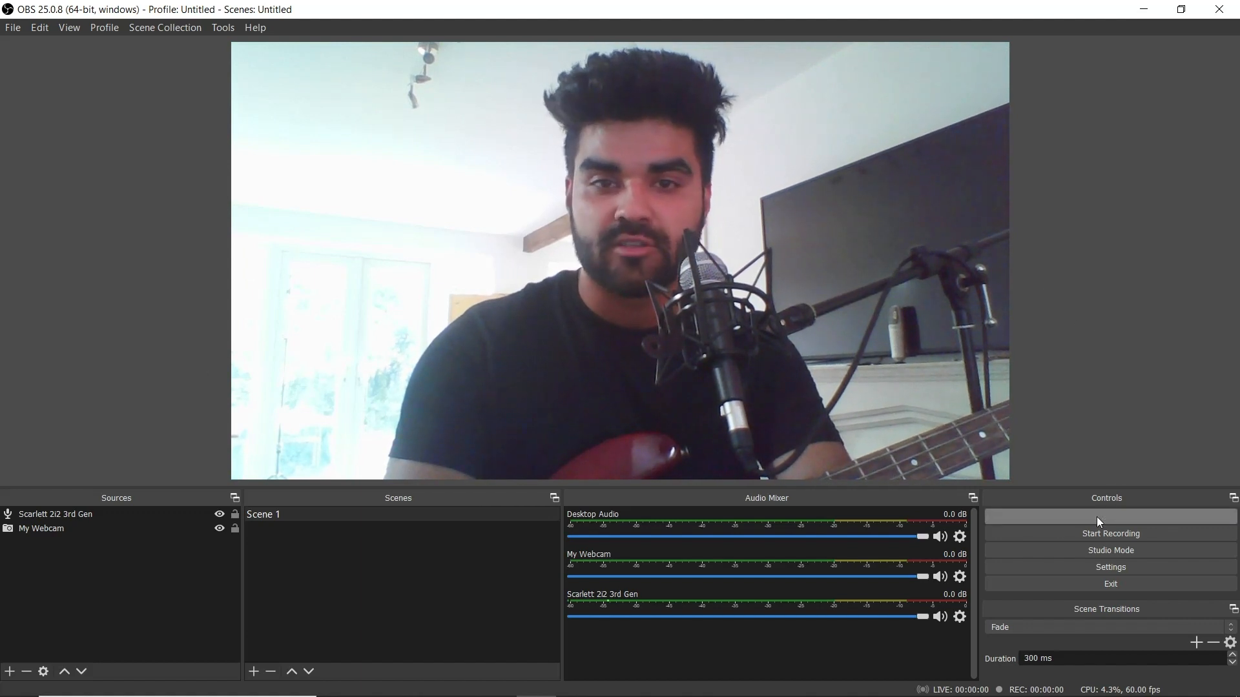
click(1109, 517)
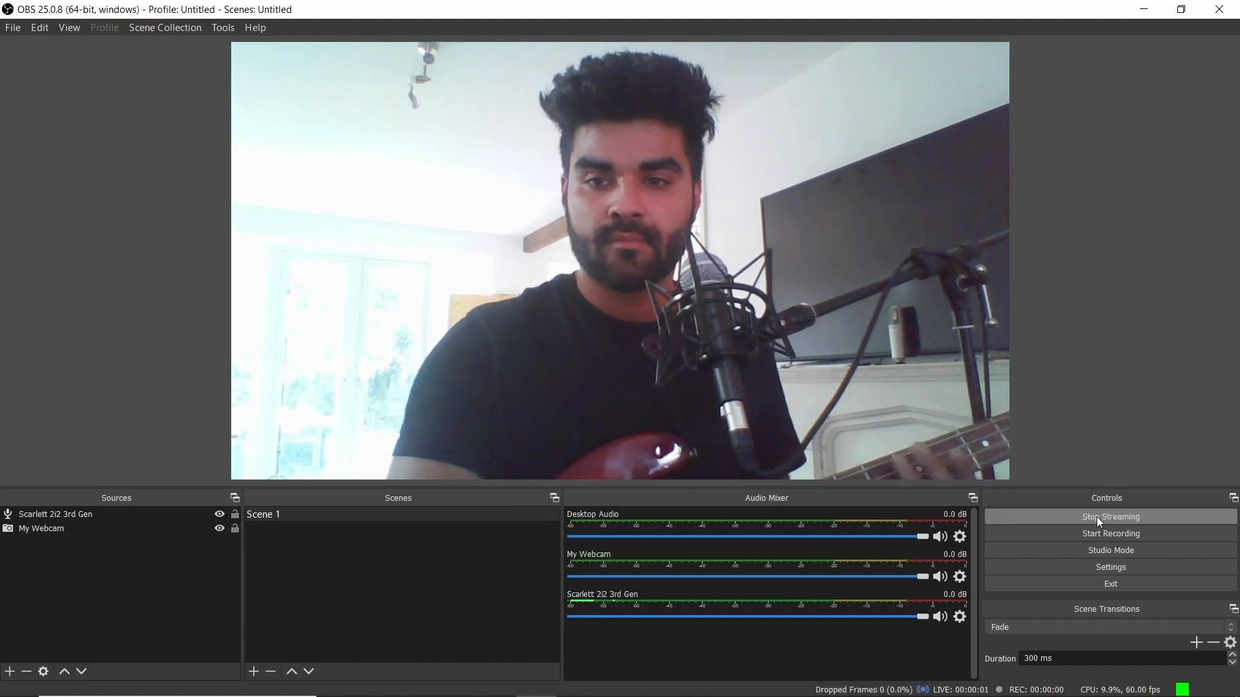
click(576, 680)
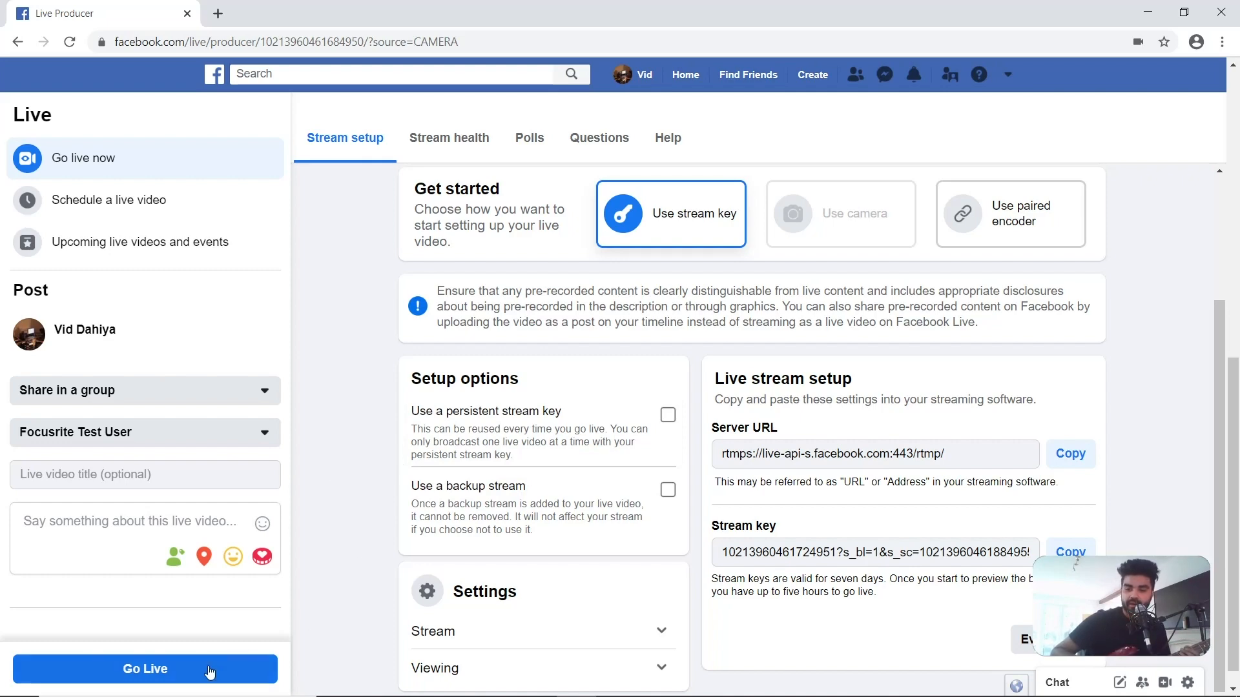
Step: Go live in Live Producer, confirming the broadcast without adding a title
click(145, 669)
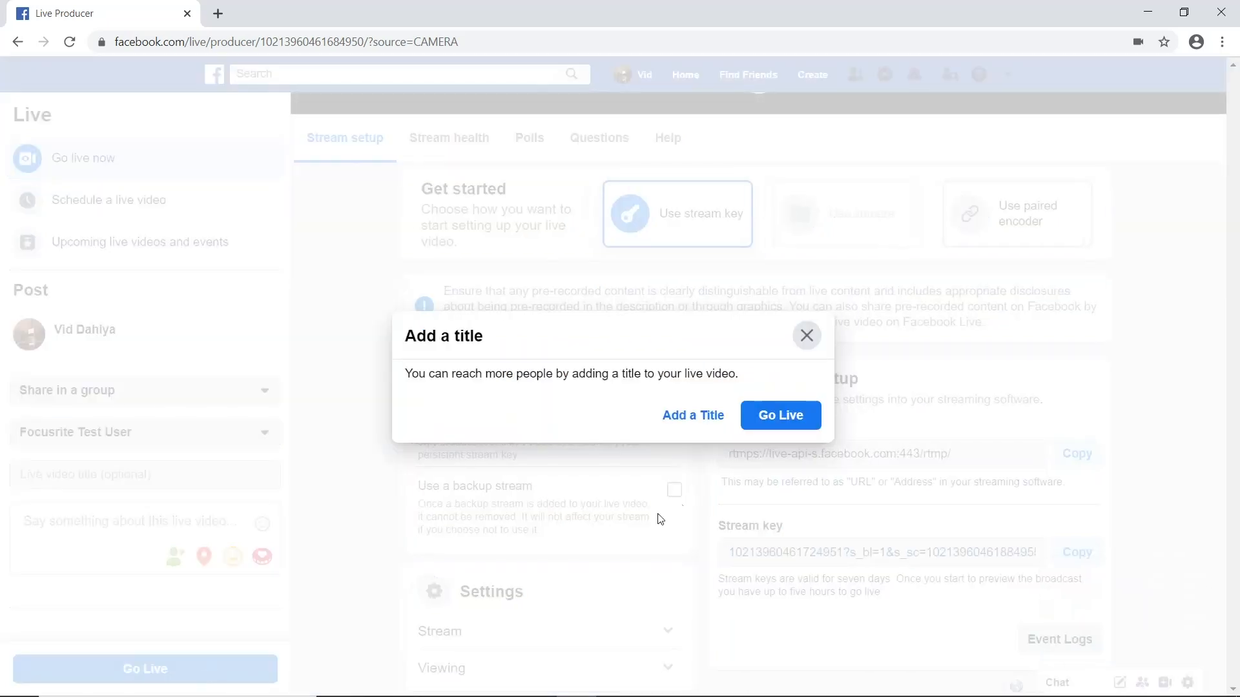
mouse_move(629, 449)
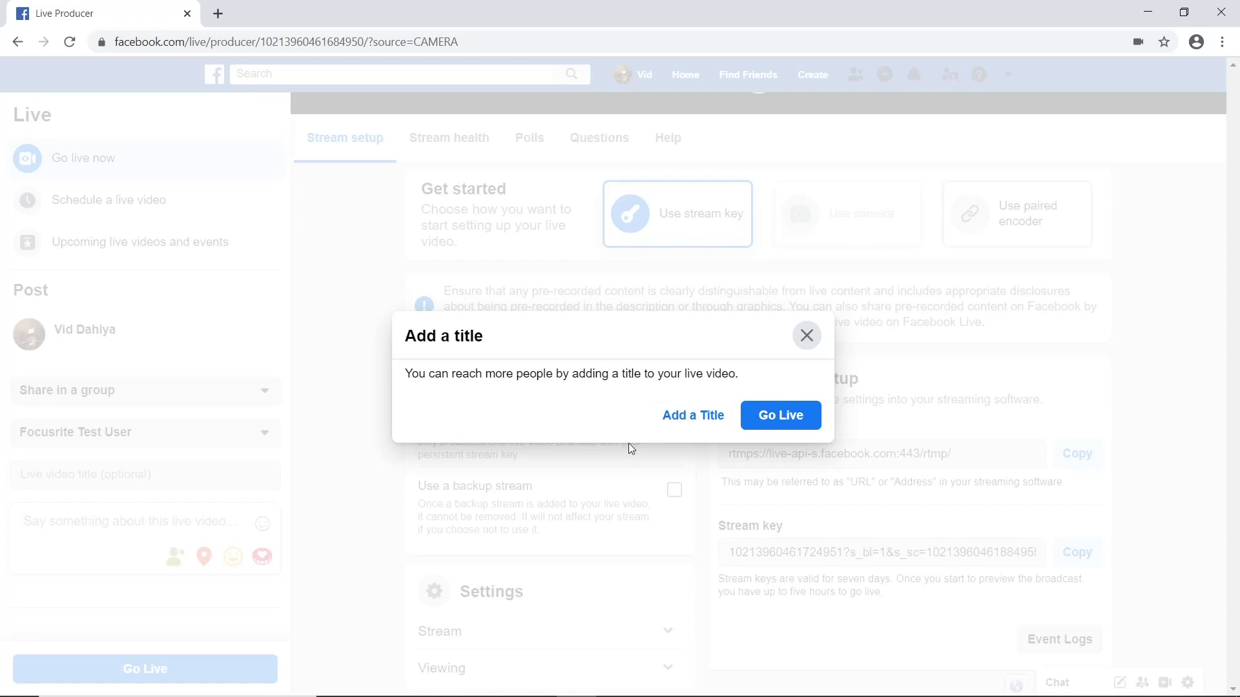
mouse_move(780, 414)
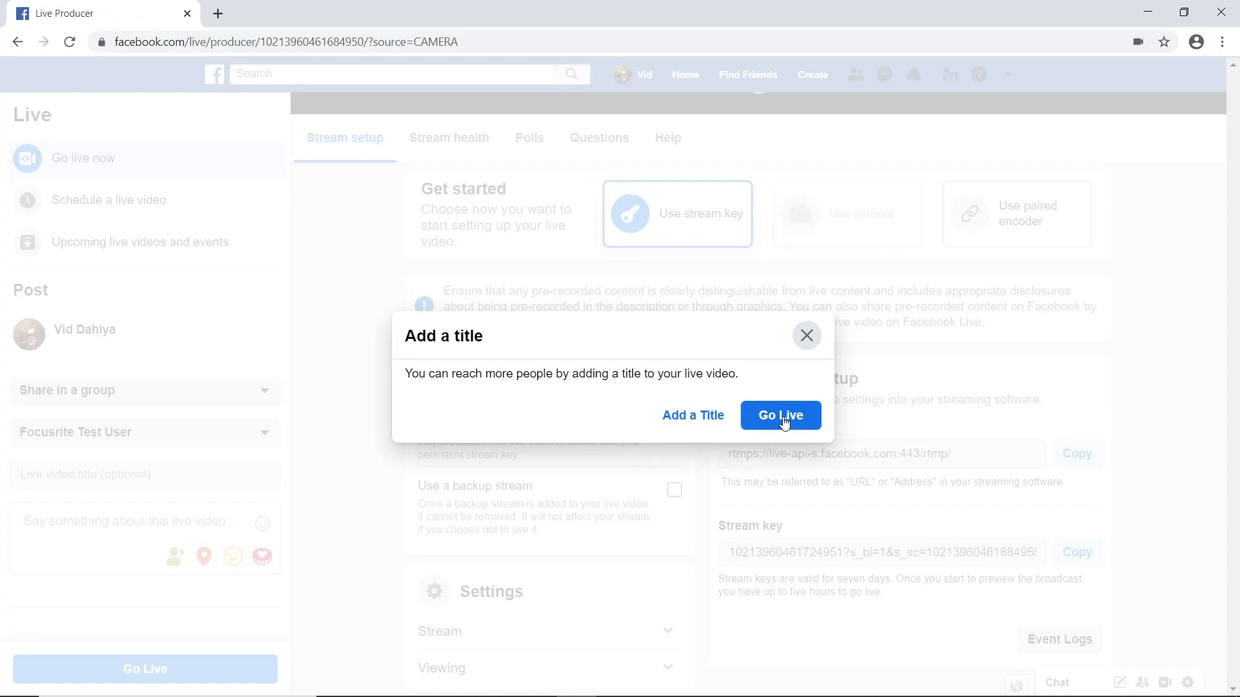
click(780, 414)
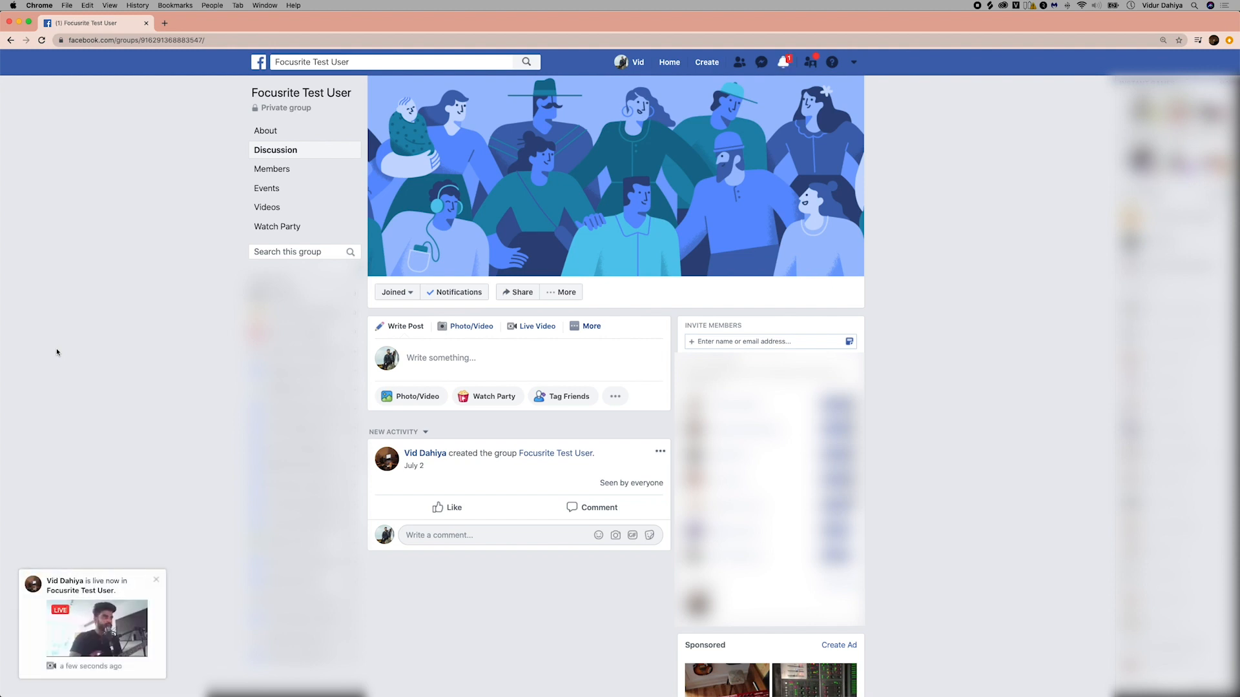
mouse_move(90, 562)
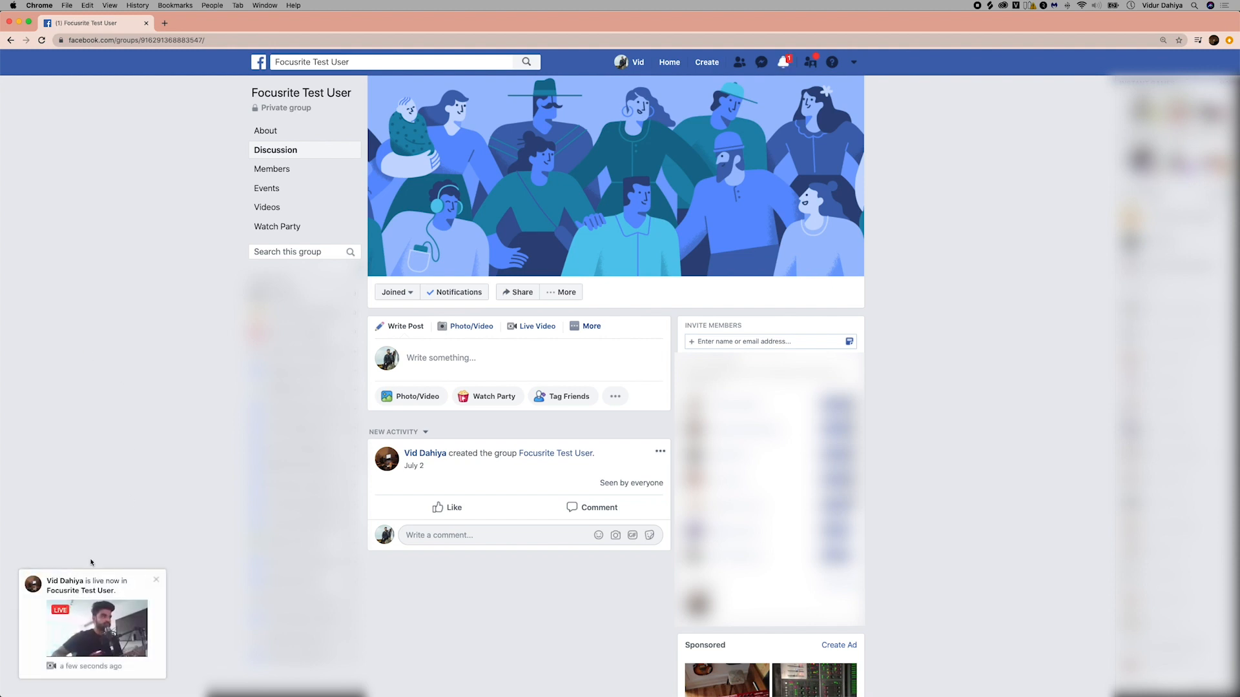
Step: Watch the live broadcast from the group's 'is live now' notification as a viewer
click(96, 629)
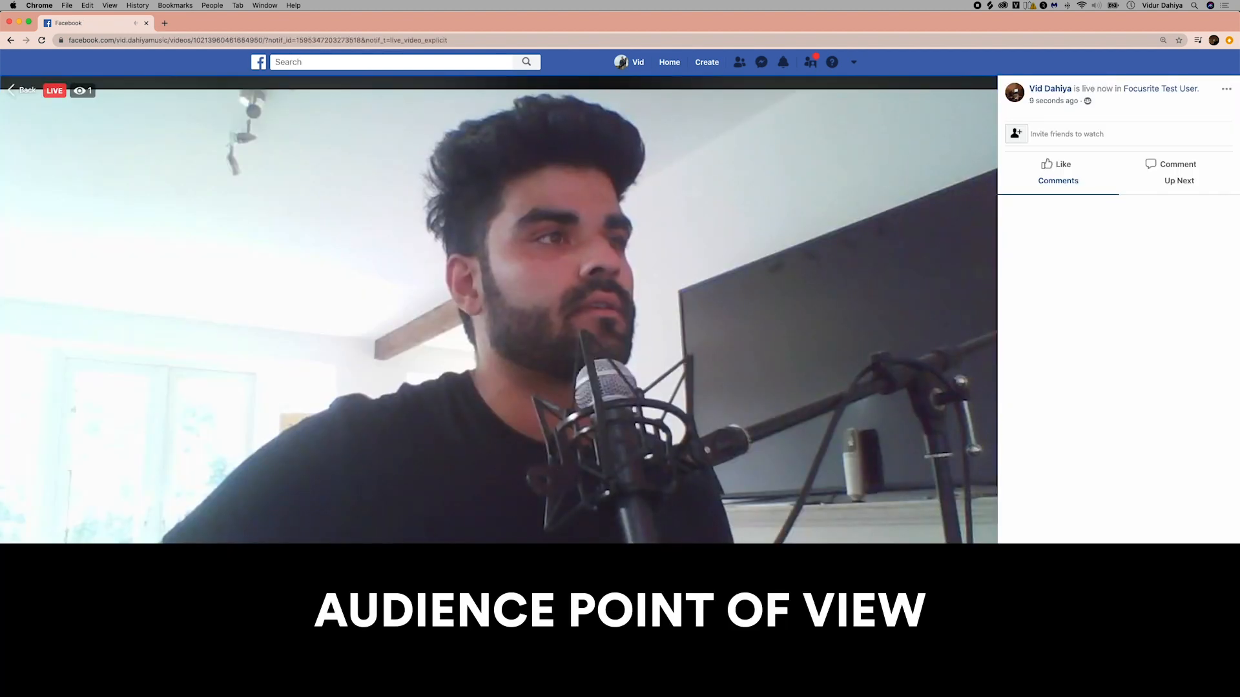